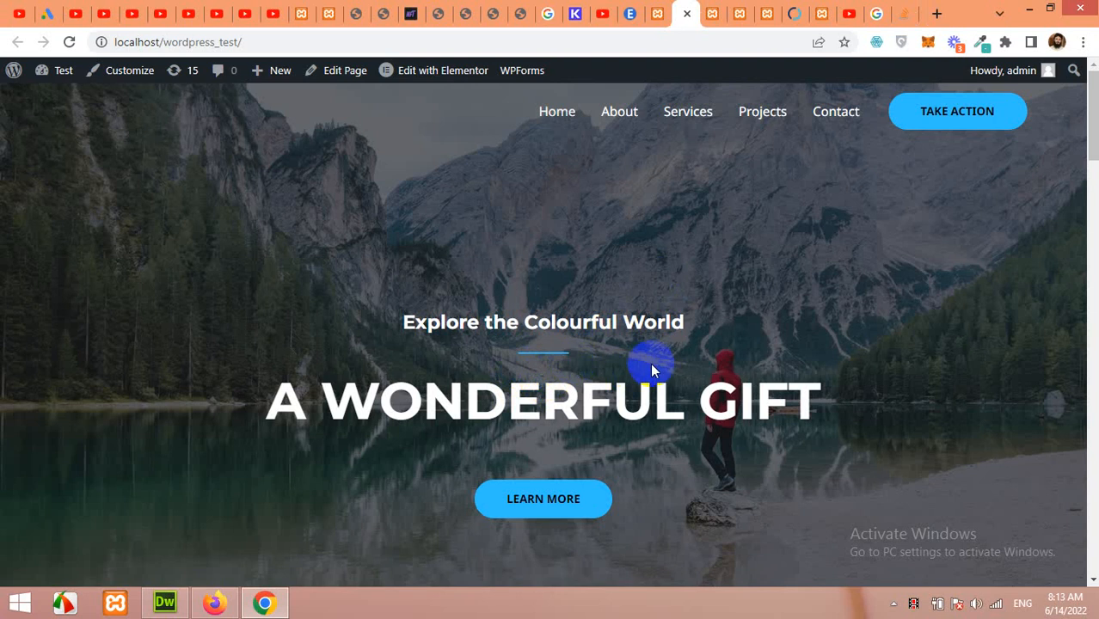
# - Scroll through the site while moving to the admin Themes page that lists Astra
pyautogui.scroll(-3)
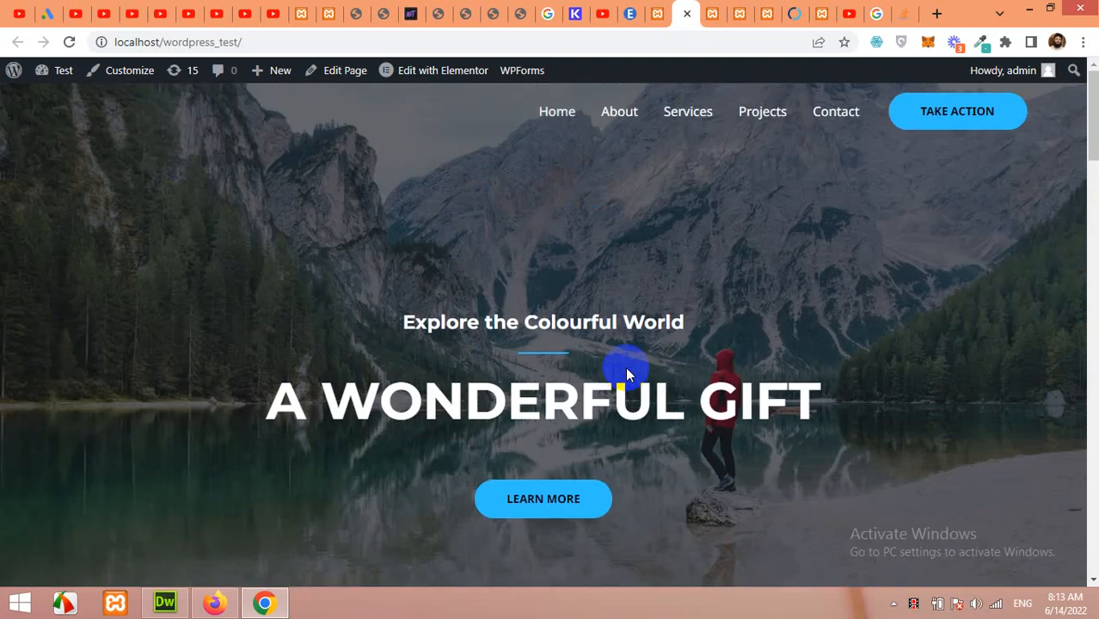
pyautogui.scroll(-3)
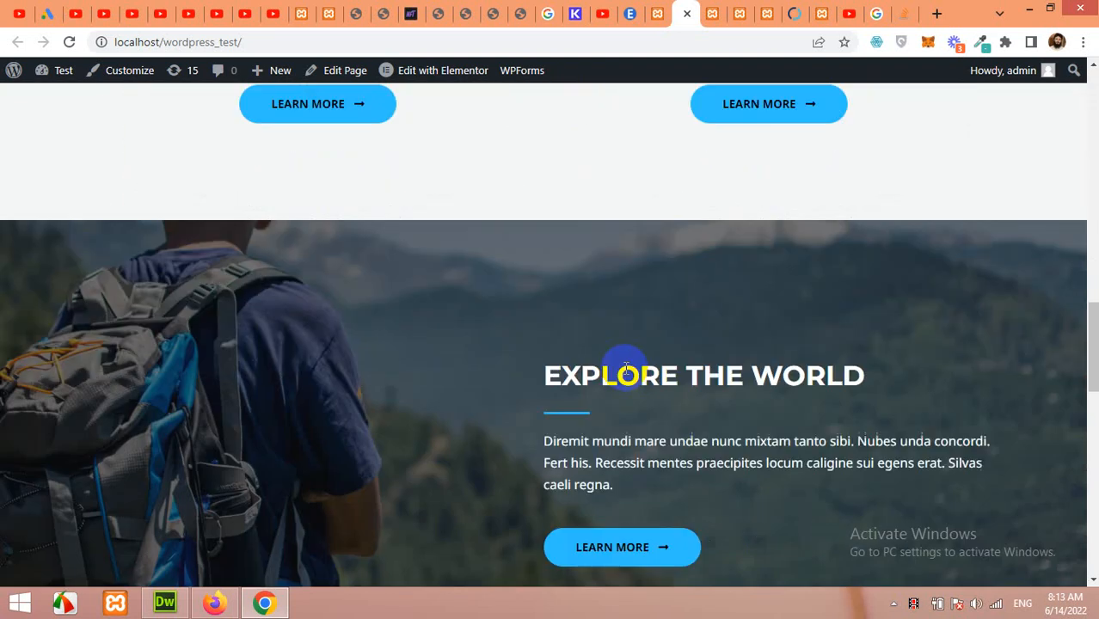
pyautogui.scroll(-3)
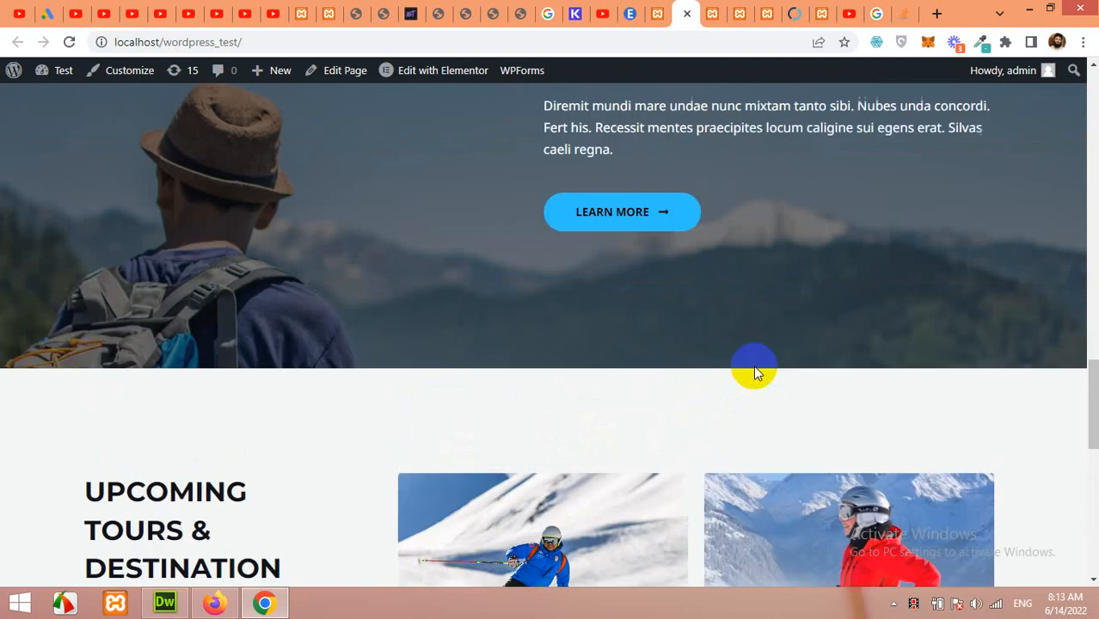
pyautogui.scroll(-3)
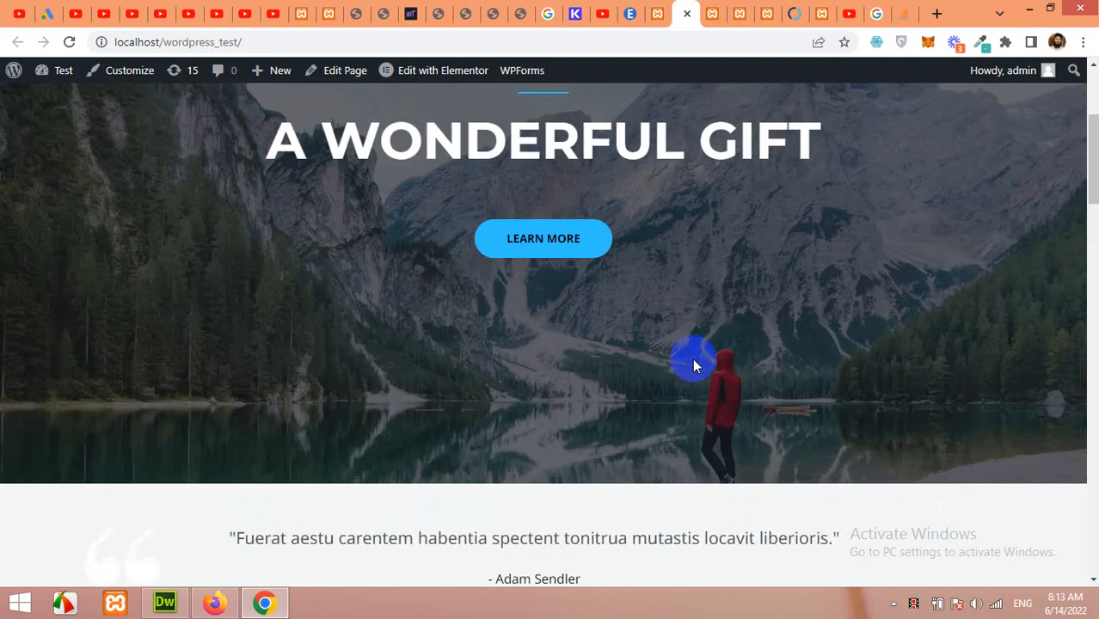
pyautogui.scroll(3)
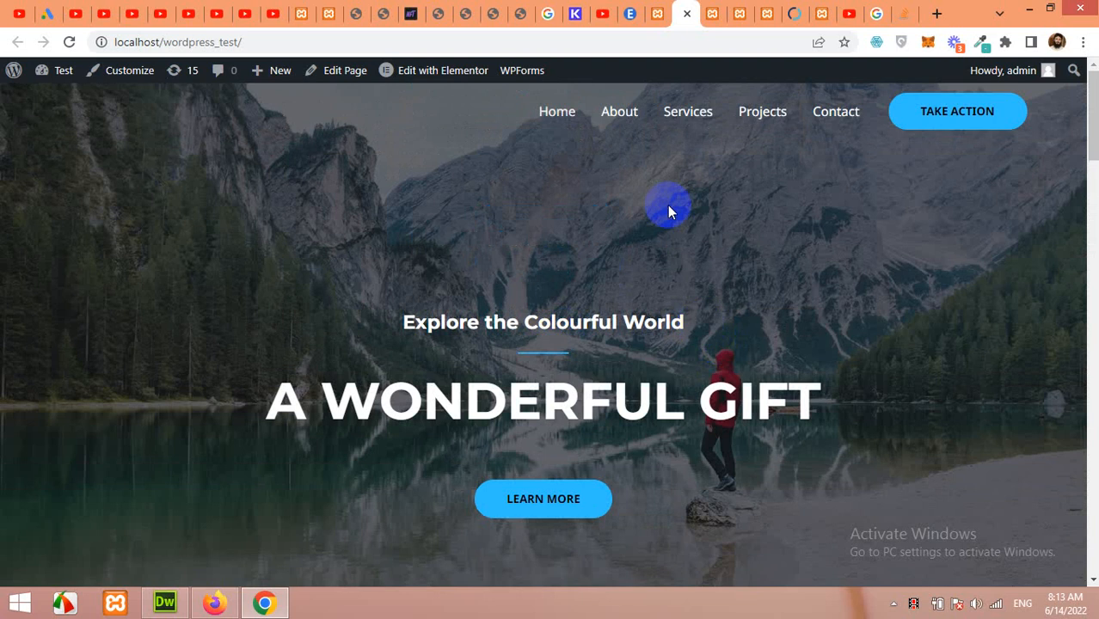
pyautogui.moveTo(688, 312)
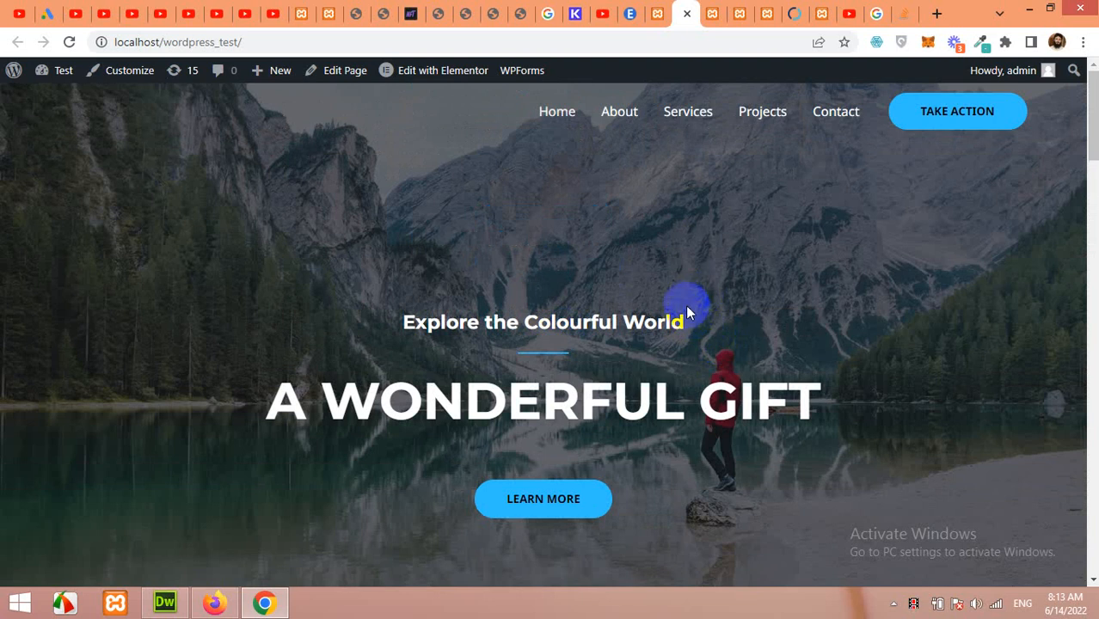
pyautogui.moveTo(636, 310)
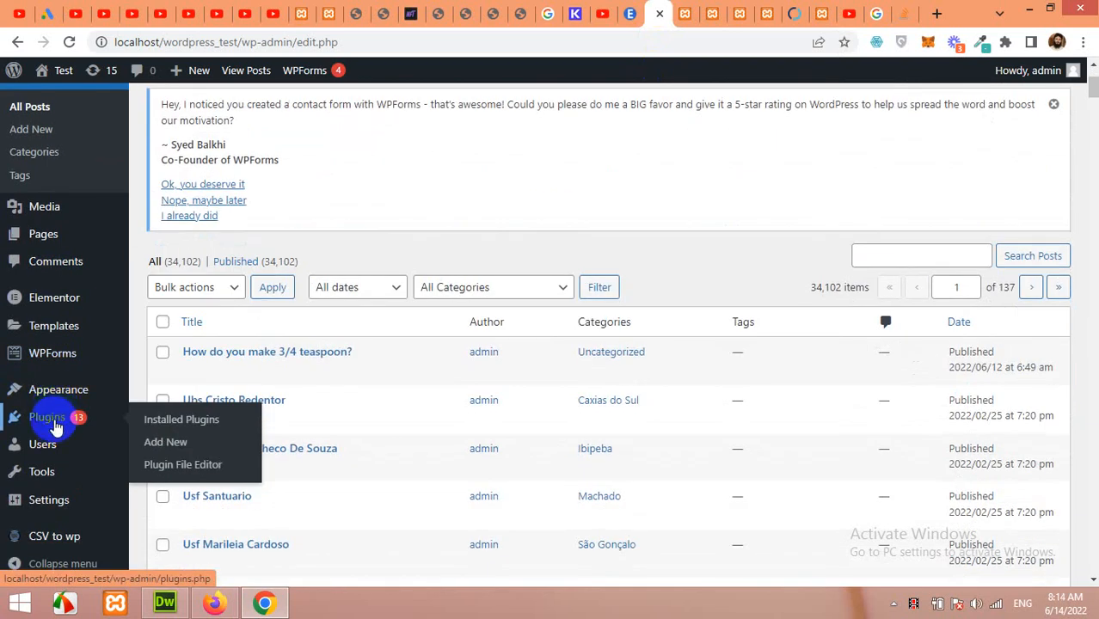
pyautogui.moveTo(54, 298)
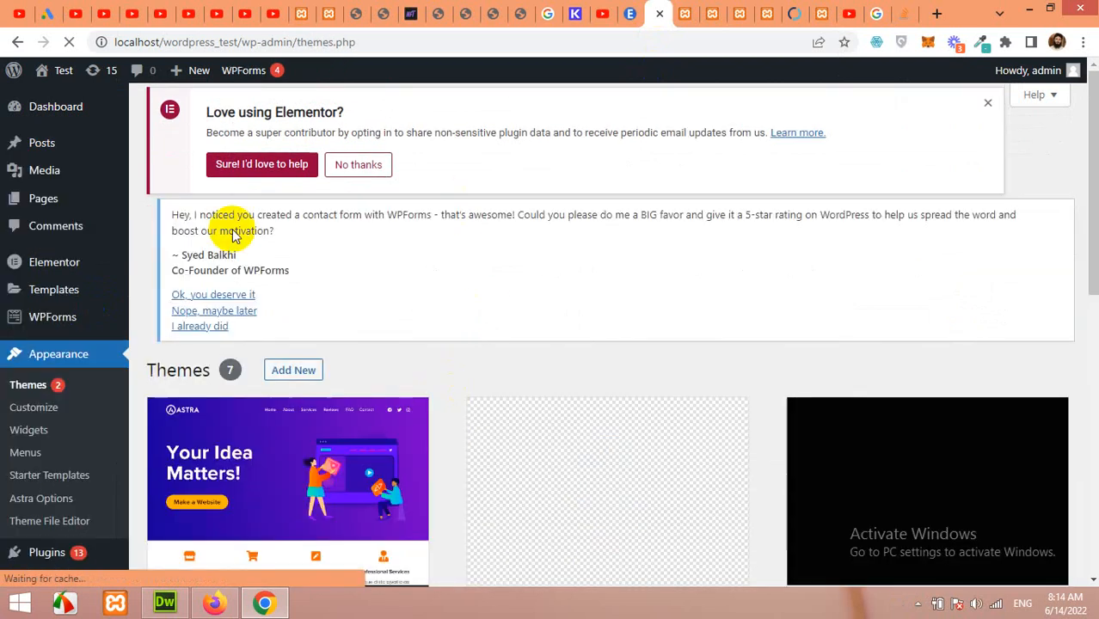
pyautogui.scroll(-3)
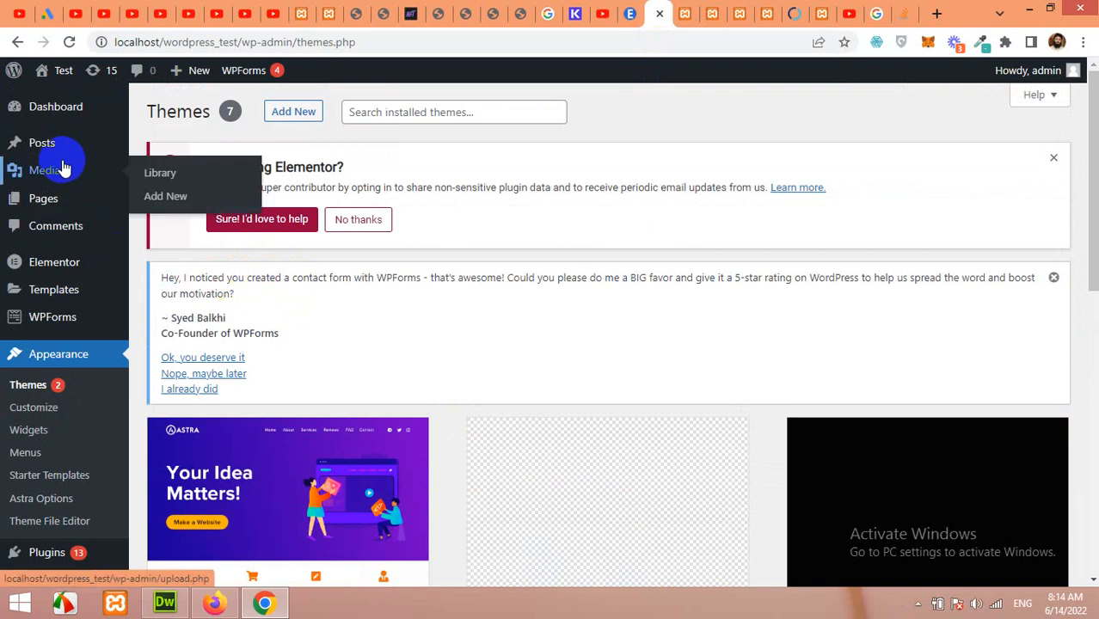
pyautogui.moveTo(43, 198)
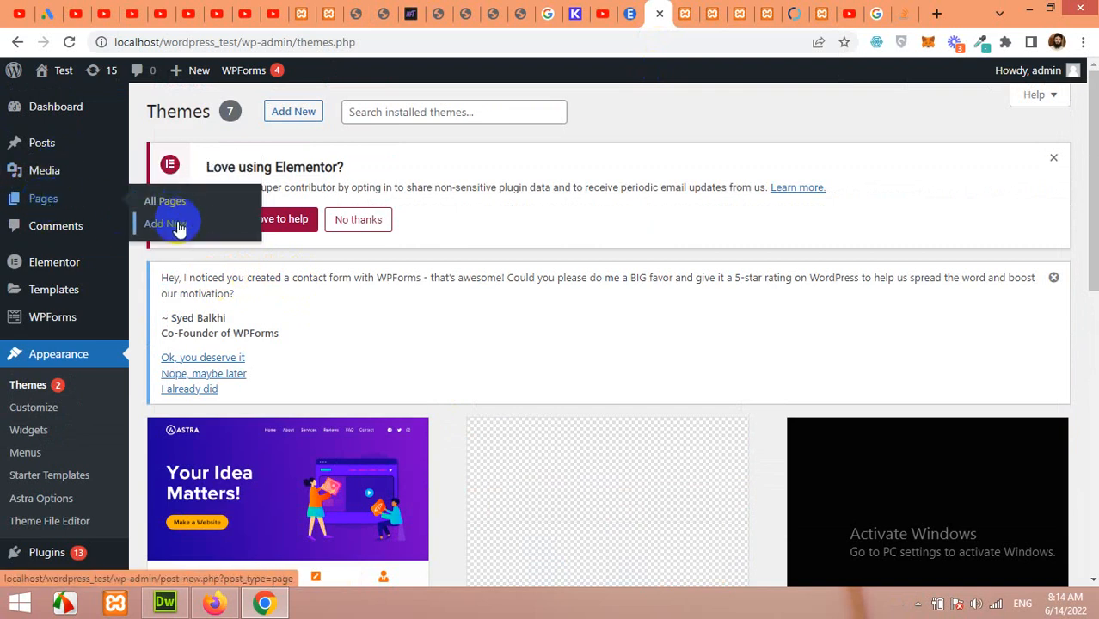
# - Add a new page and enter 'New Homepage' as its title
pyautogui.click(164, 224)
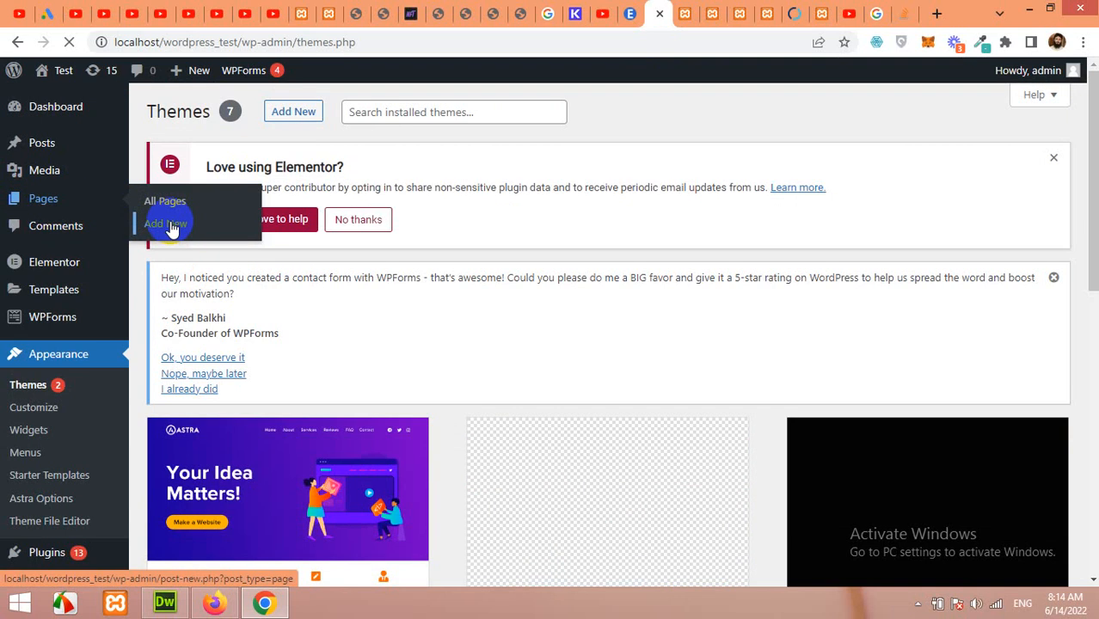
pyautogui.click(166, 224)
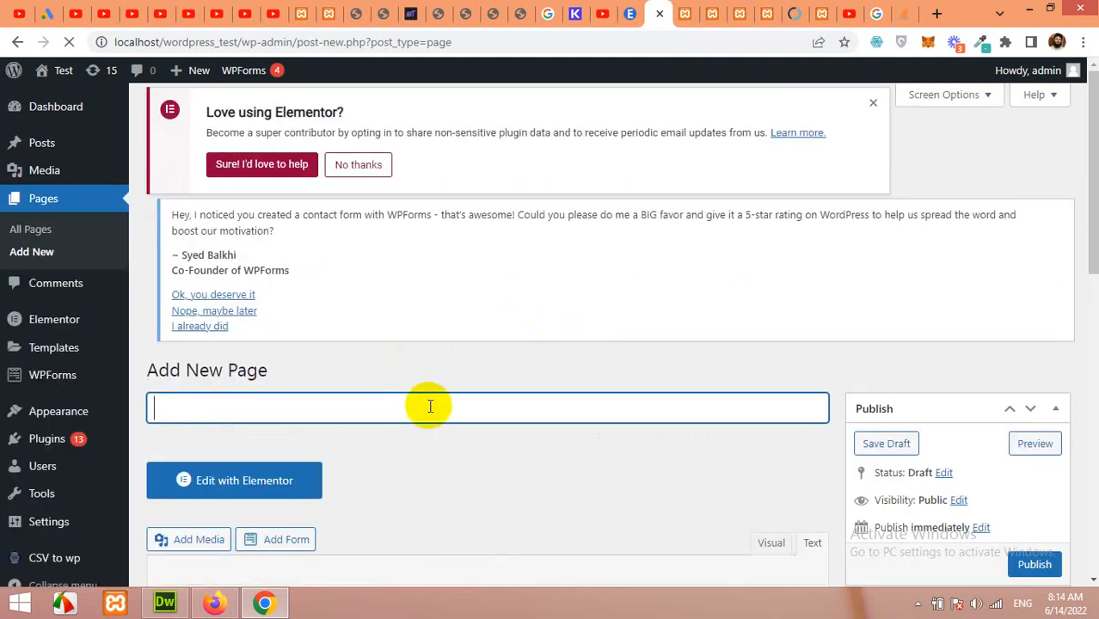
pyautogui.write('New')
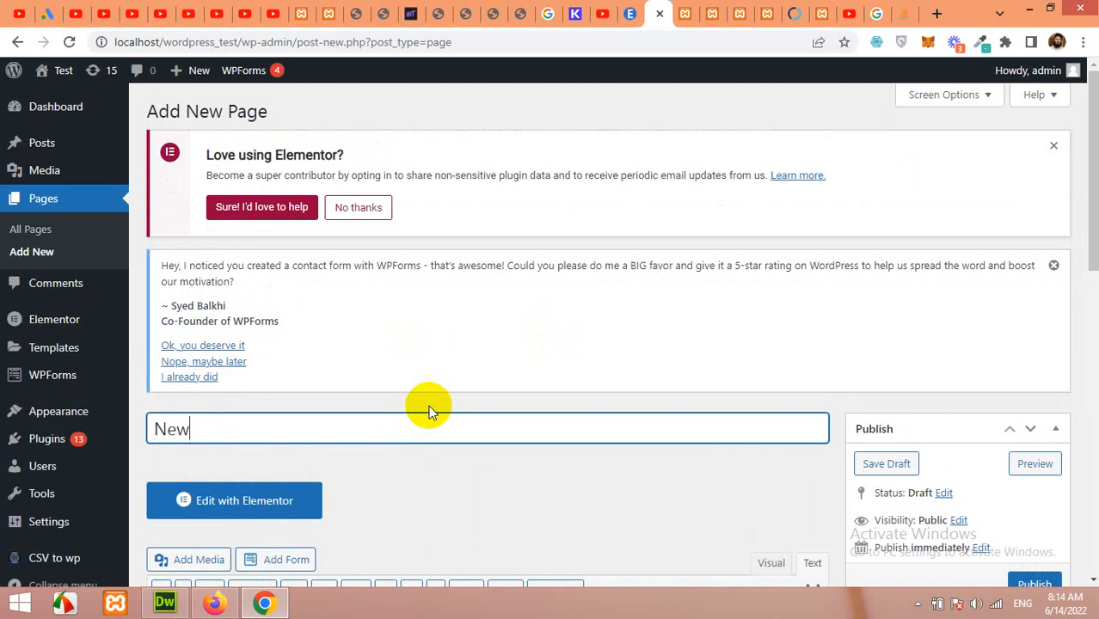
pyautogui.write('Homepage')
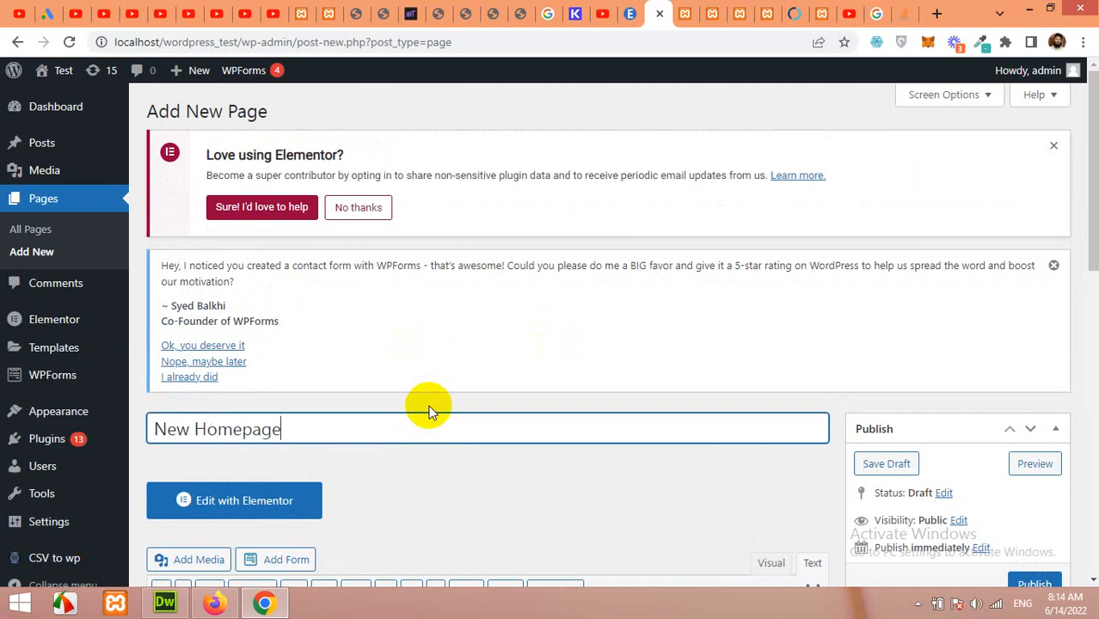
pyautogui.moveTo(669, 286)
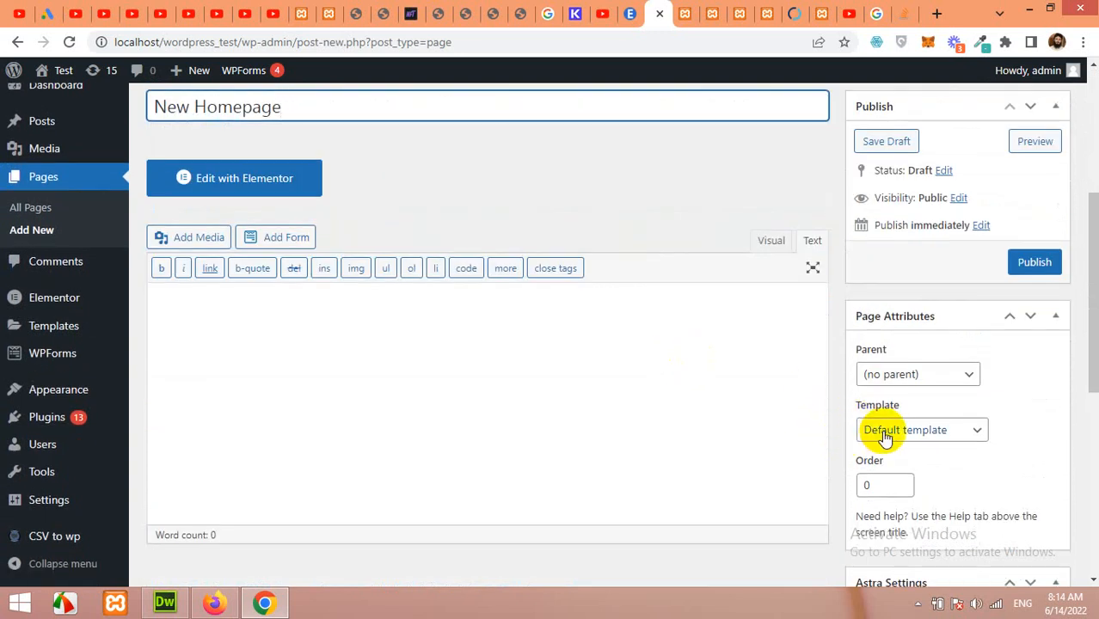
# - Choose the Elementor Full Width template in Page Attributes and publish the page
pyautogui.click(920, 430)
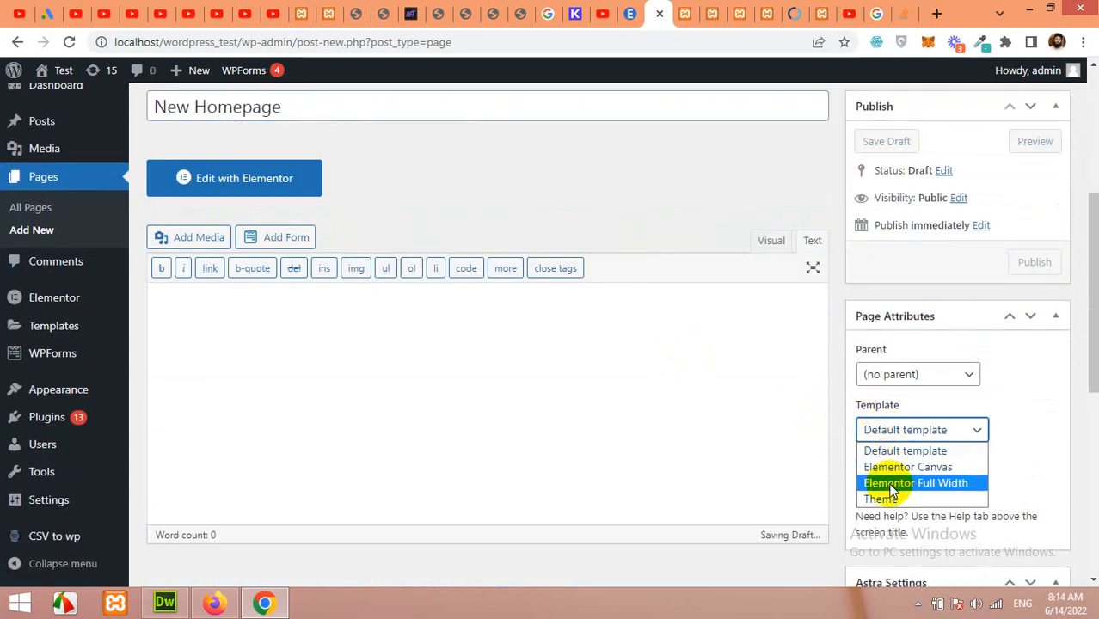
pyautogui.click(915, 482)
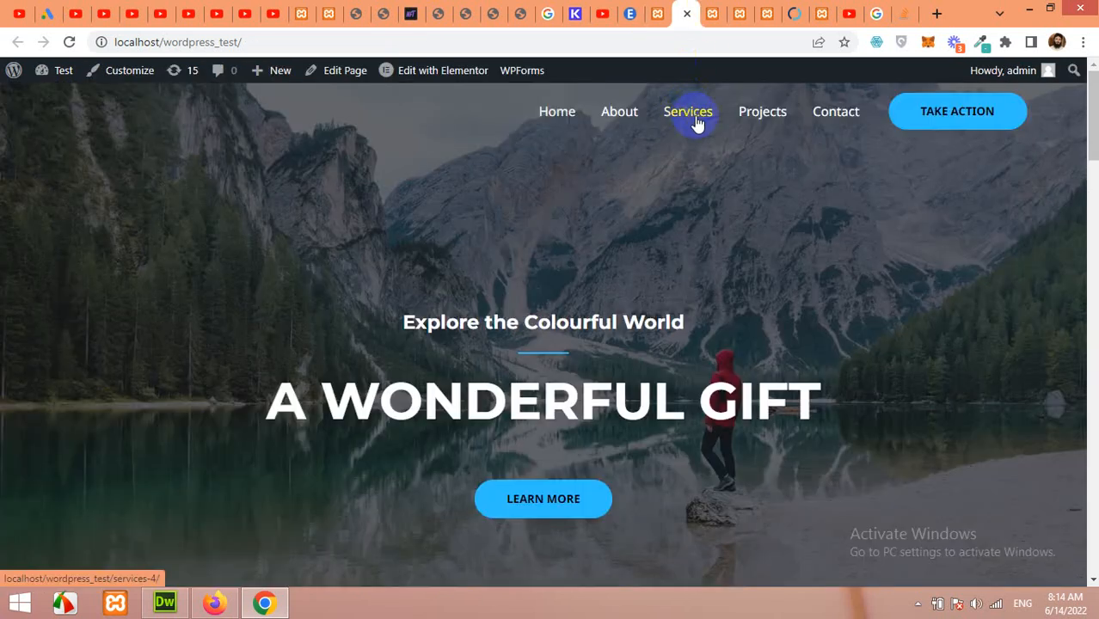
pyautogui.moveTo(662, 13)
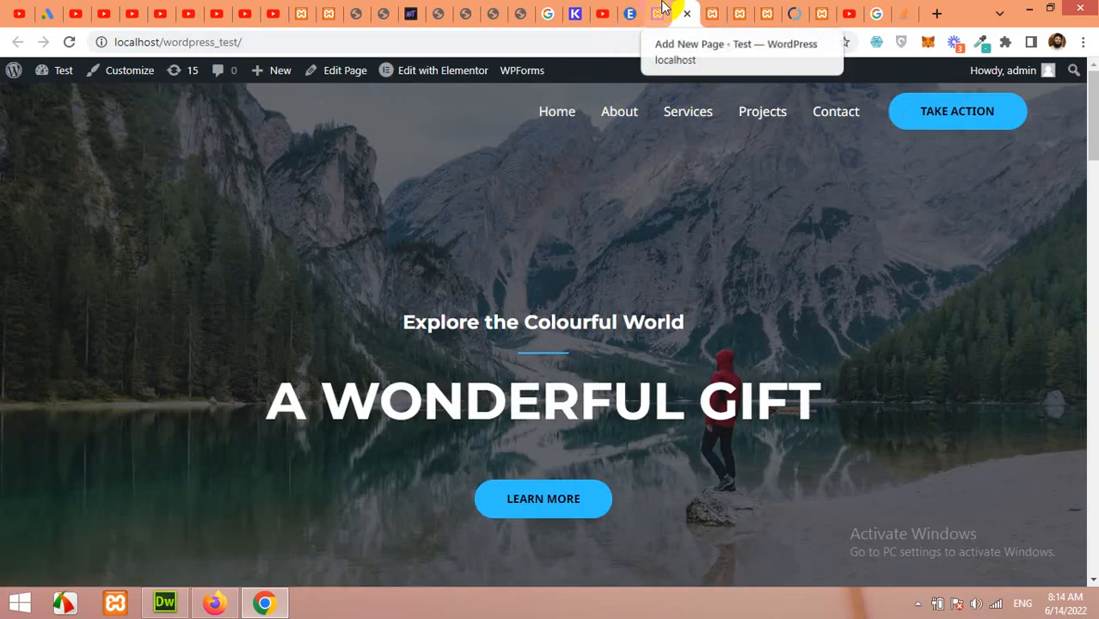
pyautogui.click(659, 13)
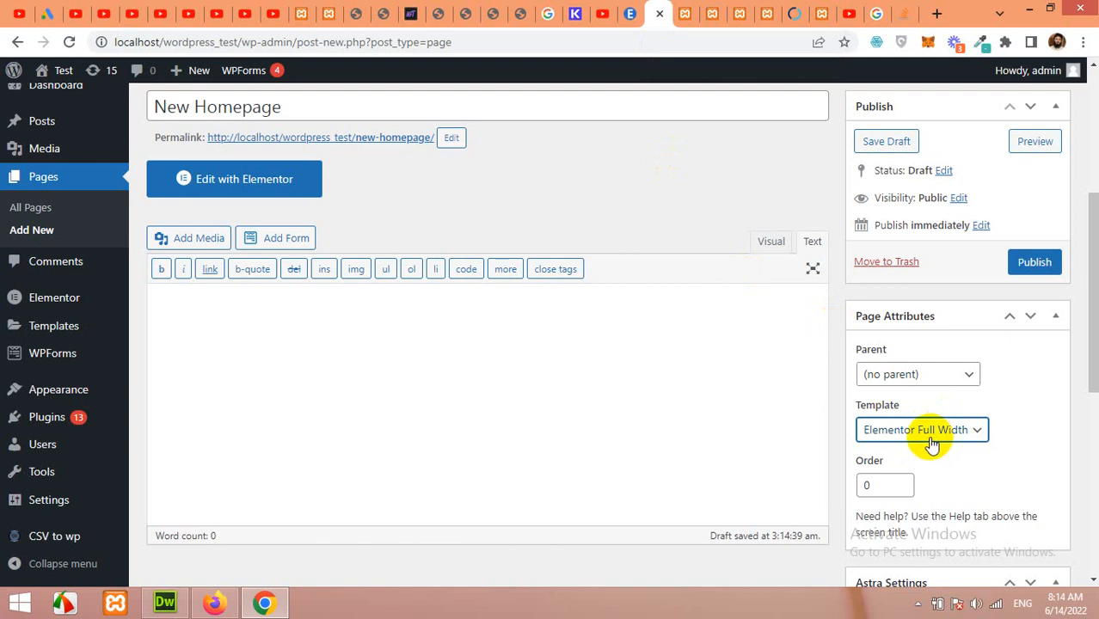
pyautogui.click(1035, 262)
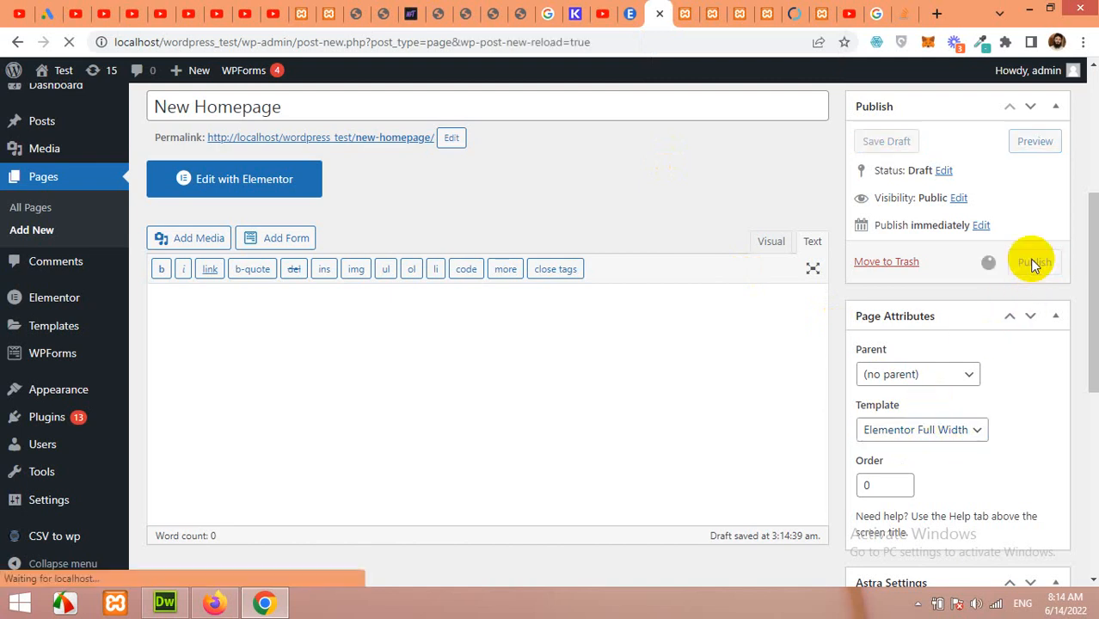
pyautogui.click(1035, 261)
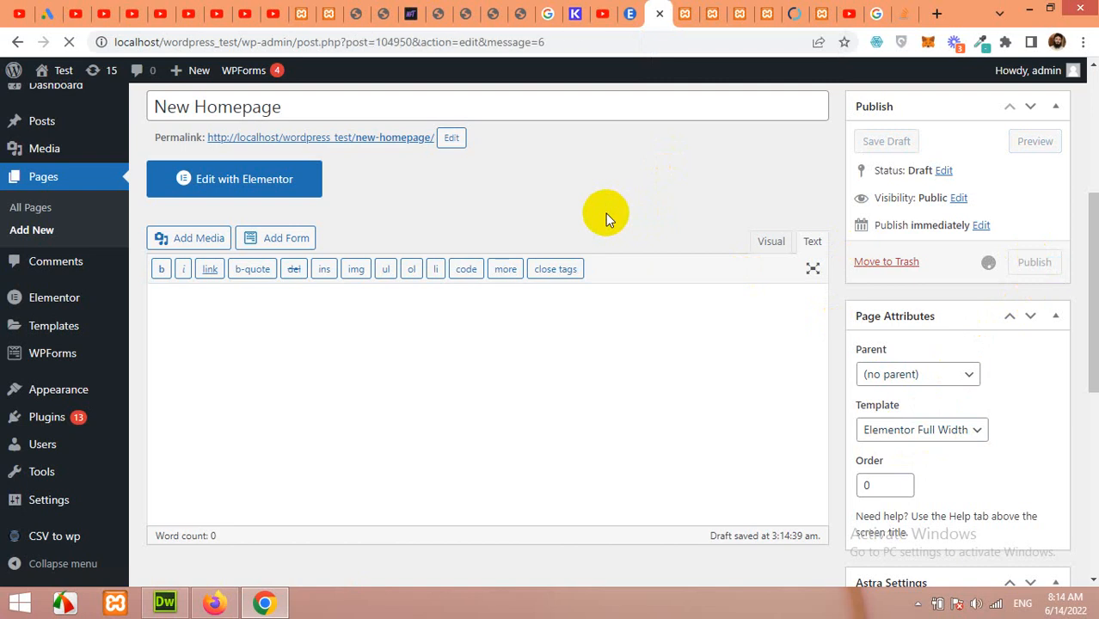
pyautogui.click(1035, 261)
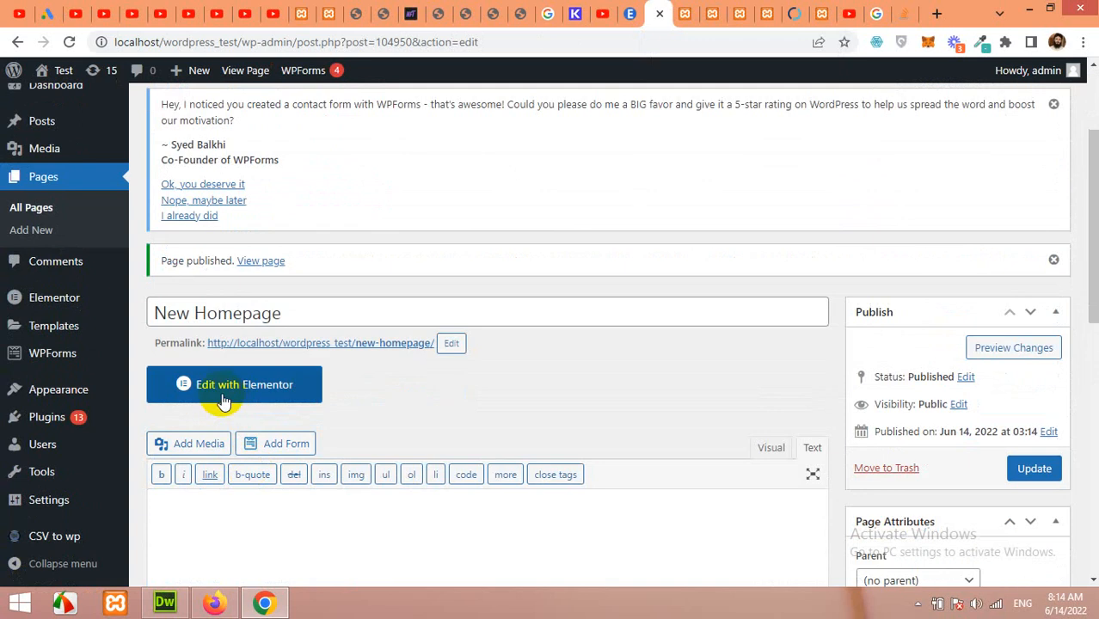
pyautogui.click(234, 384)
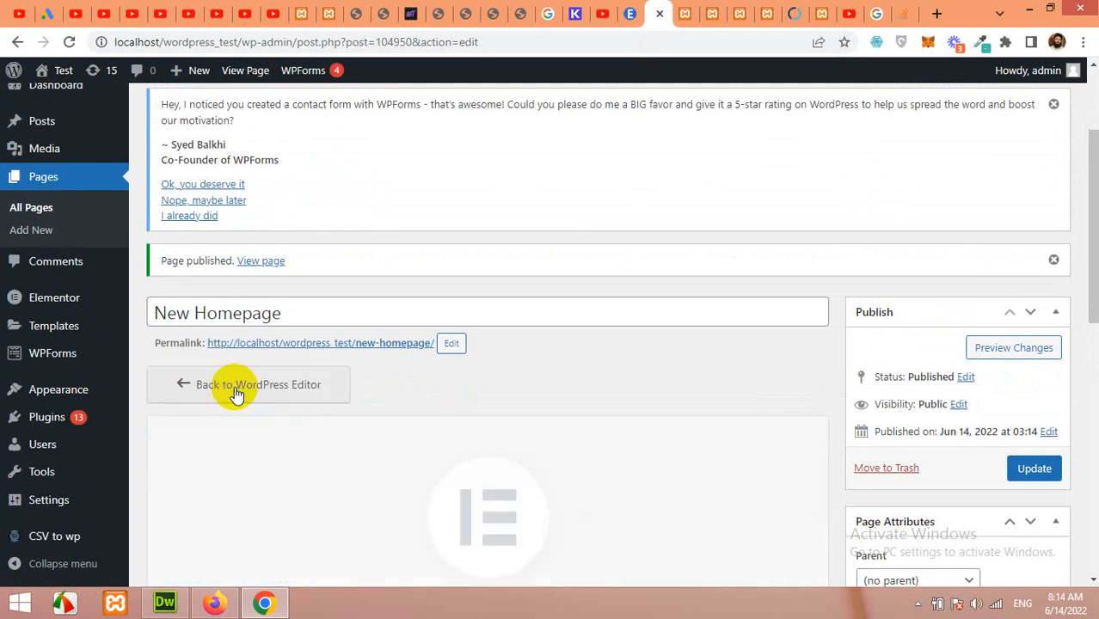
pyautogui.click(258, 385)
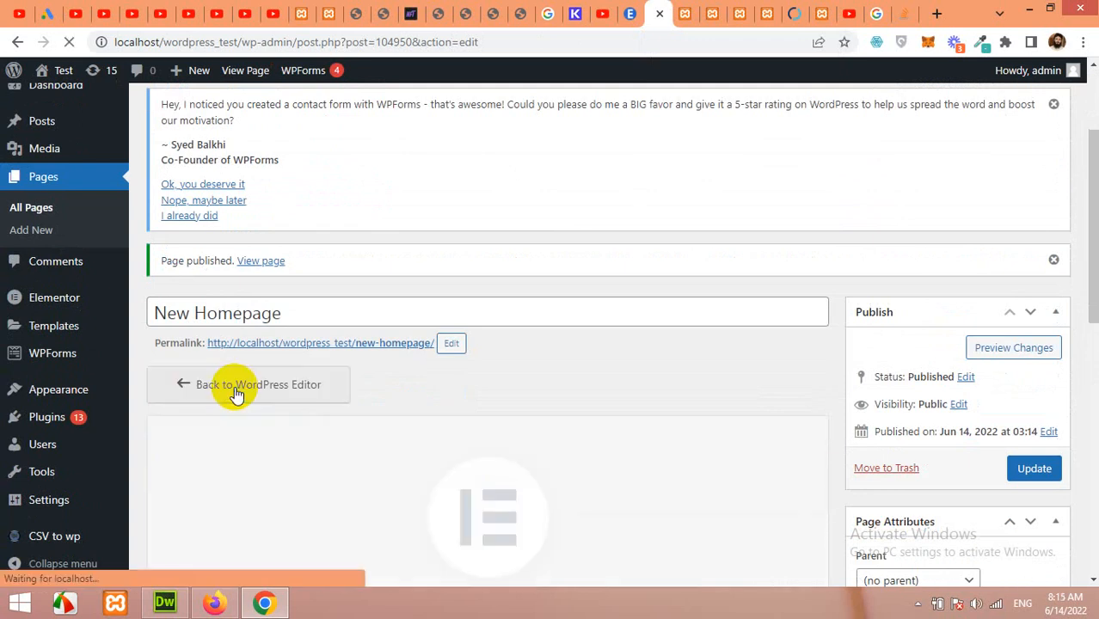
pyautogui.click(250, 385)
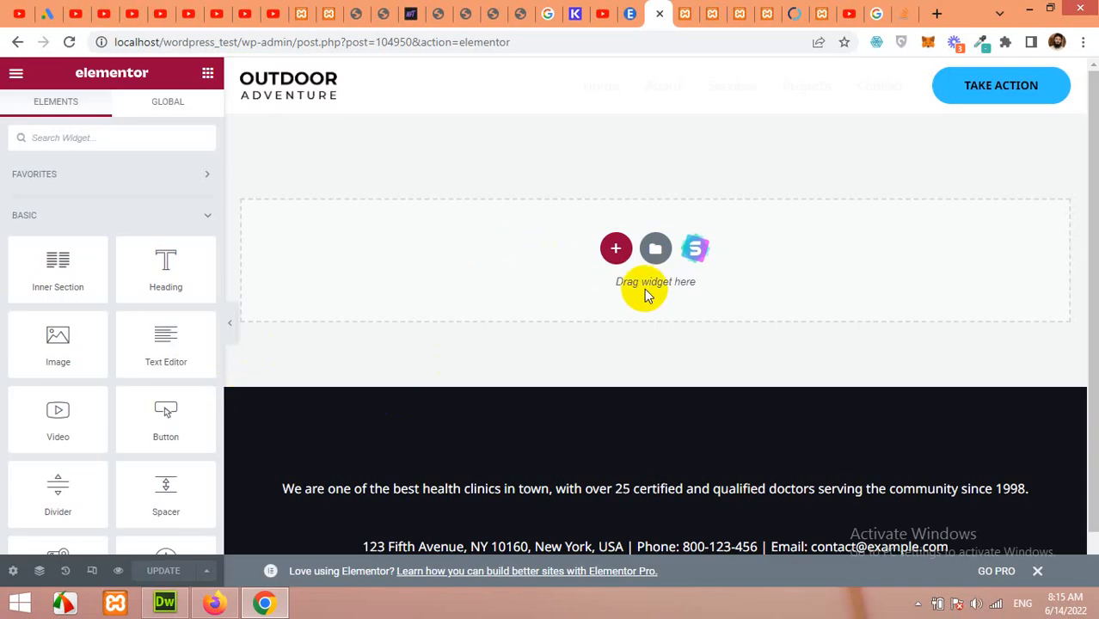
pyautogui.moveTo(685, 258)
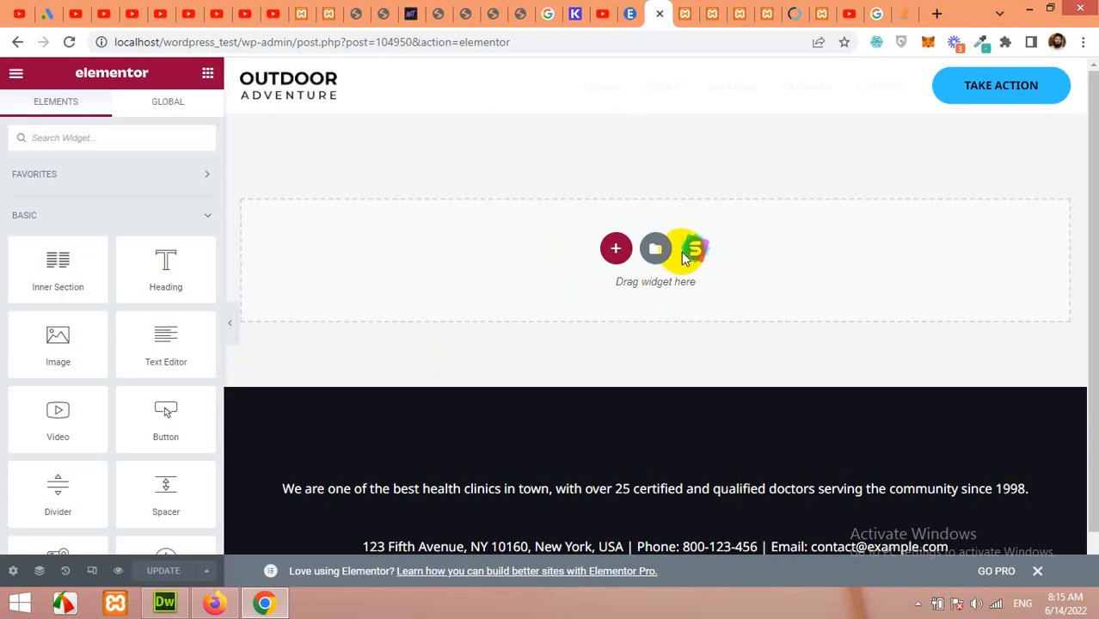
pyautogui.moveTo(673, 249)
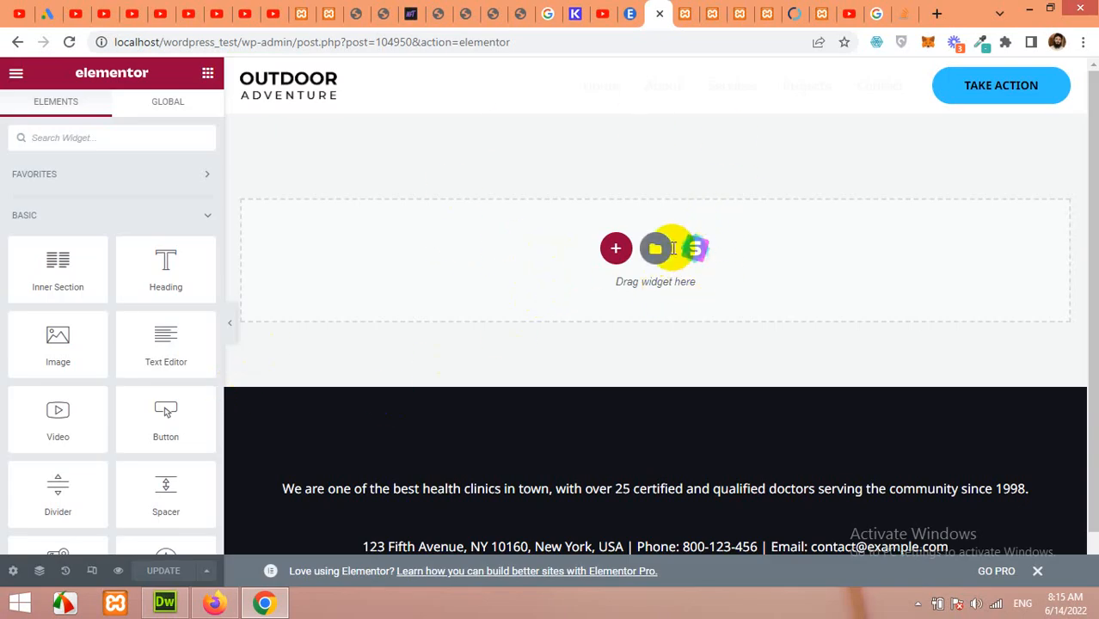
pyautogui.moveTo(700, 248)
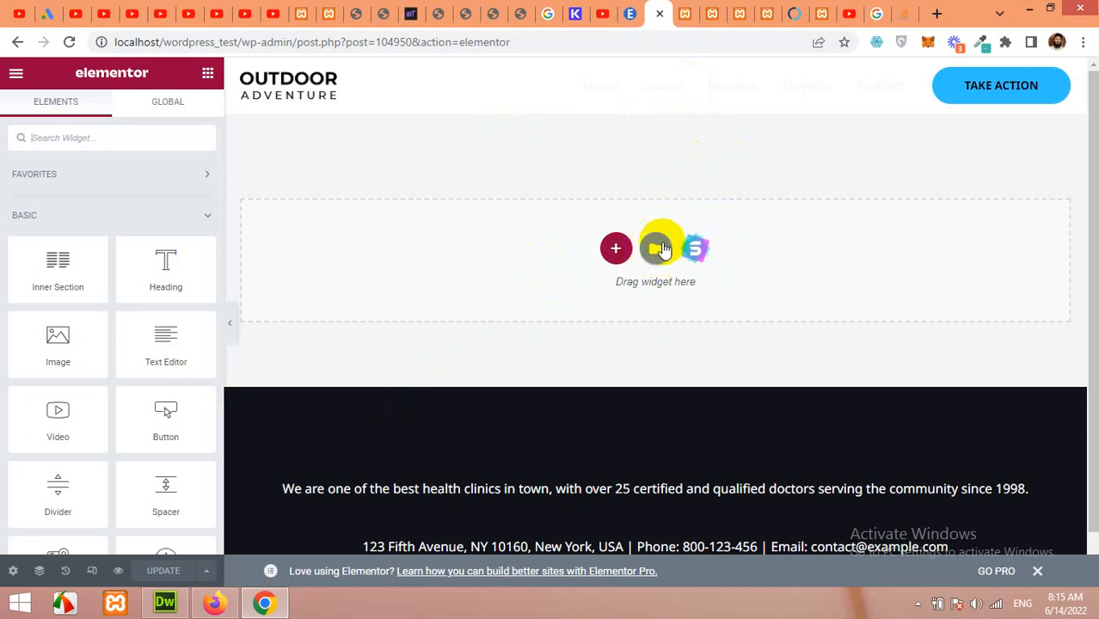
pyautogui.moveTo(662, 248)
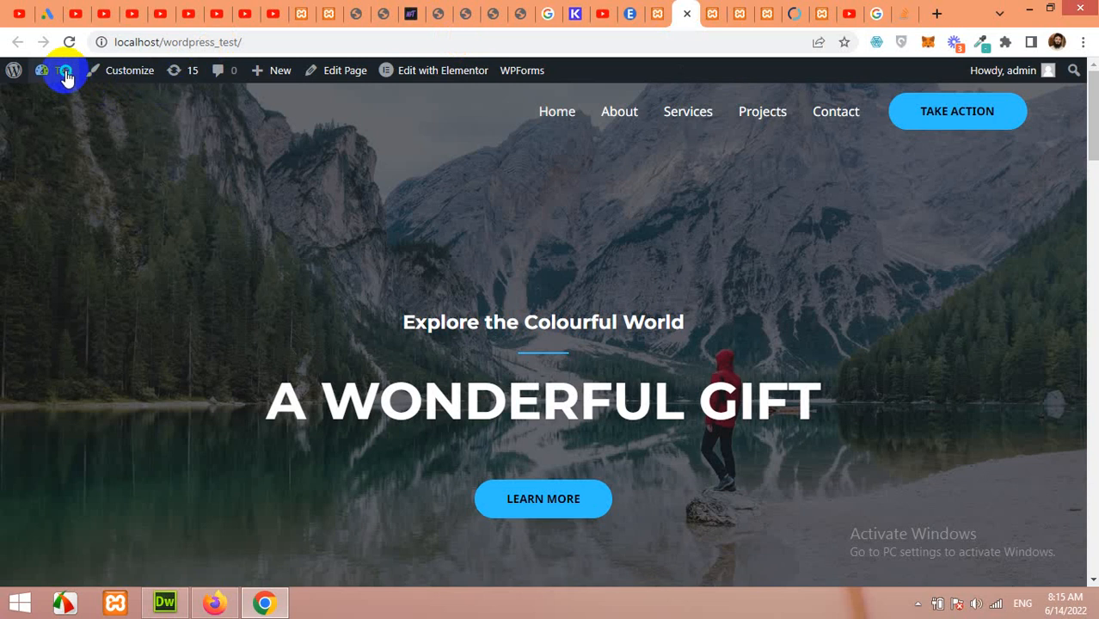
# - Open the Dashboard from the site name, then go to Plugins > Add New
pyautogui.click(56, 70)
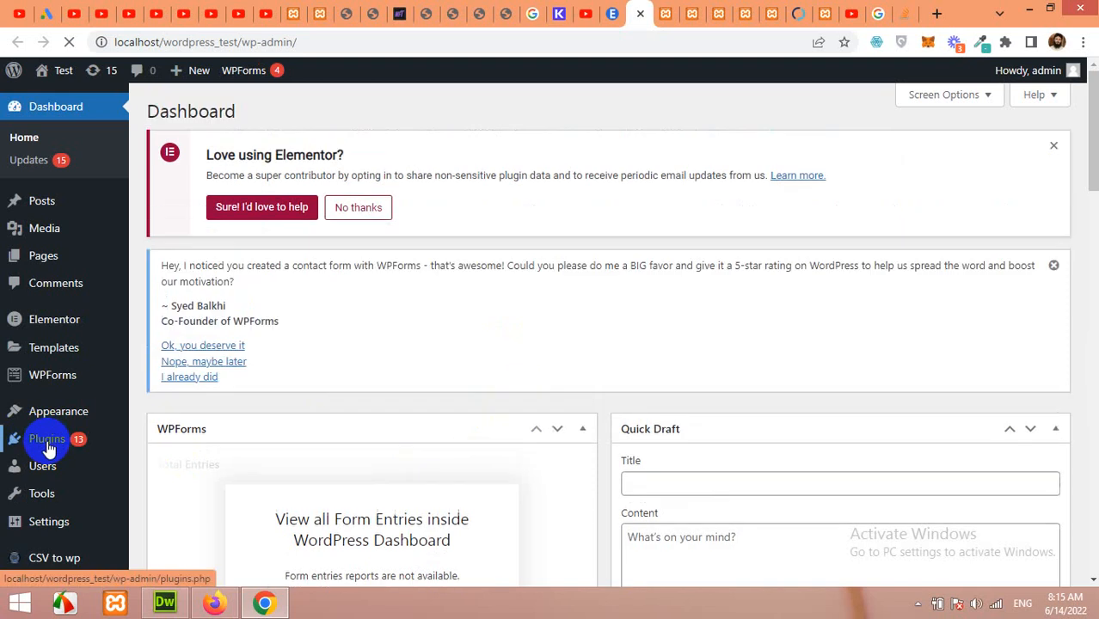
pyautogui.click(46, 438)
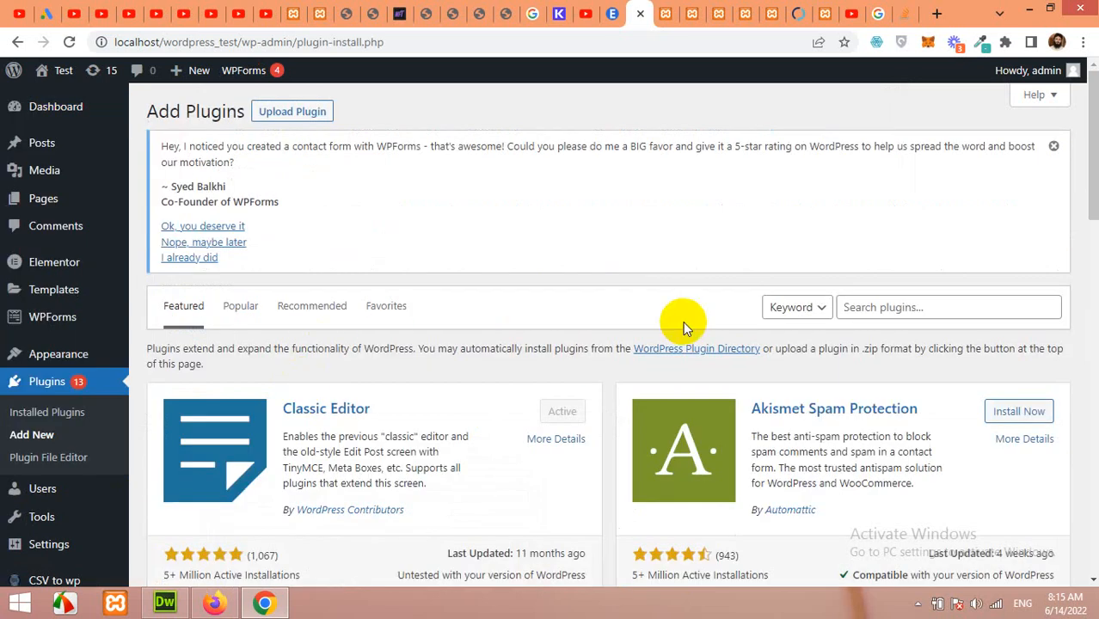
# - Search plugins for 'astra sites' to find Starter Templates marked Active
pyautogui.click(949, 307)
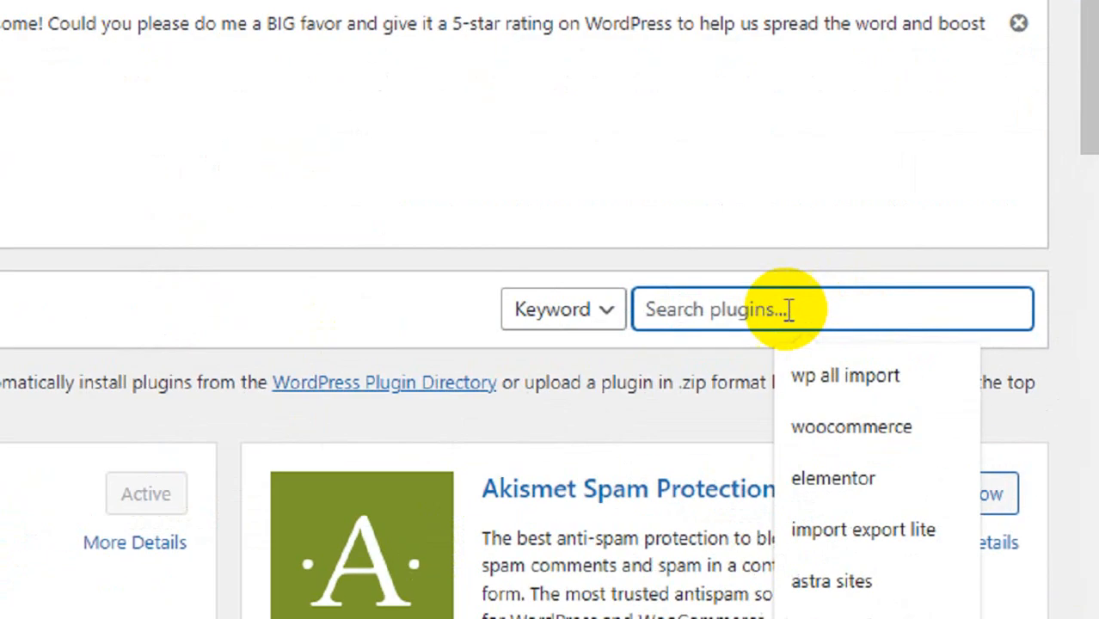
pyautogui.write('astra sites')
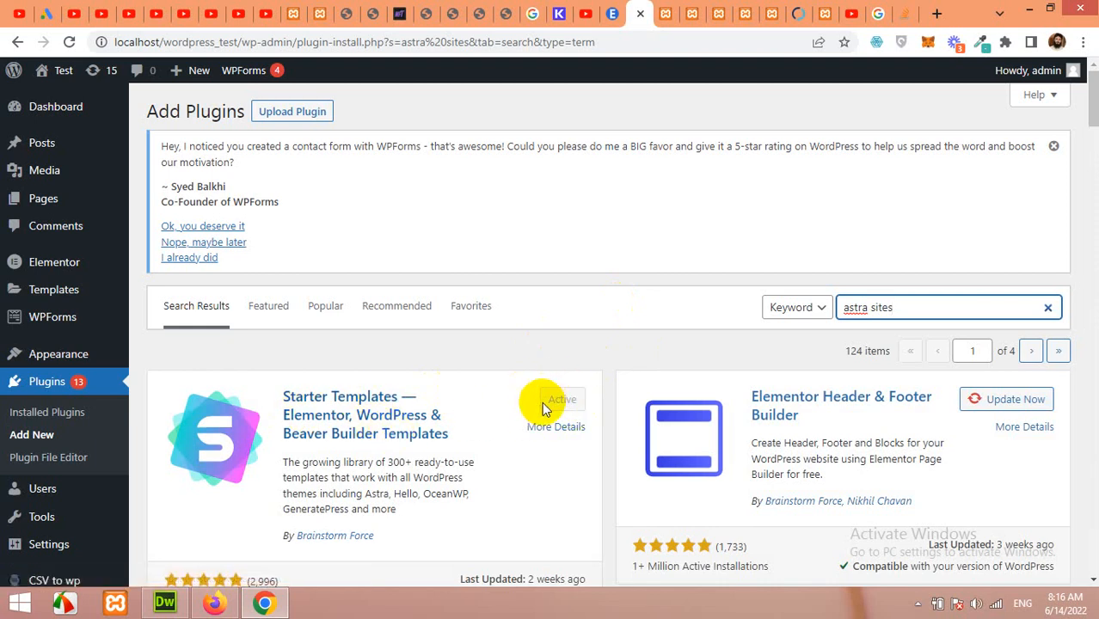
pyautogui.moveTo(563, 405)
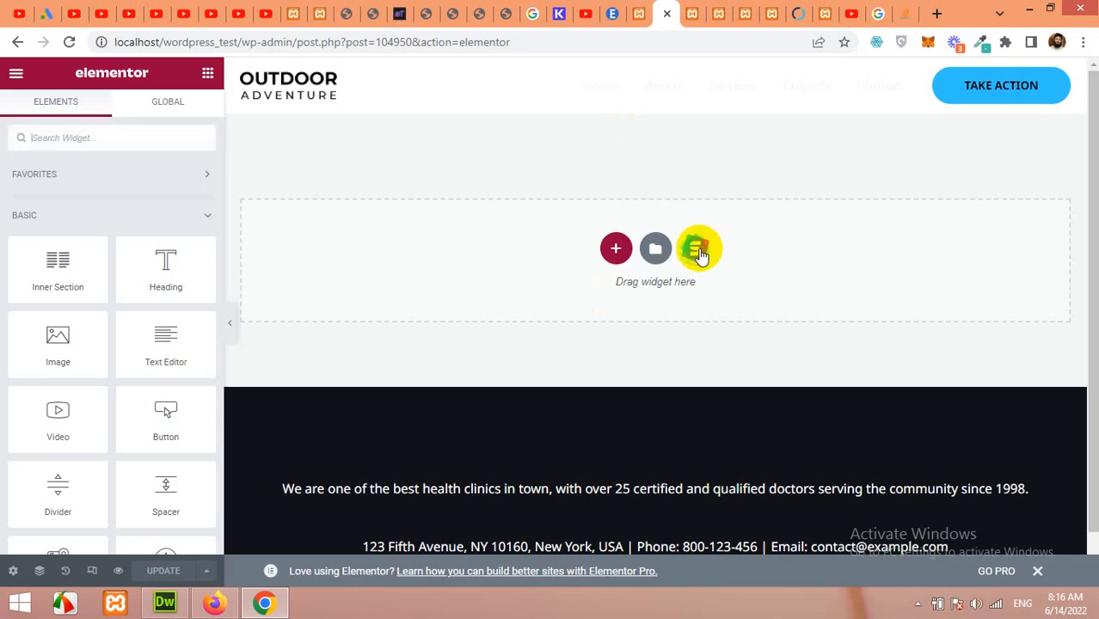
pyautogui.moveTo(701, 250)
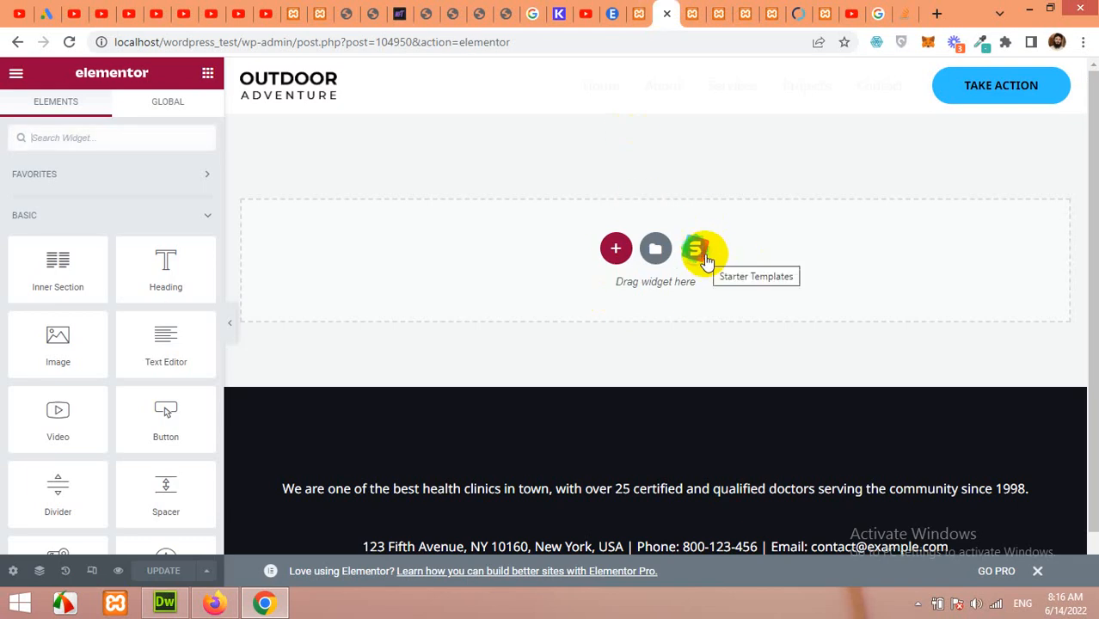
pyautogui.moveTo(714, 262)
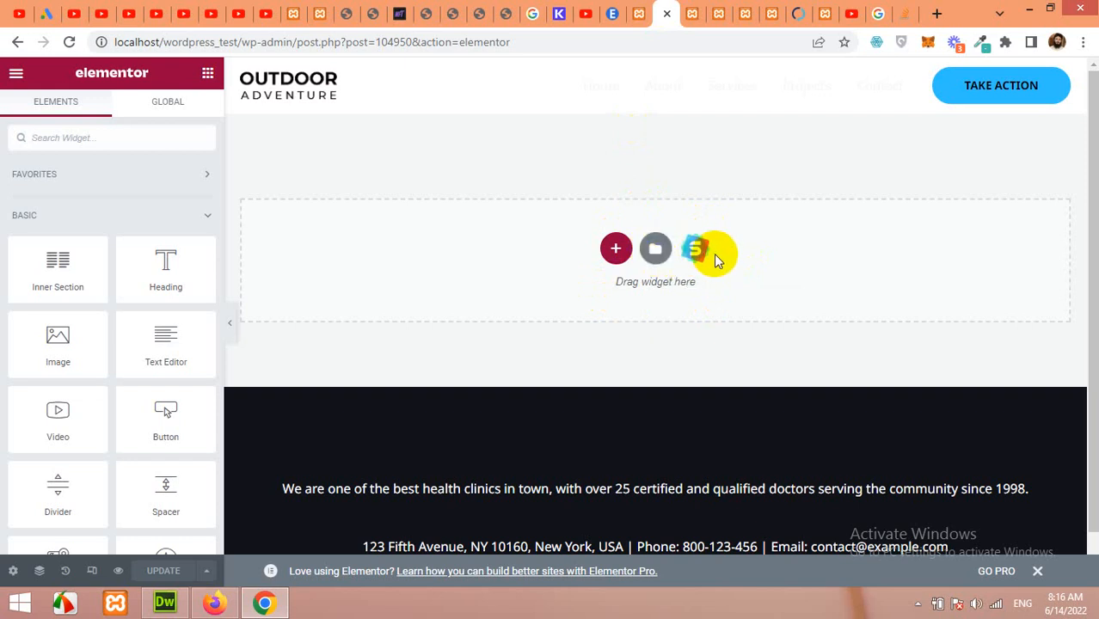
# - Open the Library's Blocks tab and scroll through designs like 404 and About Company
pyautogui.click(656, 248)
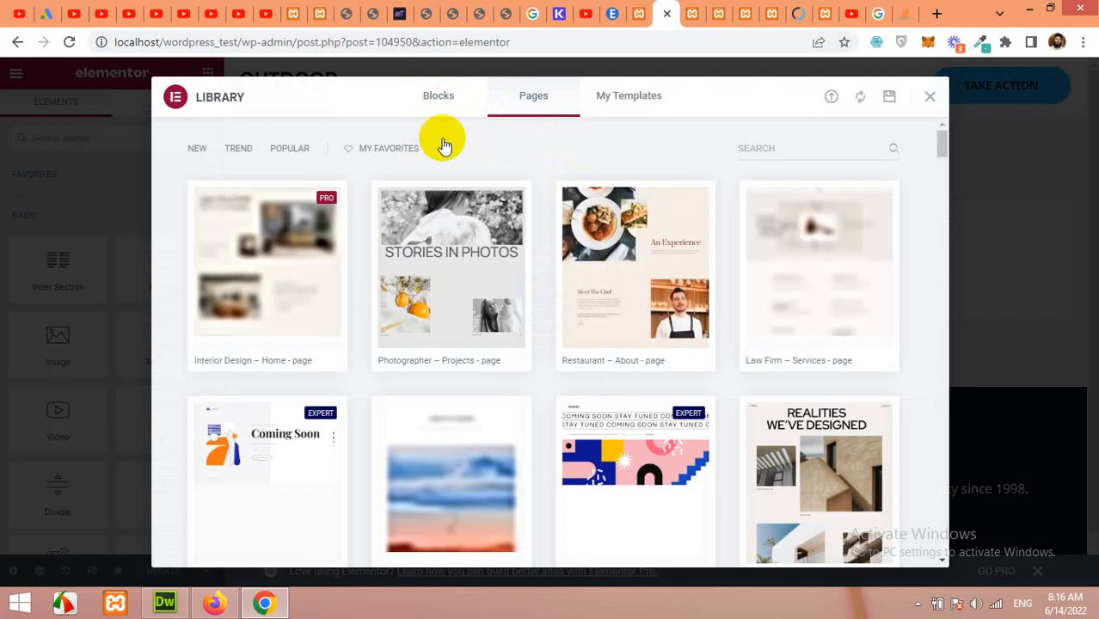
pyautogui.click(438, 96)
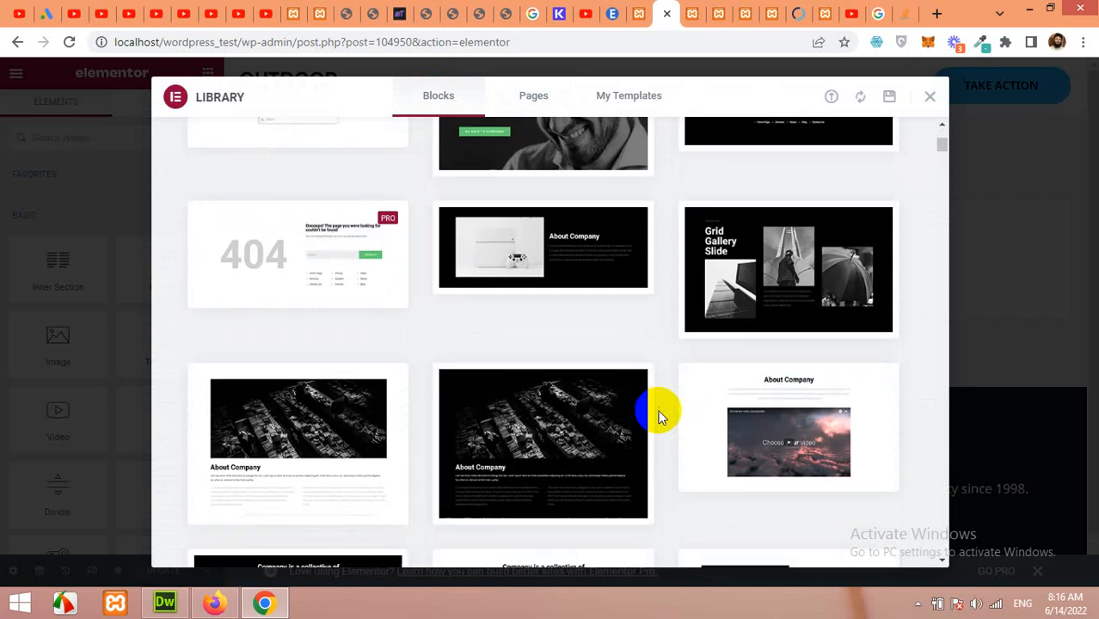
pyautogui.scroll(-3)
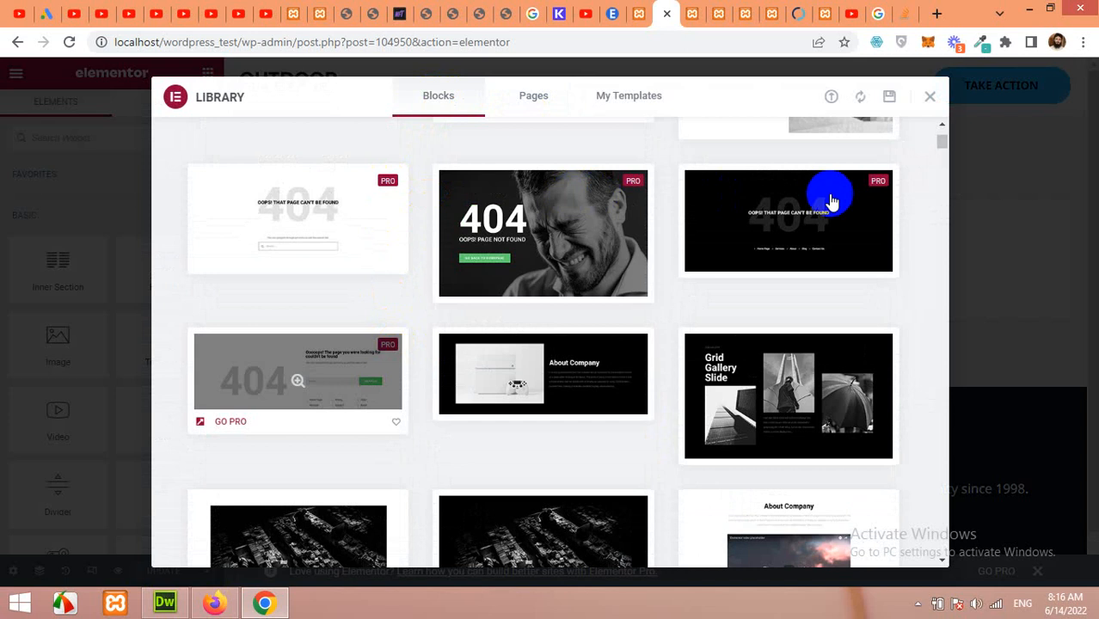
pyautogui.scroll(-3)
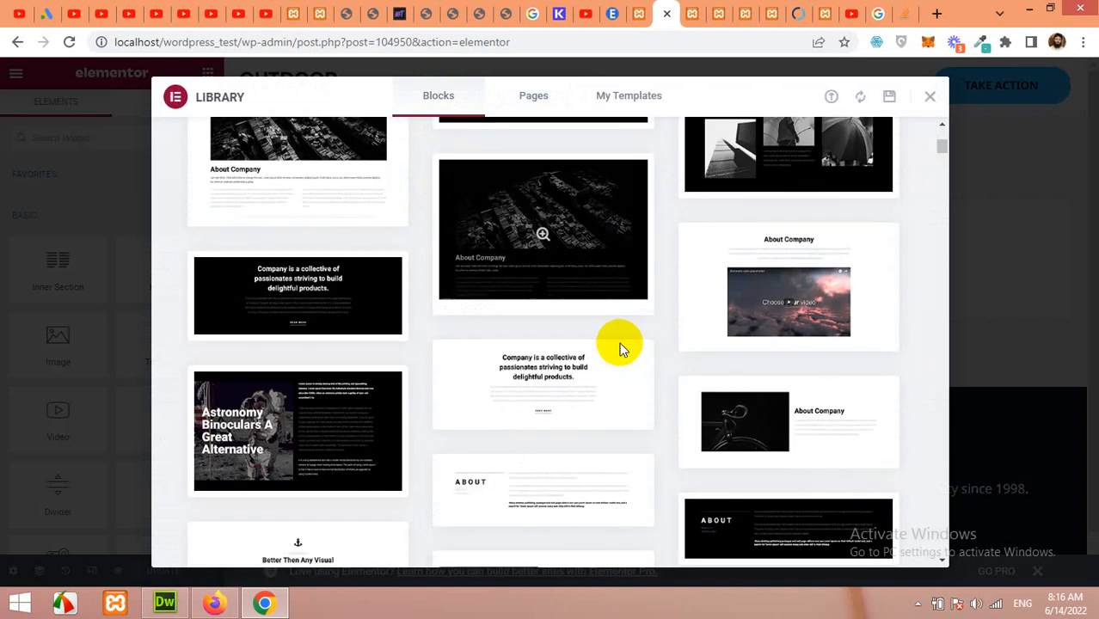
pyautogui.scroll(-3)
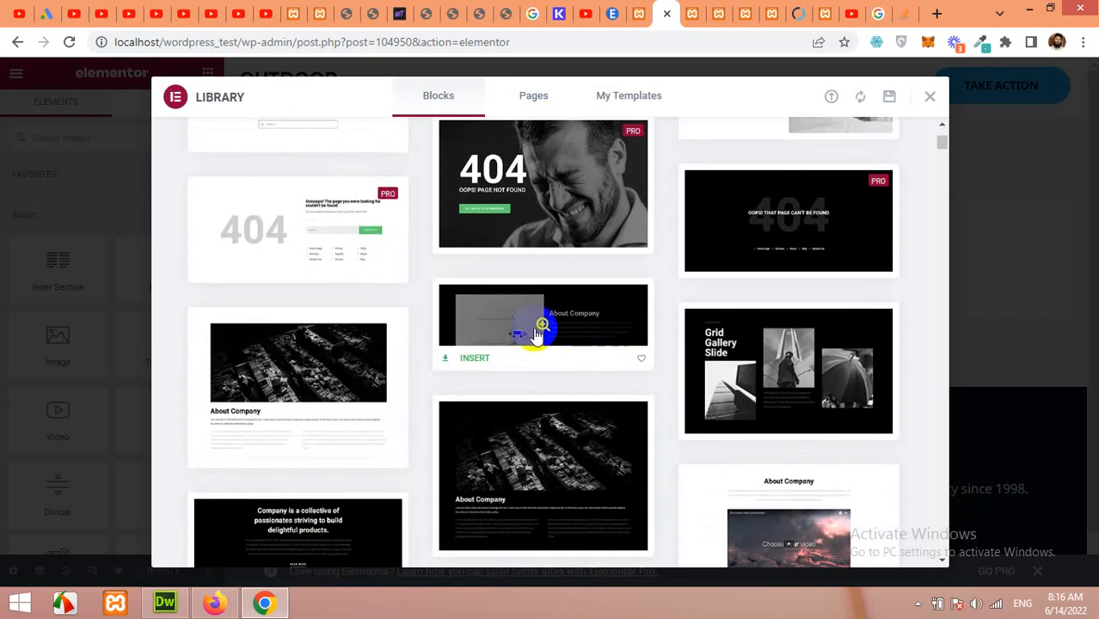
pyautogui.moveTo(533, 349)
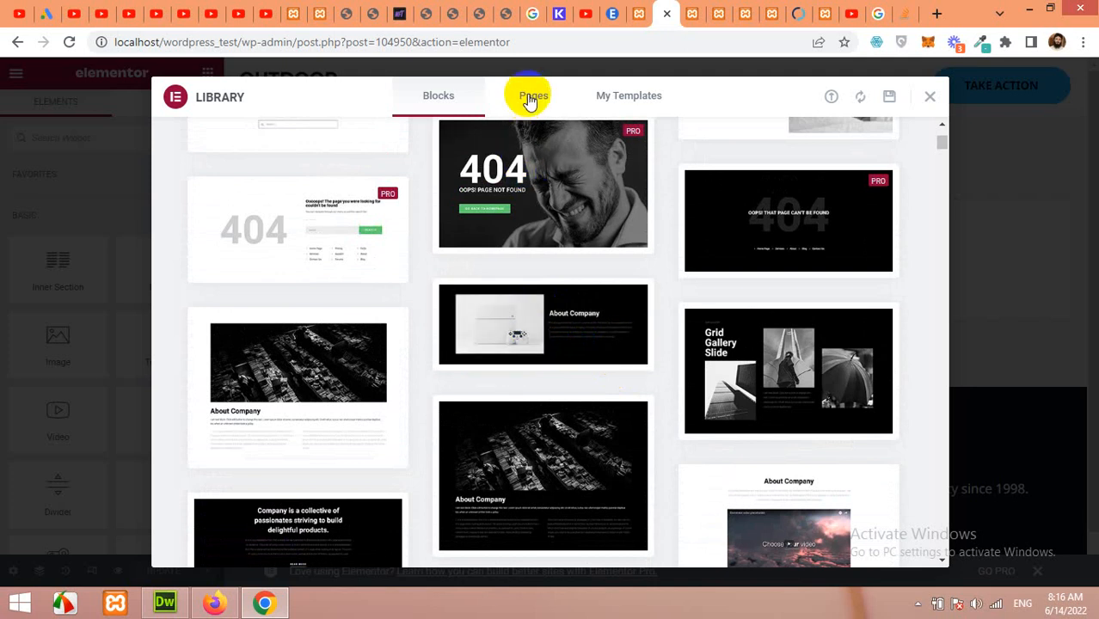
# - Switch the library to the Pages tab and scroll through the page templates
pyautogui.click(534, 96)
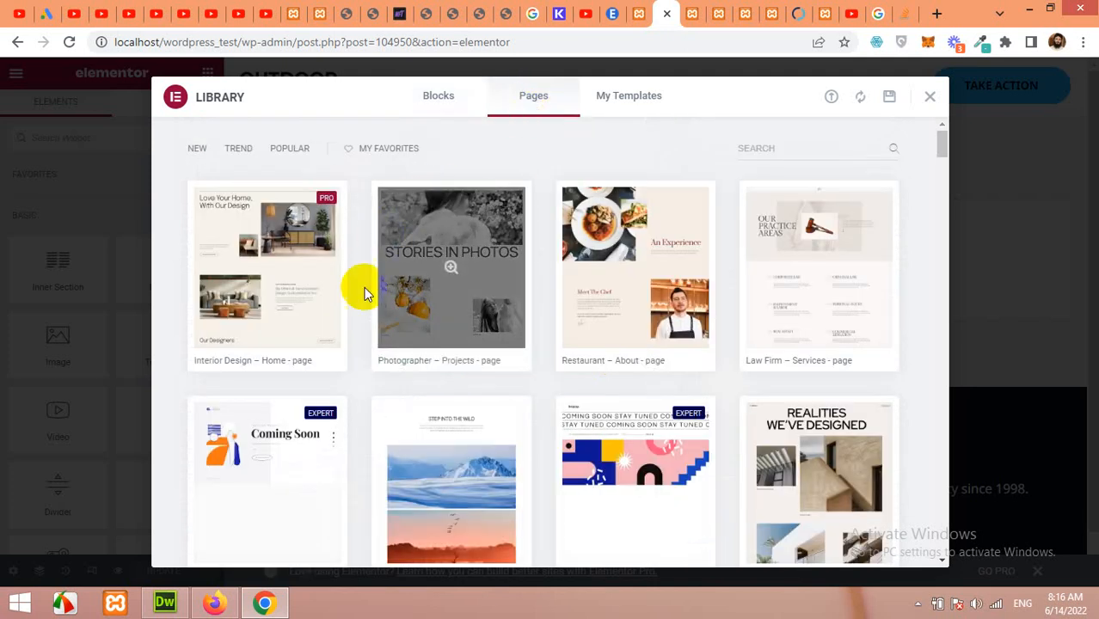
pyautogui.scroll(-3)
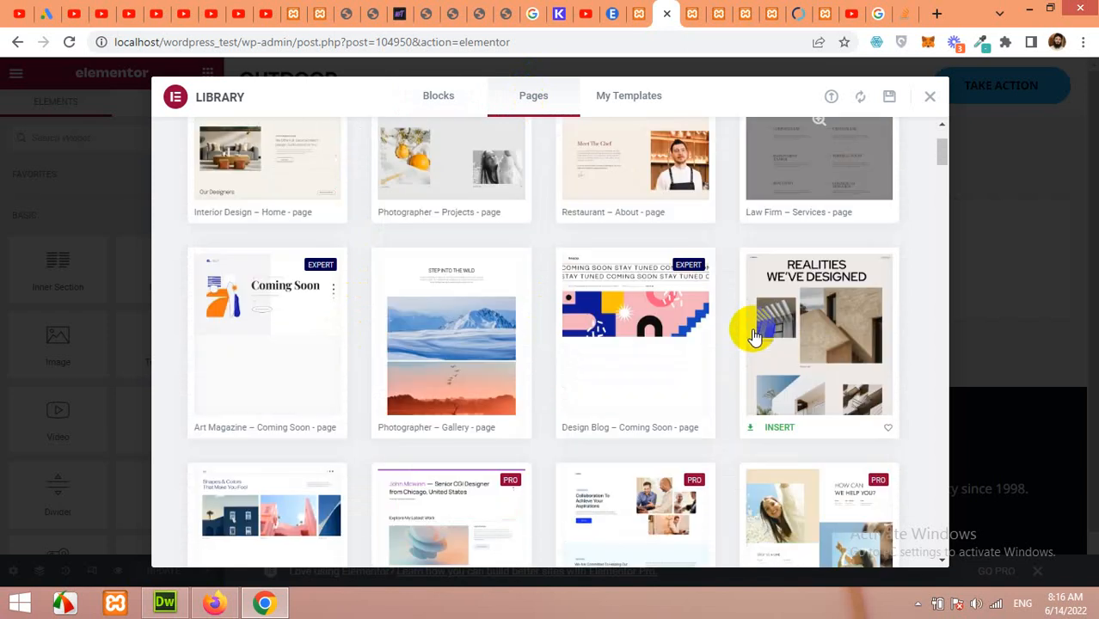
pyautogui.scroll(-3)
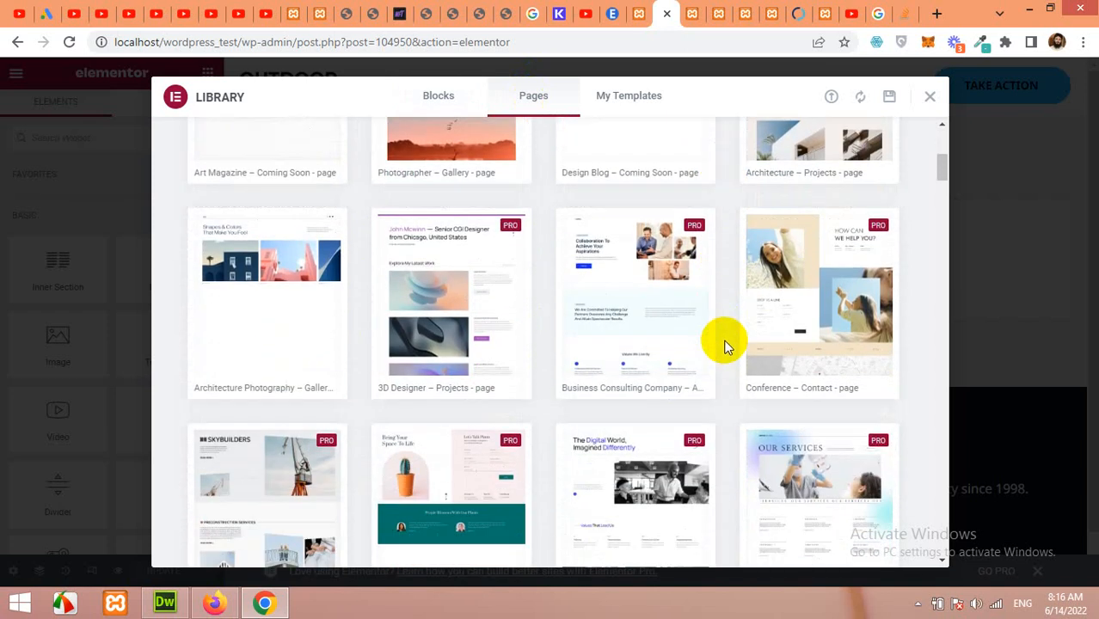
pyautogui.scroll(-3)
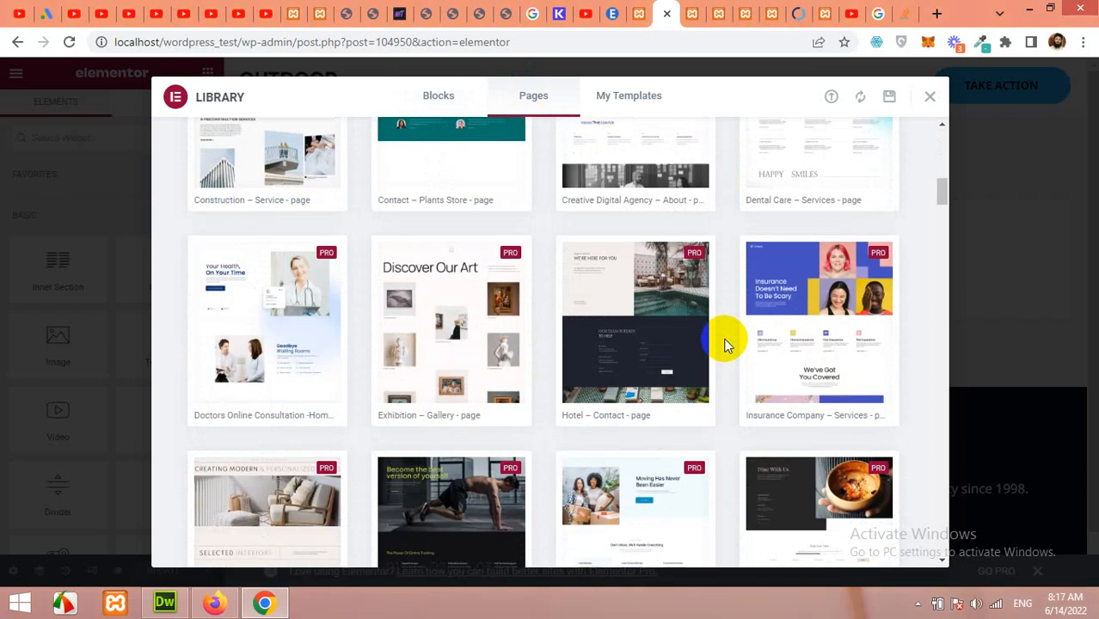
pyautogui.scroll(-3)
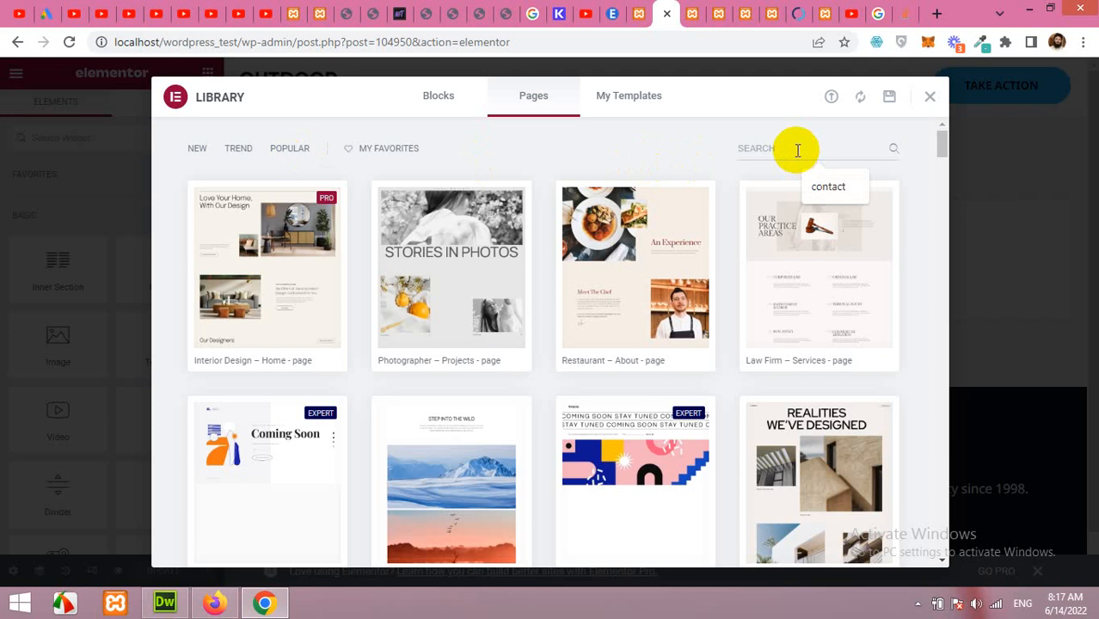
# - Search page templates for 'home', browse the results, and close the library
pyautogui.write('fi')
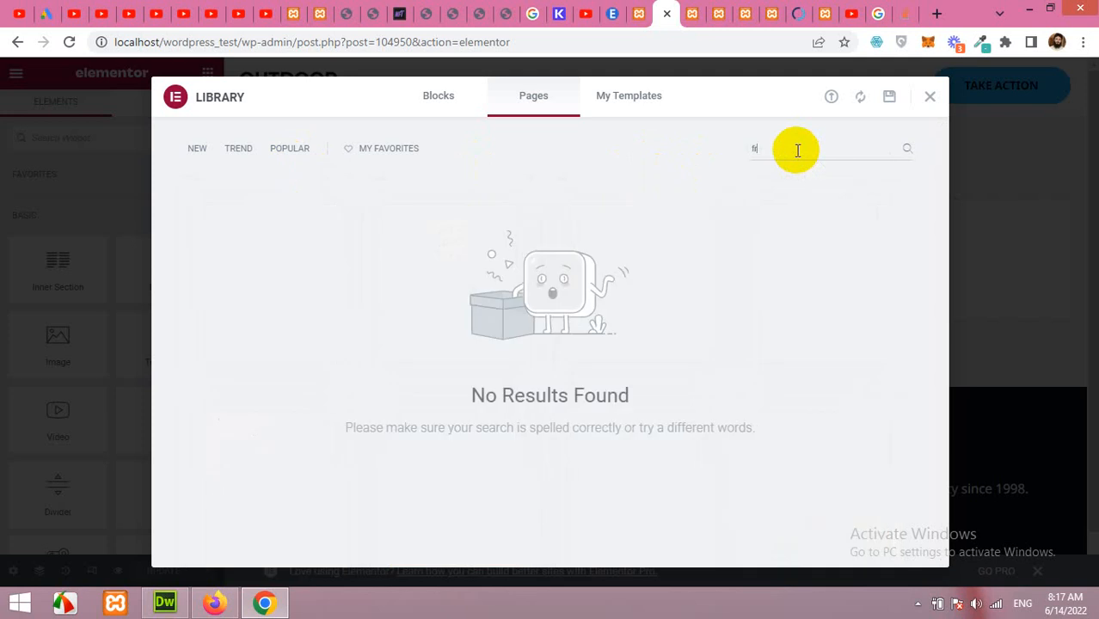
pyautogui.write('home')
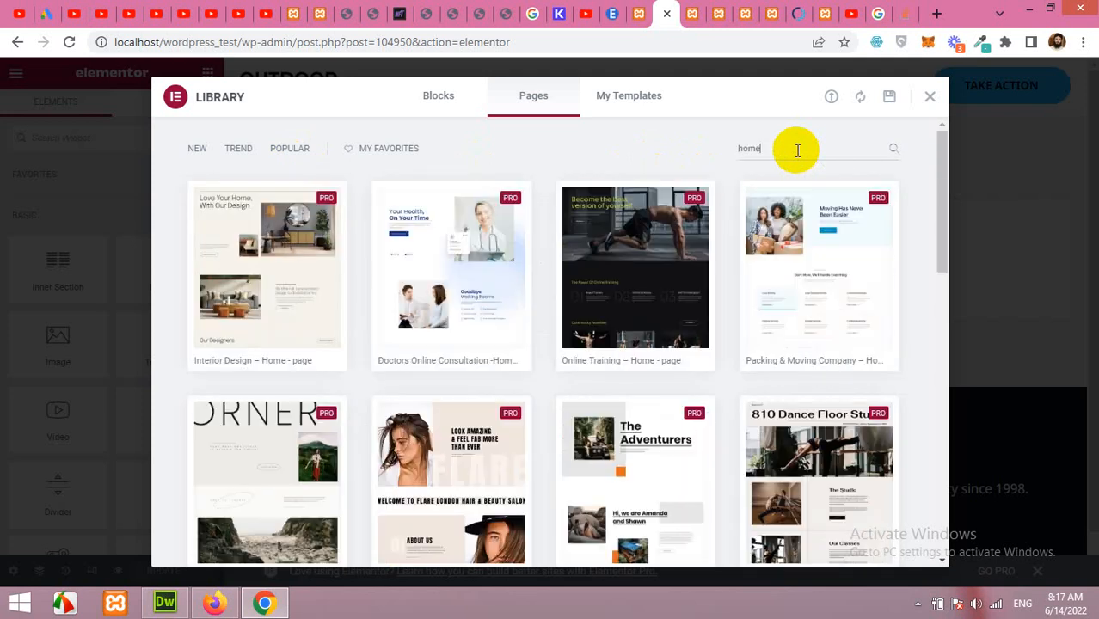
pyautogui.moveTo(706, 435)
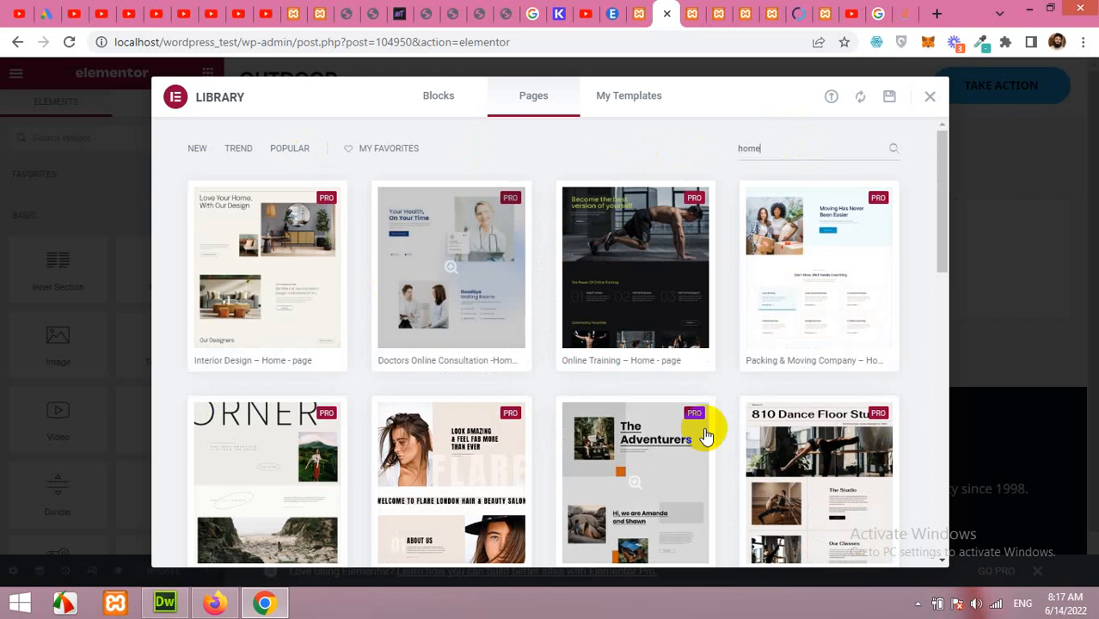
pyautogui.scroll(-3)
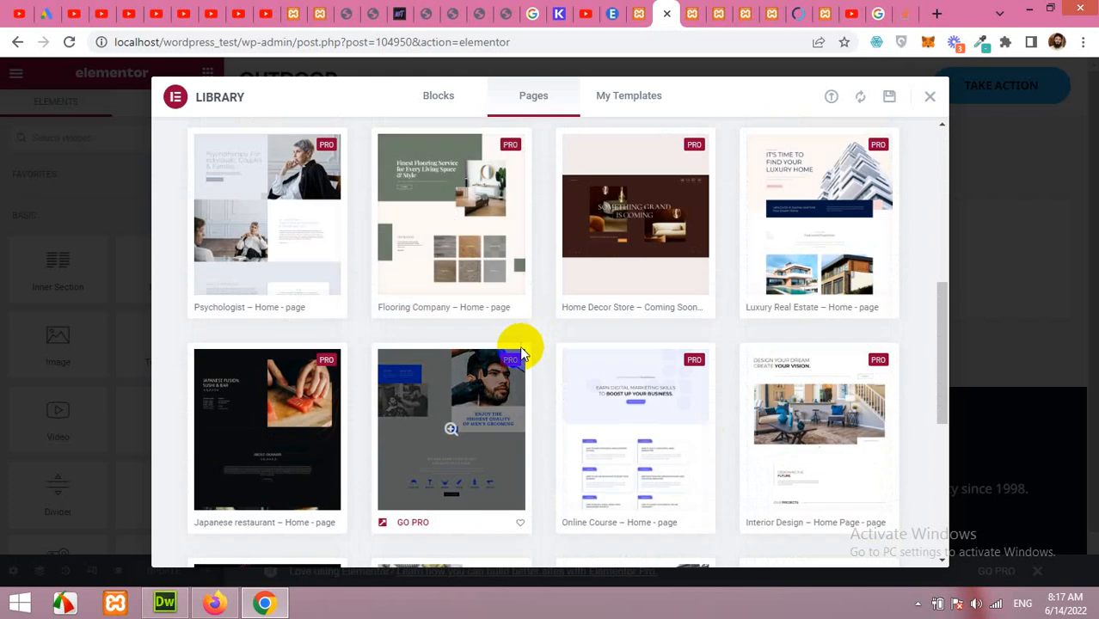
pyautogui.scroll(-3)
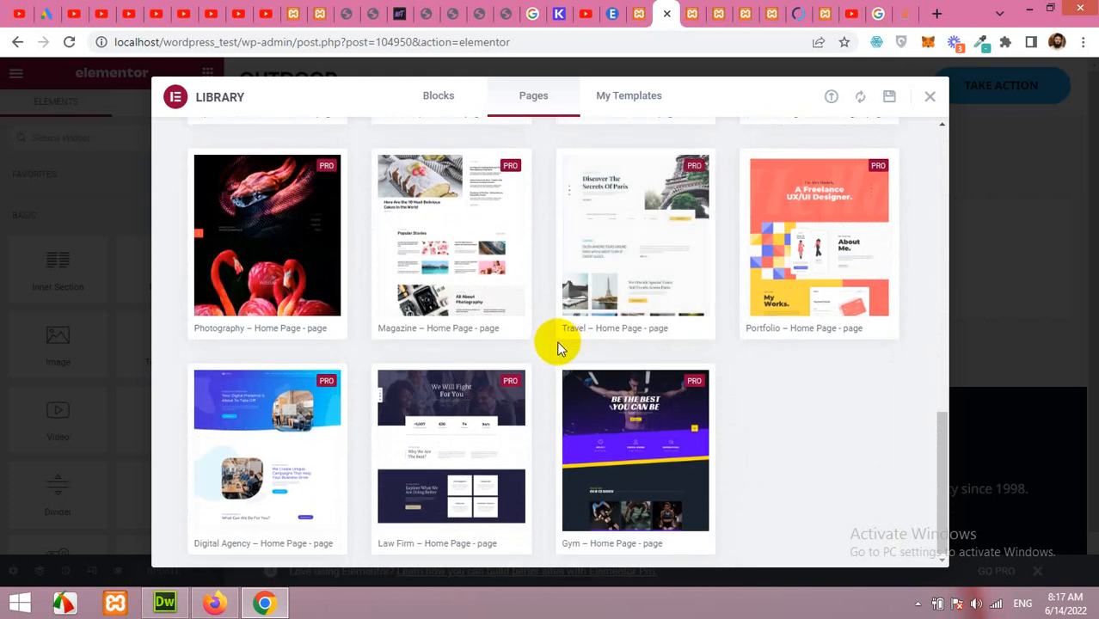
pyautogui.scroll(-3)
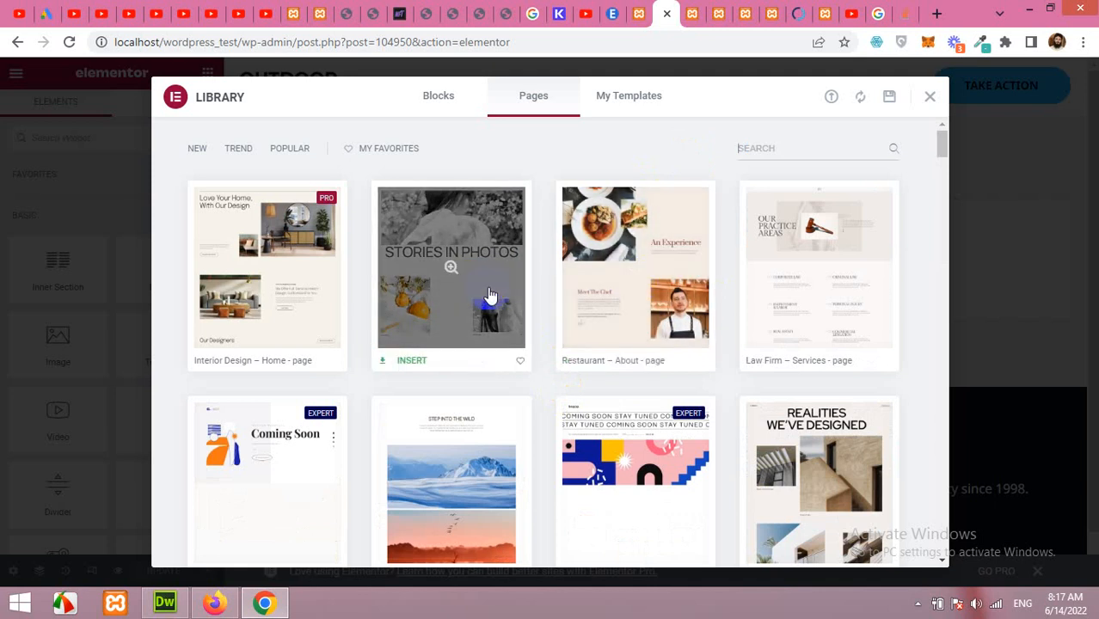
pyautogui.scroll(-3)
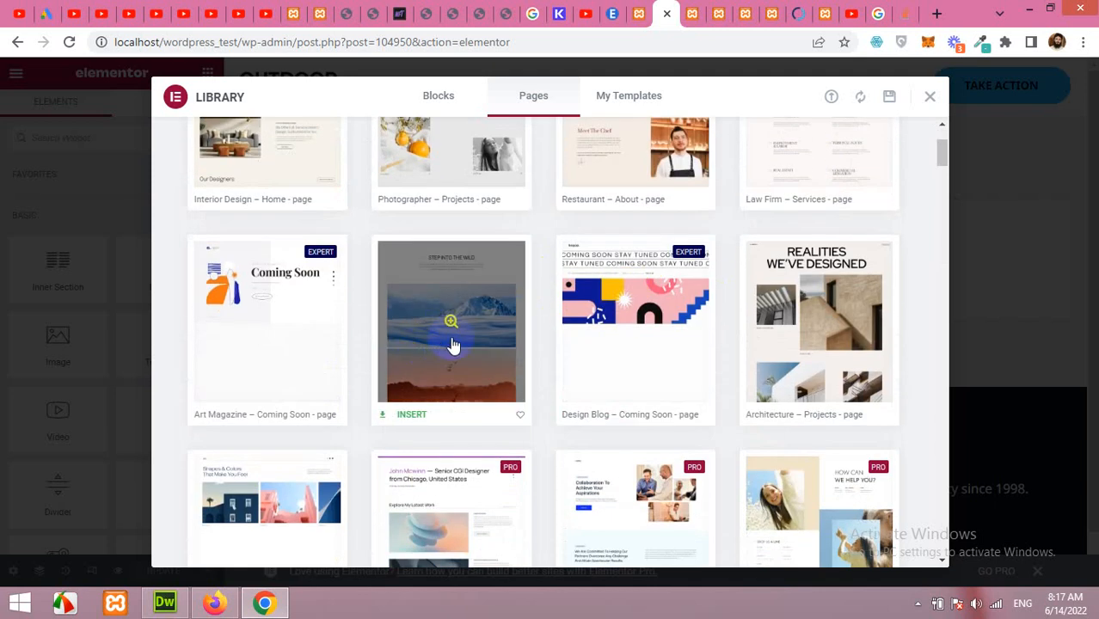
pyautogui.scroll(-3)
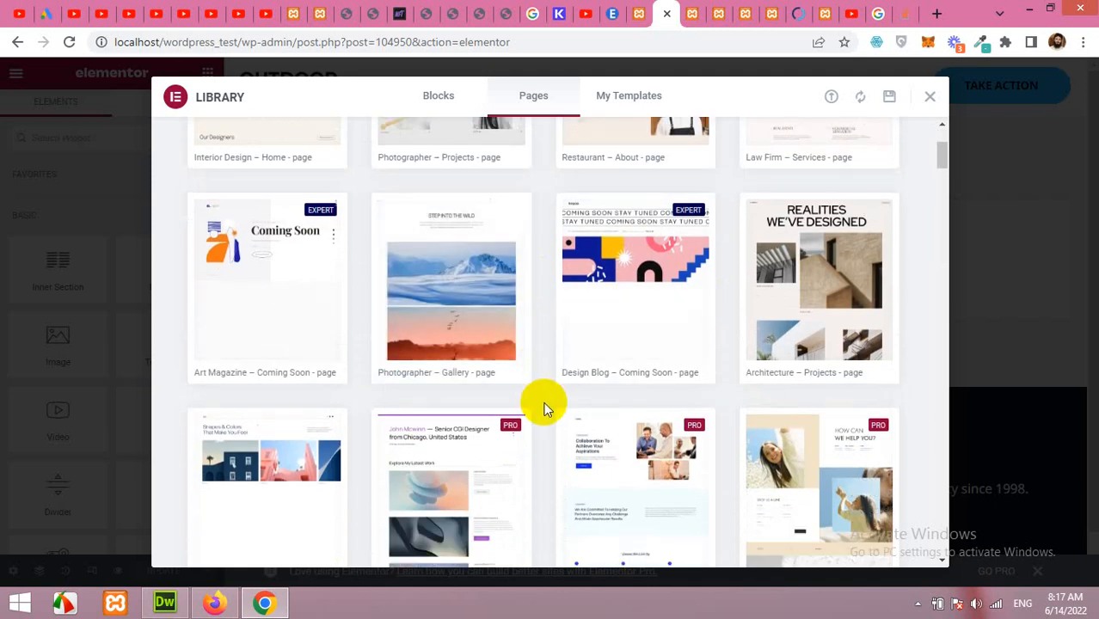
pyautogui.scroll(-3)
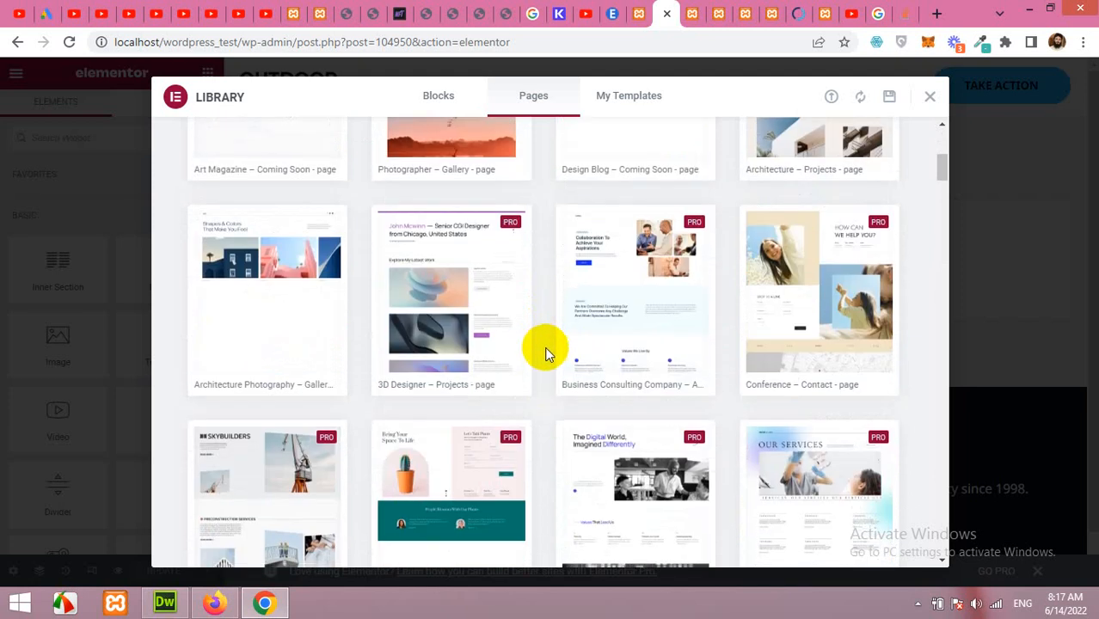
pyautogui.scroll(-3)
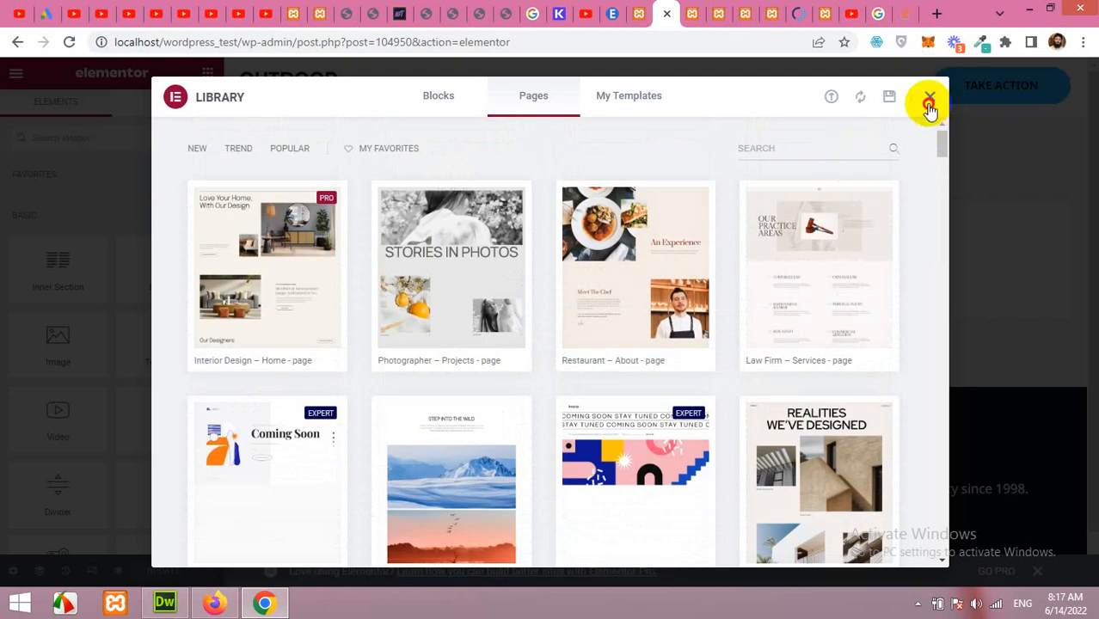
pyautogui.click(929, 97)
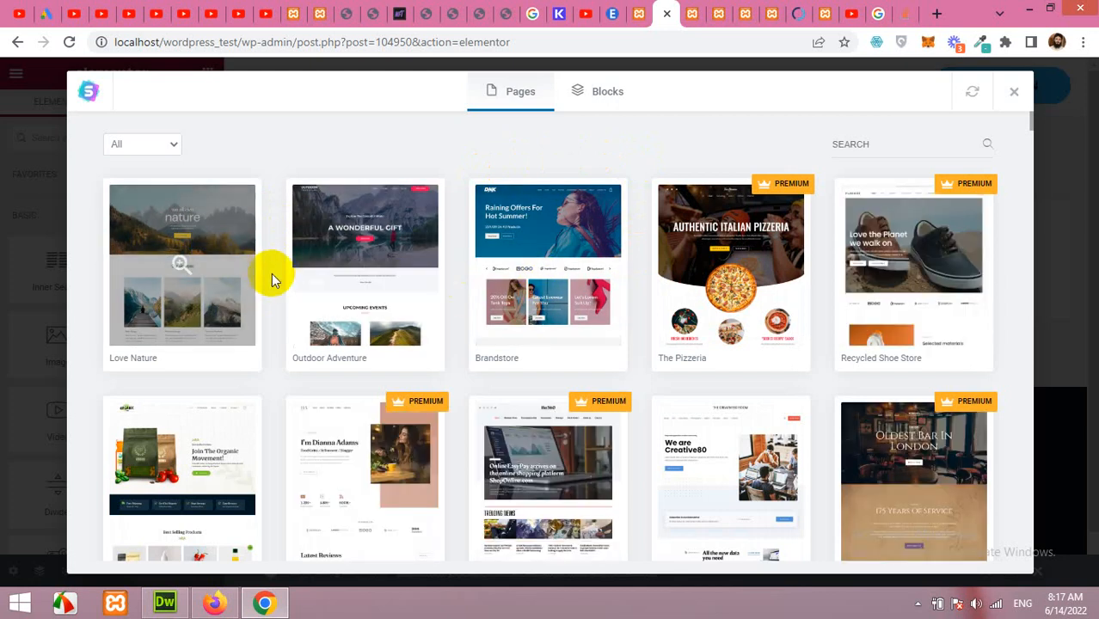
# - Scroll the Starter Templates page list past eBook Author, Coffee Shop and Personal Portfolio
pyautogui.scroll(-3)
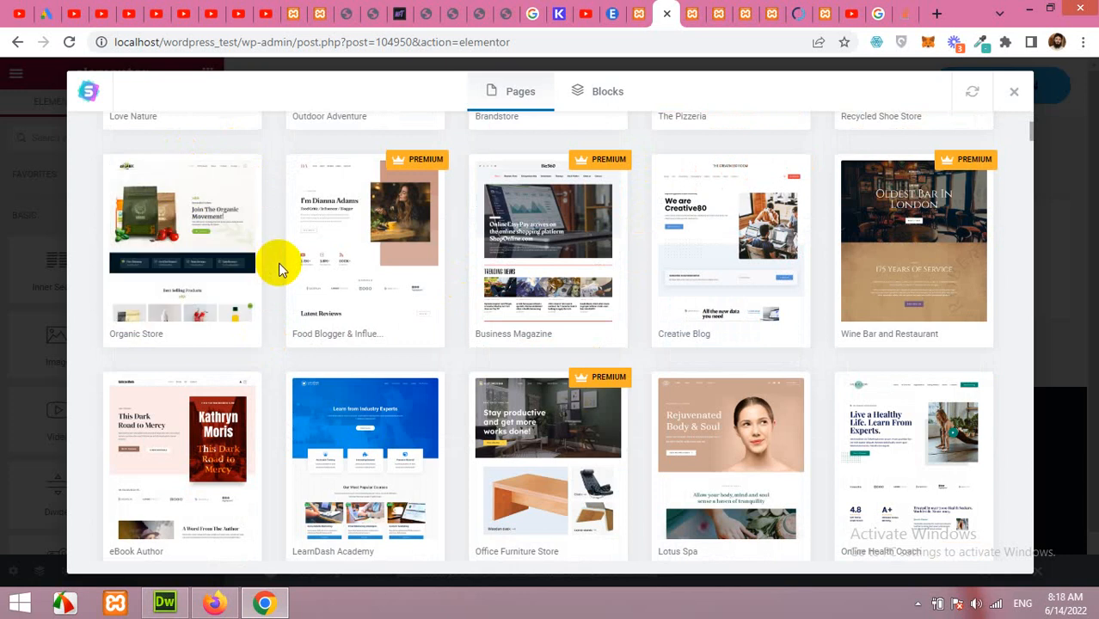
pyautogui.scroll(-3)
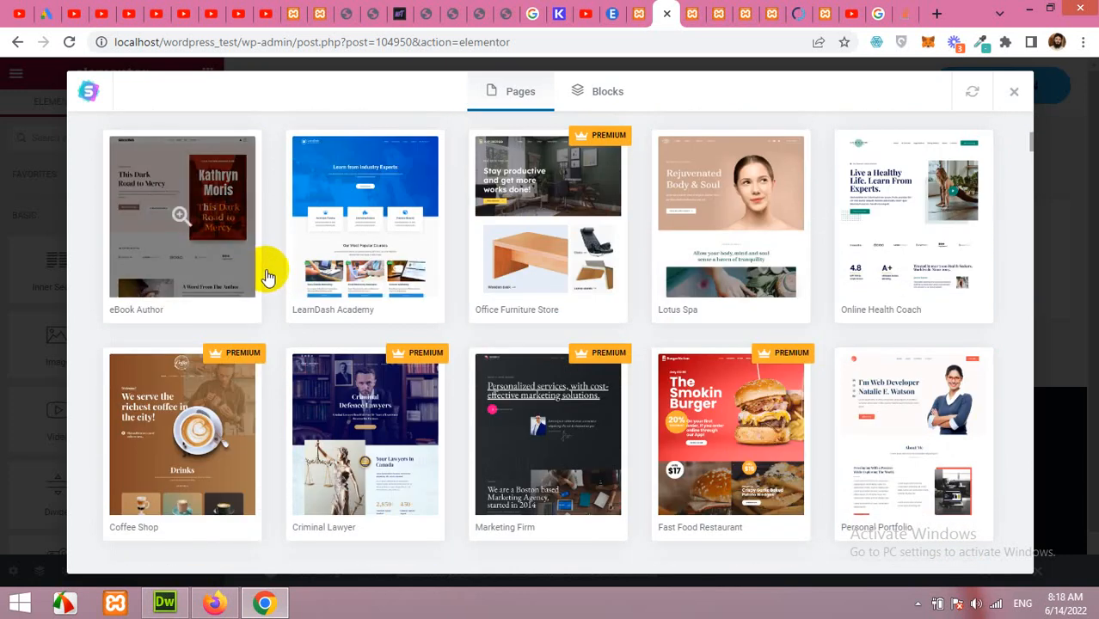
pyautogui.moveTo(364, 254)
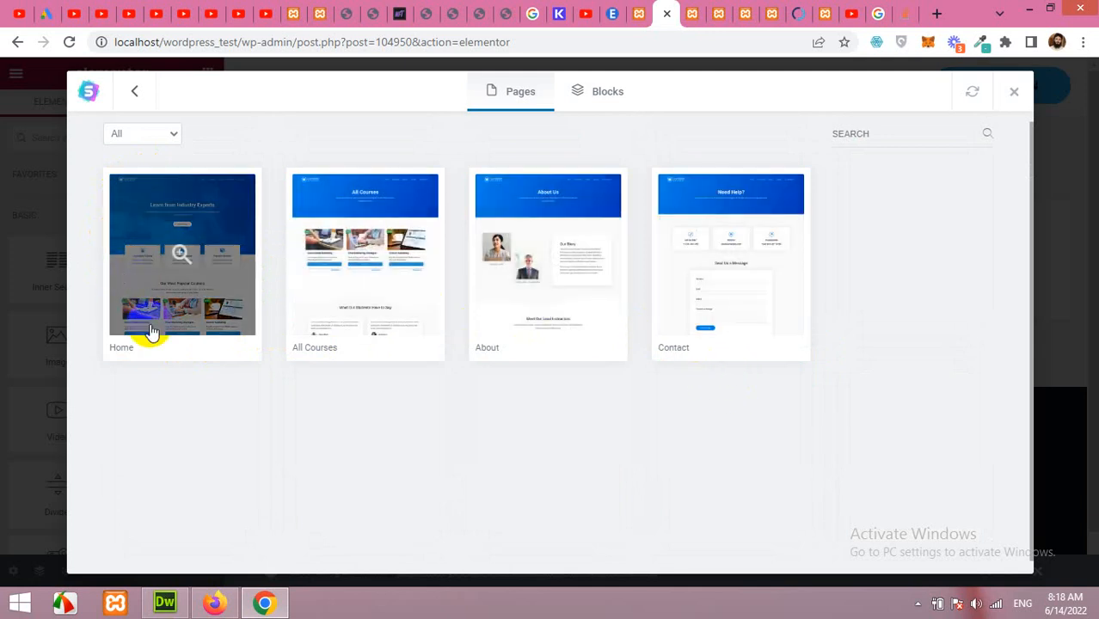
# - Preview the LearnDash Academy Home template, import it, and scroll the imported page
pyautogui.click(181, 254)
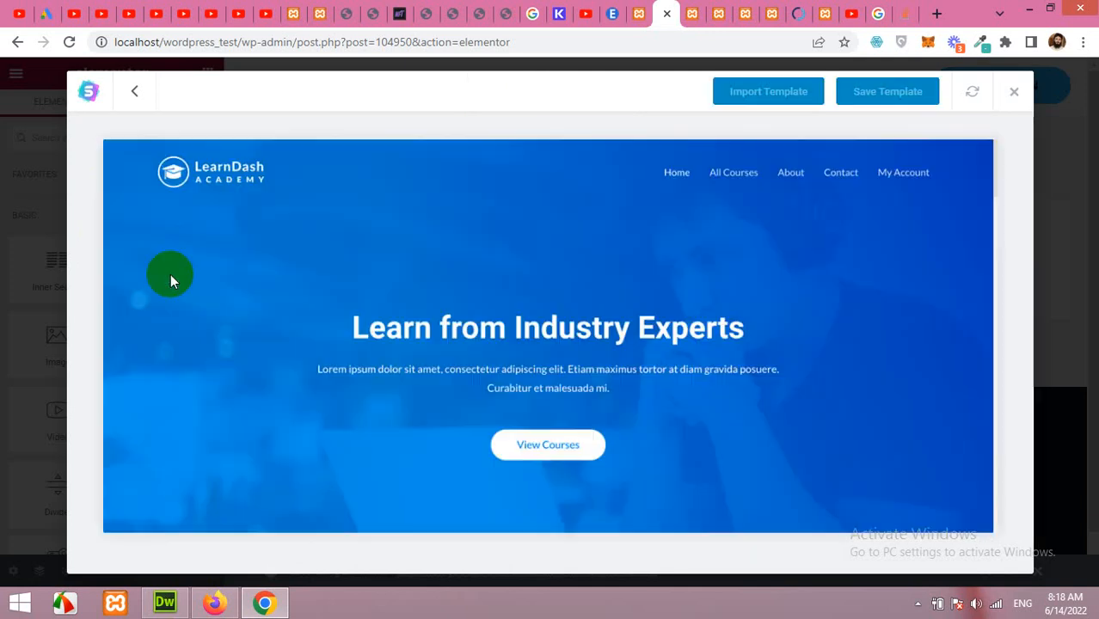
pyautogui.scroll(-3)
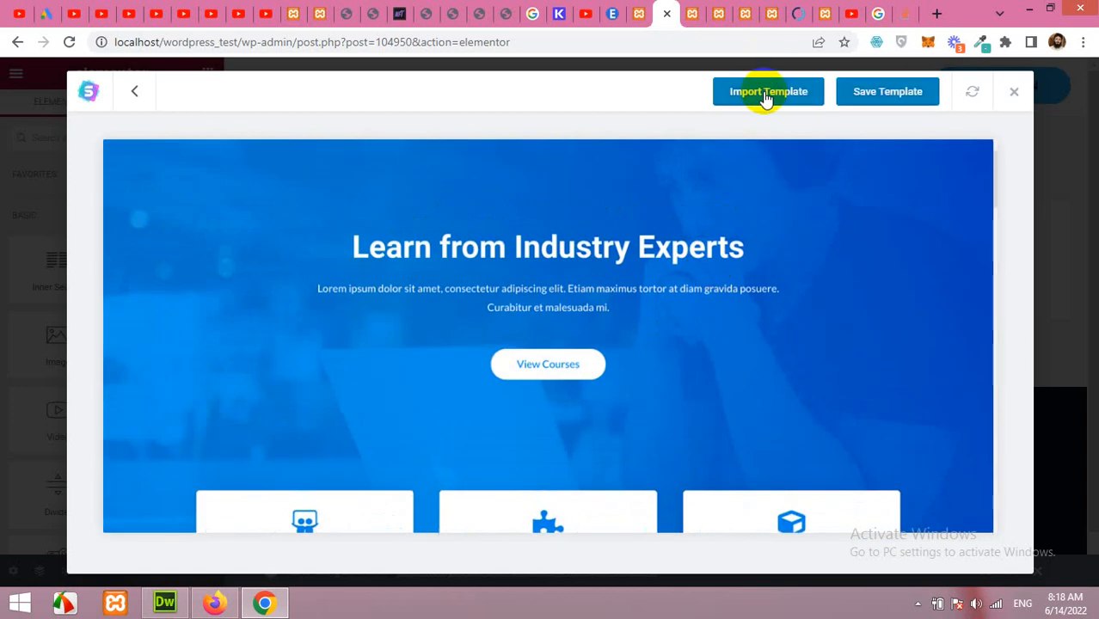
pyautogui.click(768, 91)
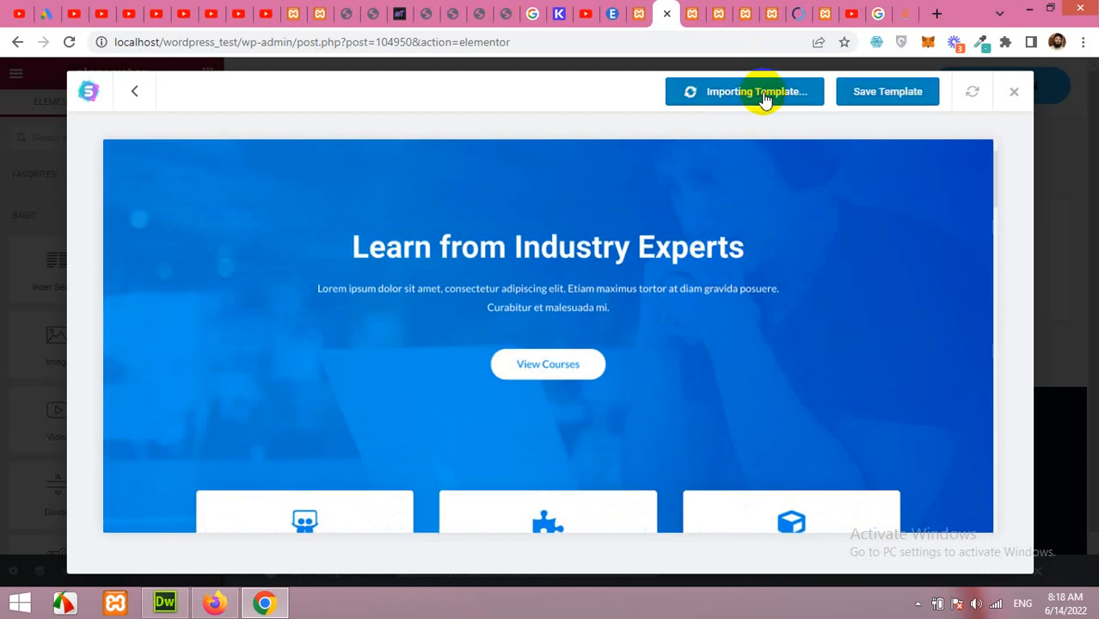
pyautogui.moveTo(735, 165)
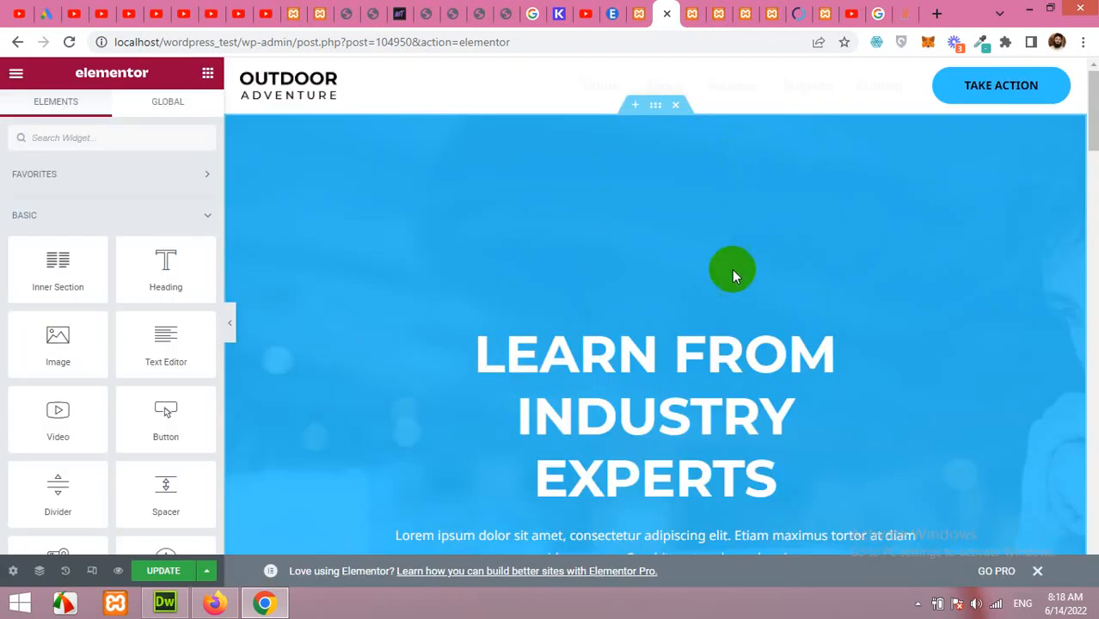
pyautogui.scroll(-3)
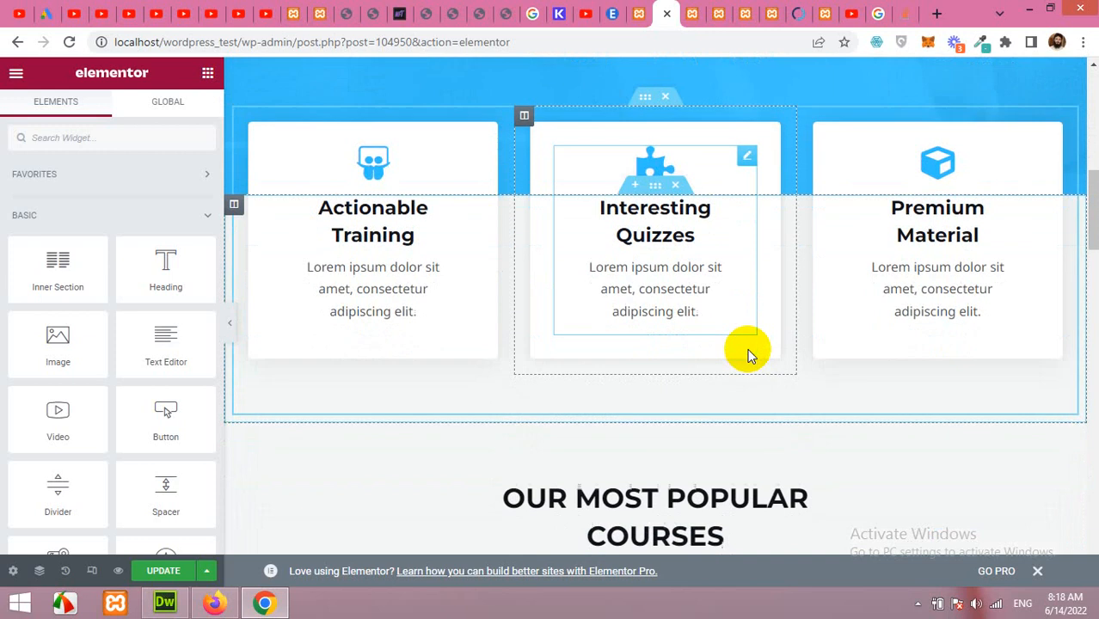
pyautogui.scroll(-3)
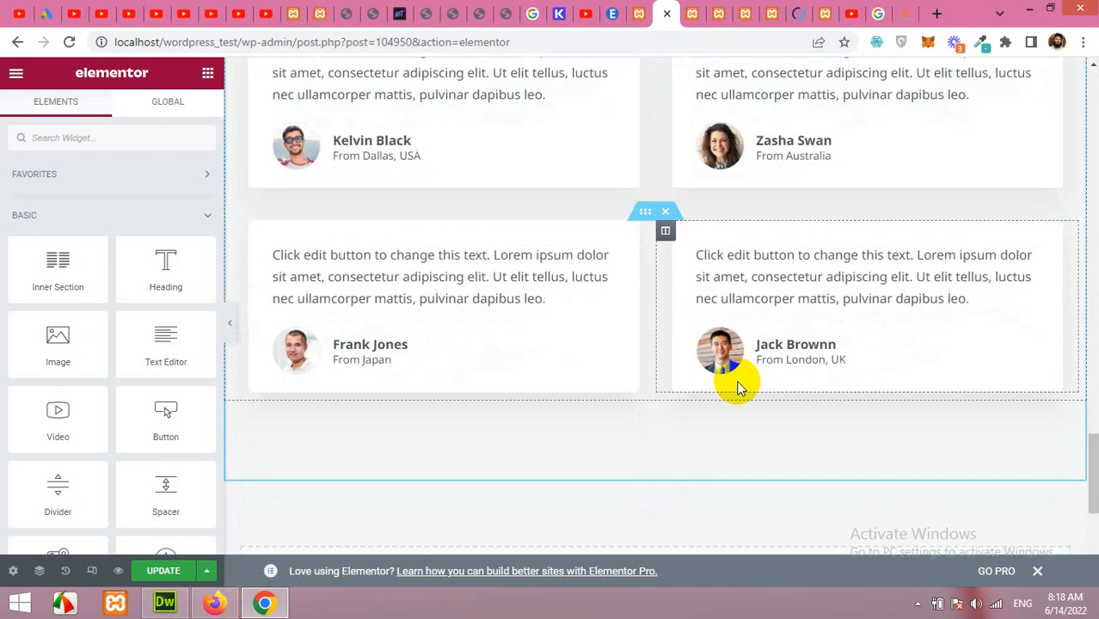
pyautogui.scroll(-3)
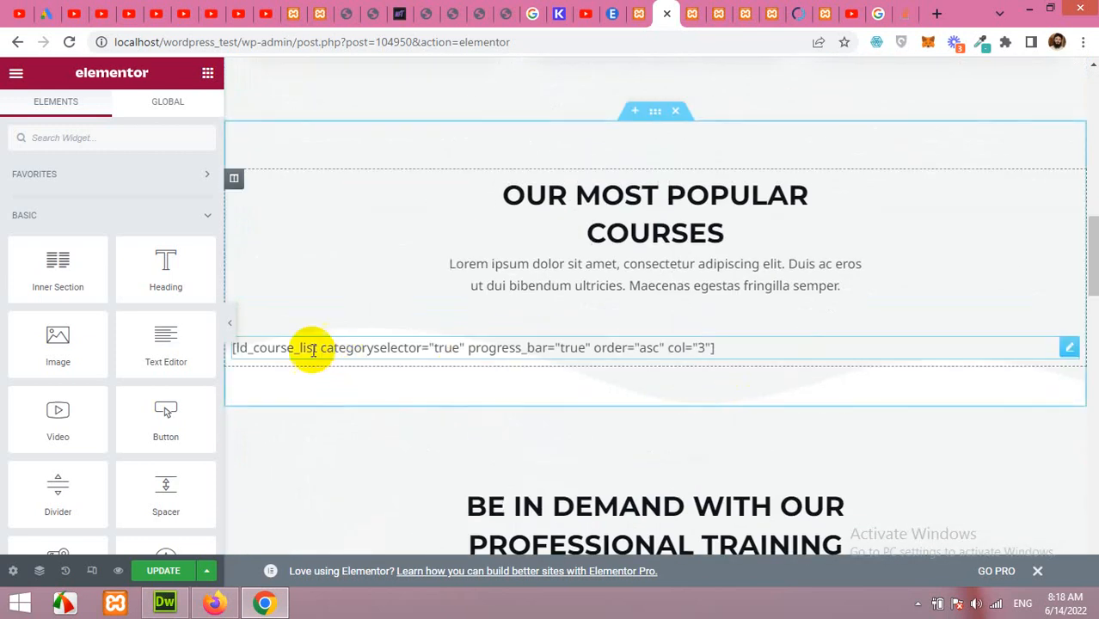
pyautogui.moveTo(540, 353)
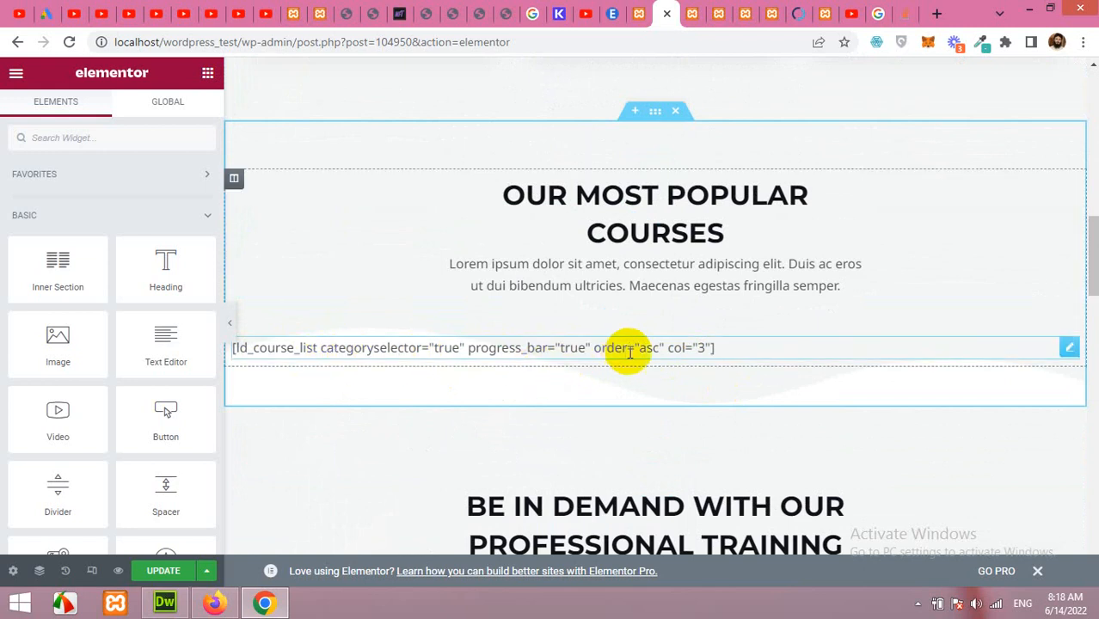
pyautogui.rightClick(628, 348)
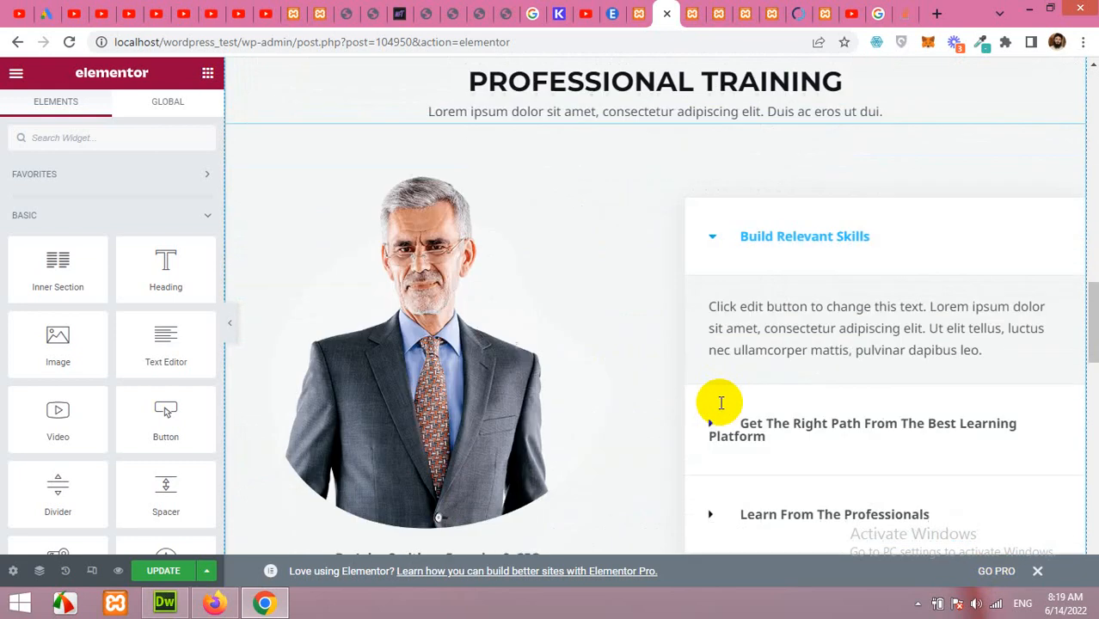
pyautogui.scroll(-3)
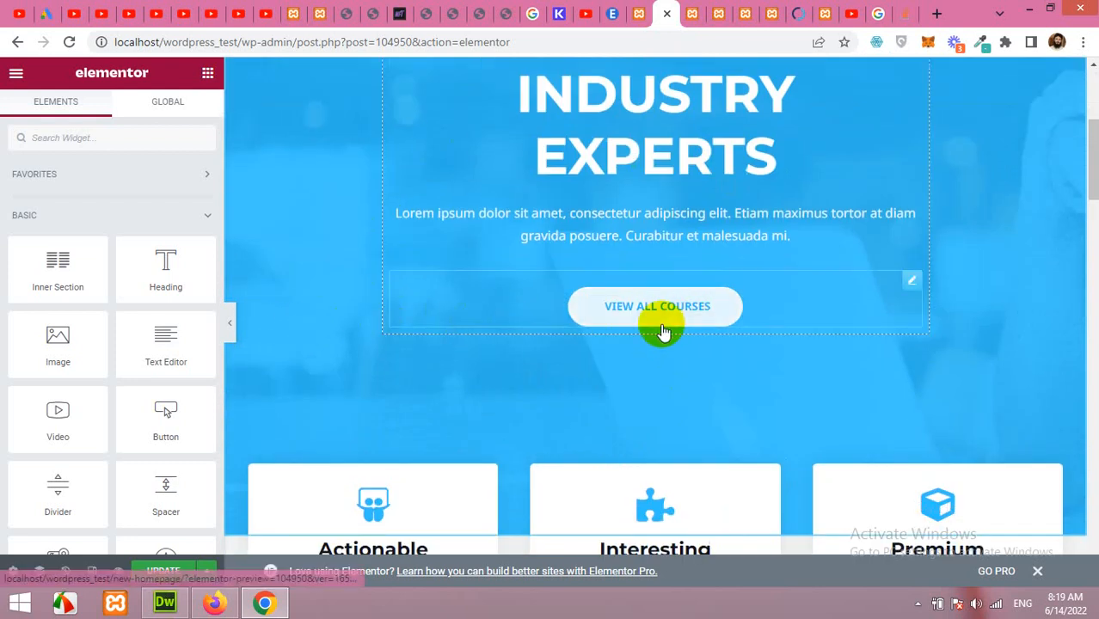
pyautogui.scroll(3)
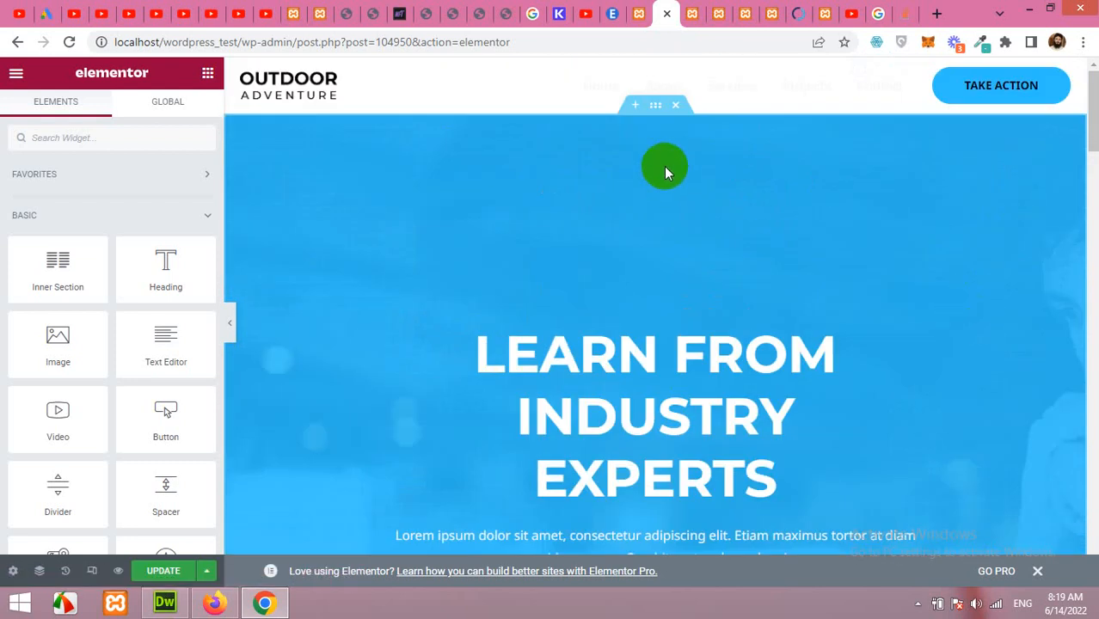
# - Select the hero section, open its Background style options, and scroll toward Background Overlay
pyautogui.click(655, 104)
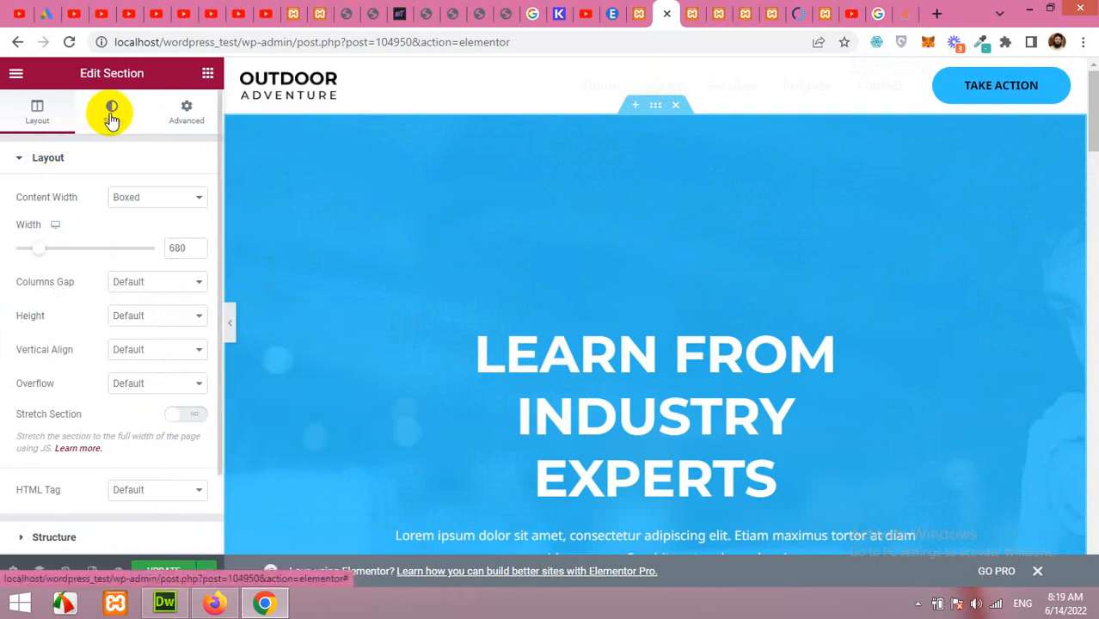
pyautogui.click(111, 110)
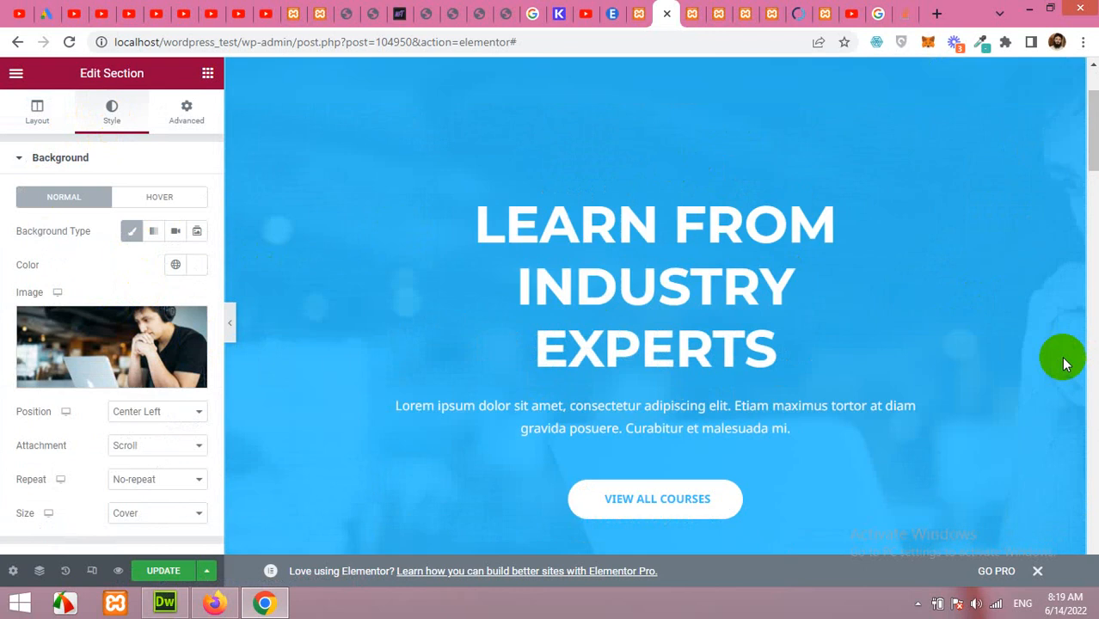
pyautogui.scroll(-3)
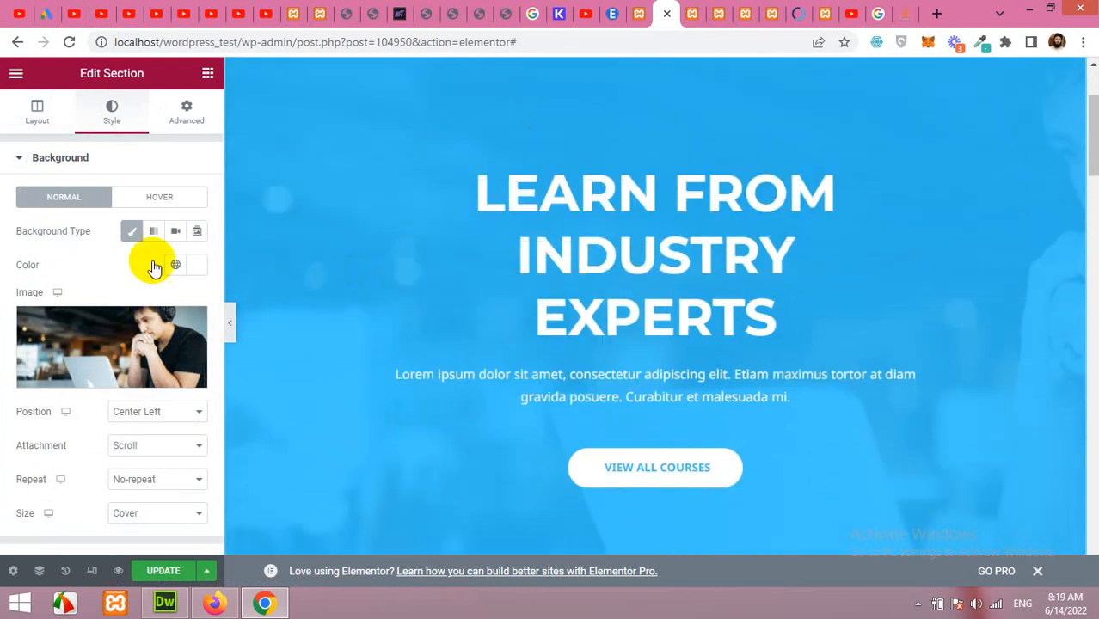
pyautogui.scroll(-3)
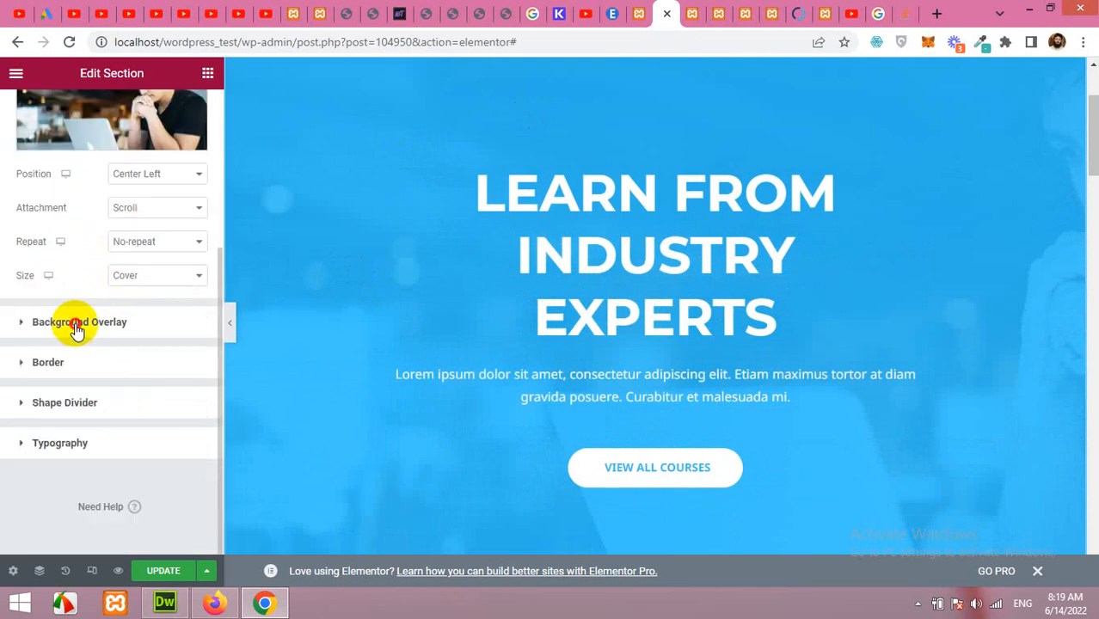
# - Recolor the hero's Background Overlay from blue to a vivid, partly transparent orange
pyautogui.click(79, 322)
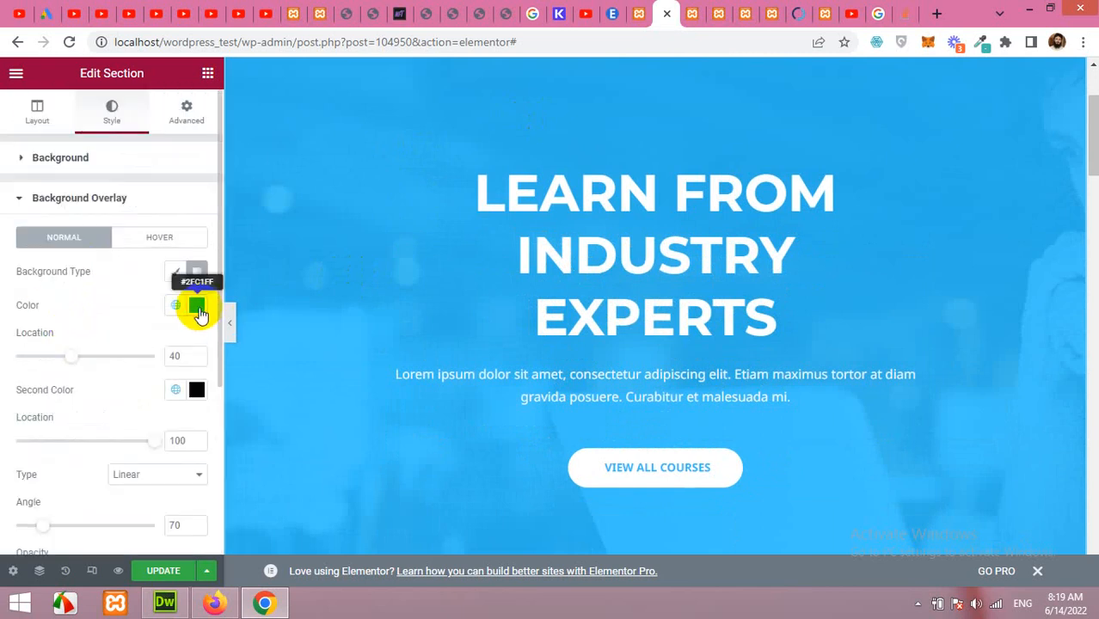
pyautogui.click(197, 306)
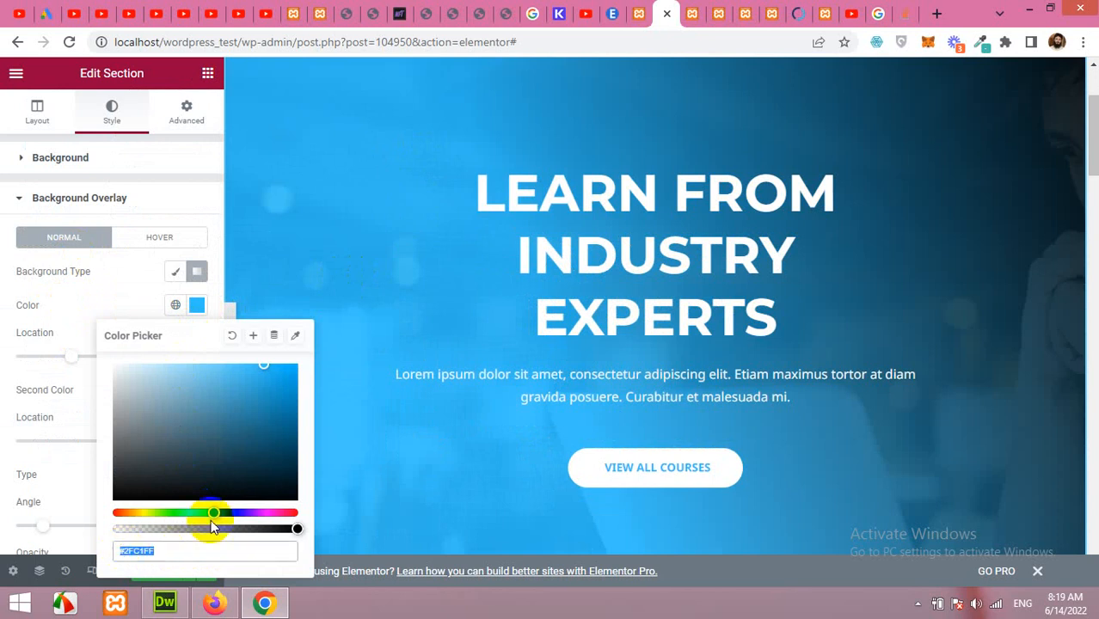
pyautogui.moveTo(214, 514); pyautogui.dragTo(155, 513)
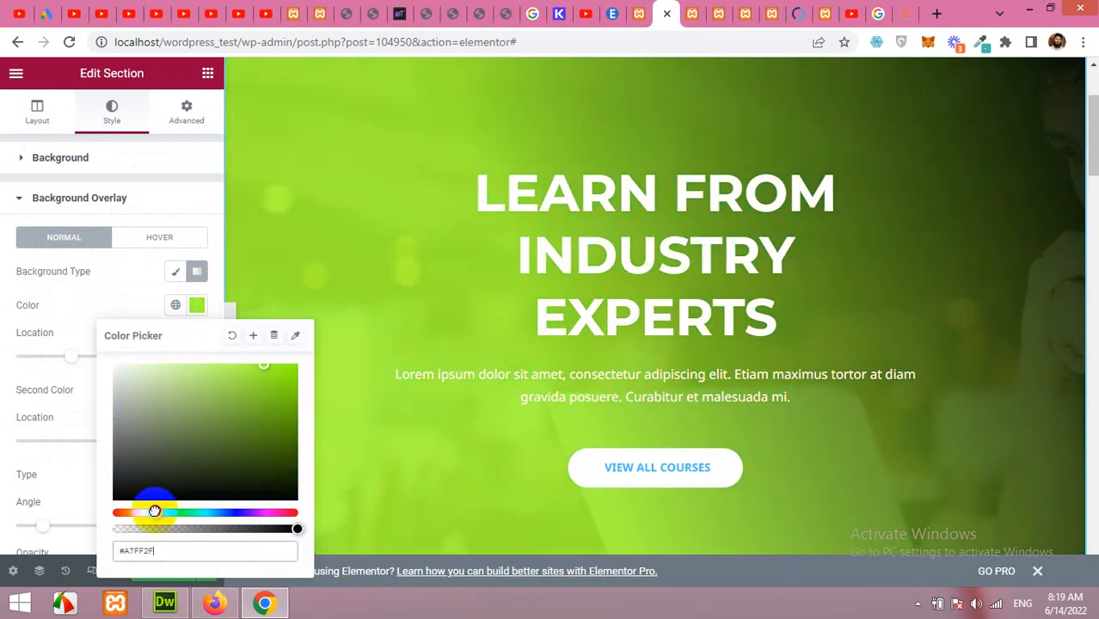
pyautogui.moveTo(155, 512); pyautogui.dragTo(125, 506)
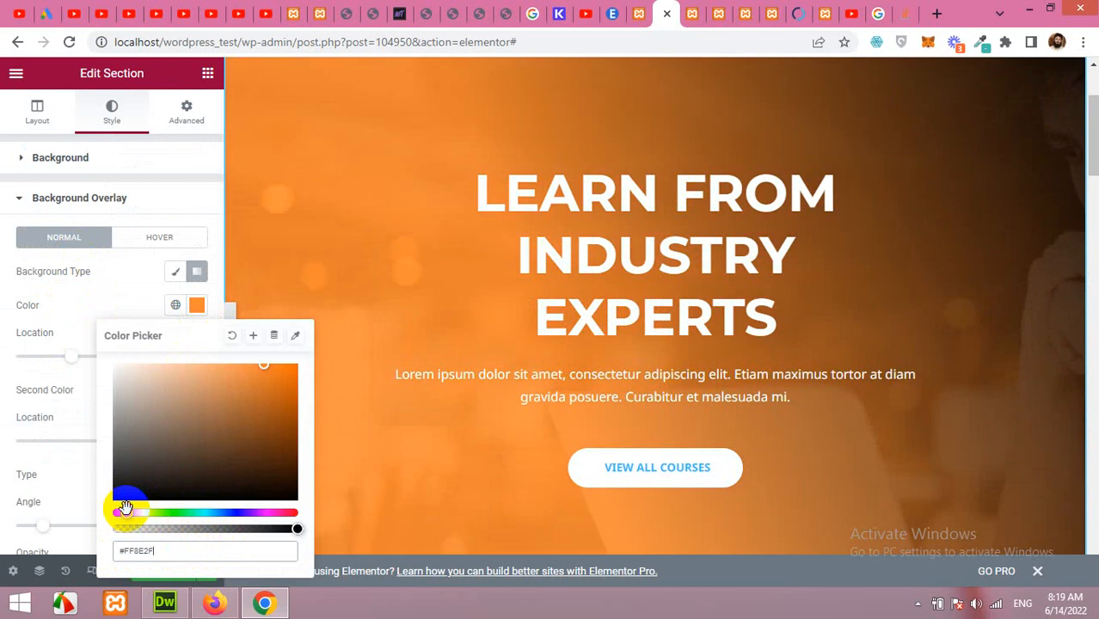
pyautogui.moveTo(126, 505); pyautogui.dragTo(278, 378)
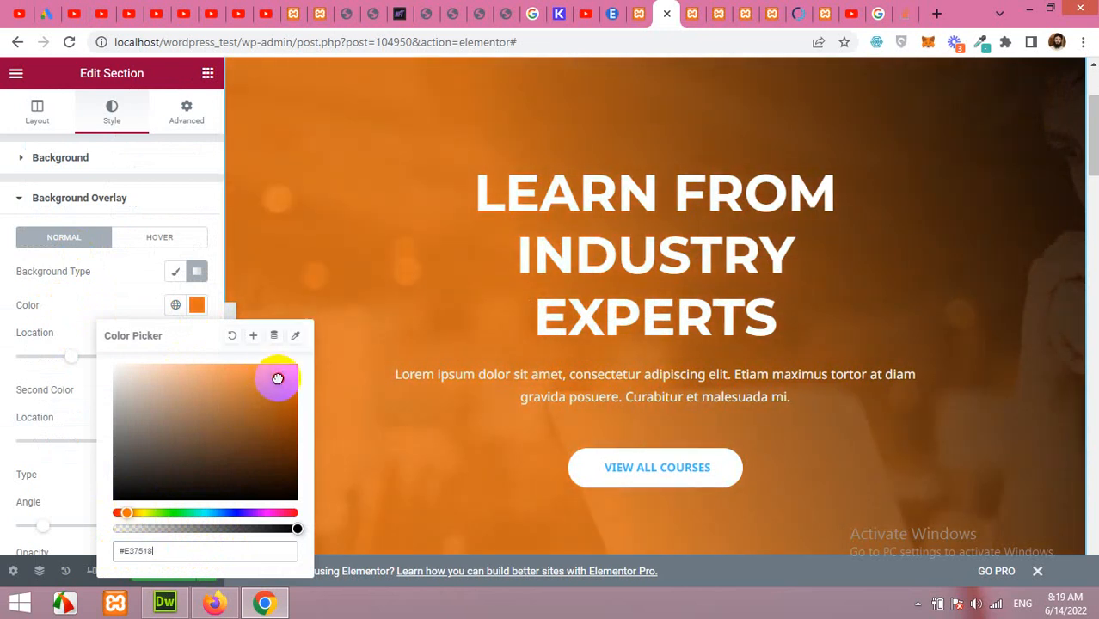
pyautogui.moveTo(277, 378); pyautogui.dragTo(288, 381)
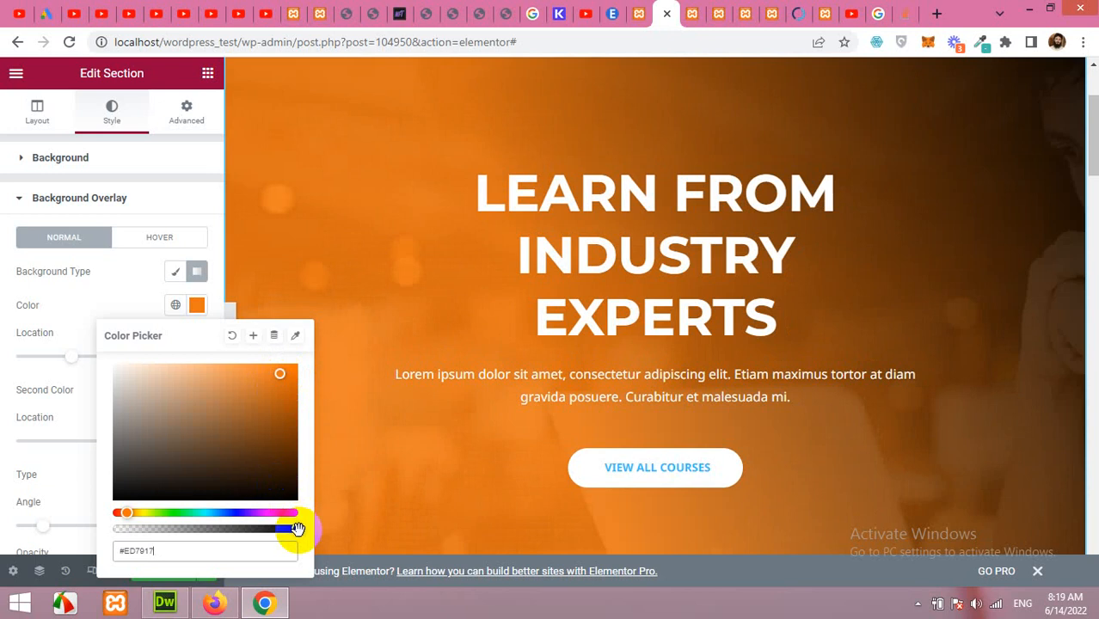
pyautogui.moveTo(297, 528); pyautogui.dragTo(241, 528)
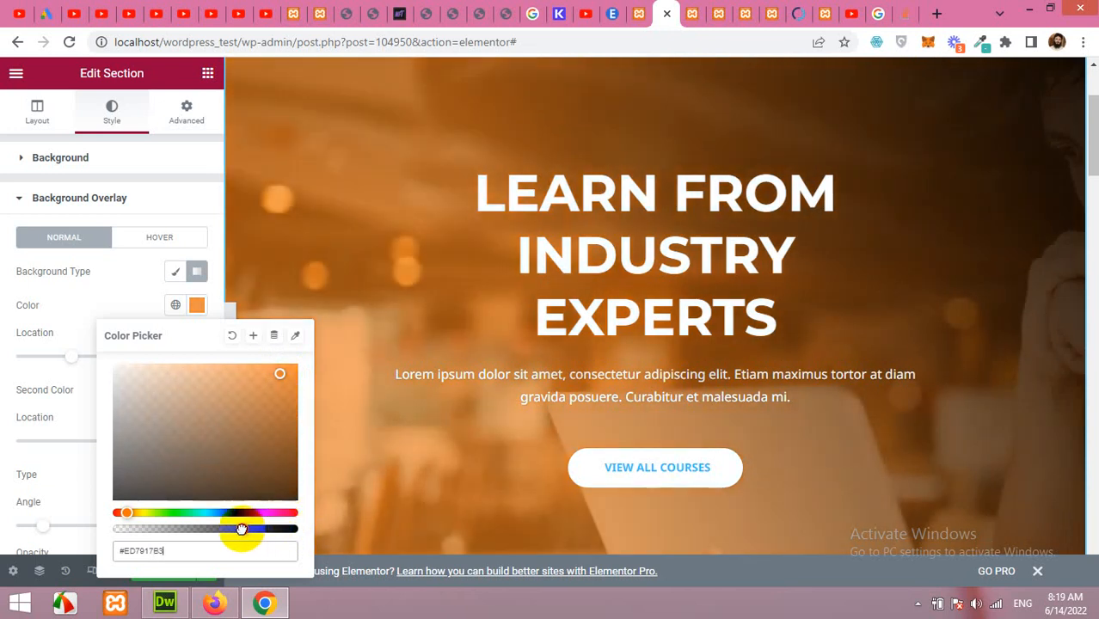
pyautogui.moveTo(242, 528); pyautogui.dragTo(260, 528)
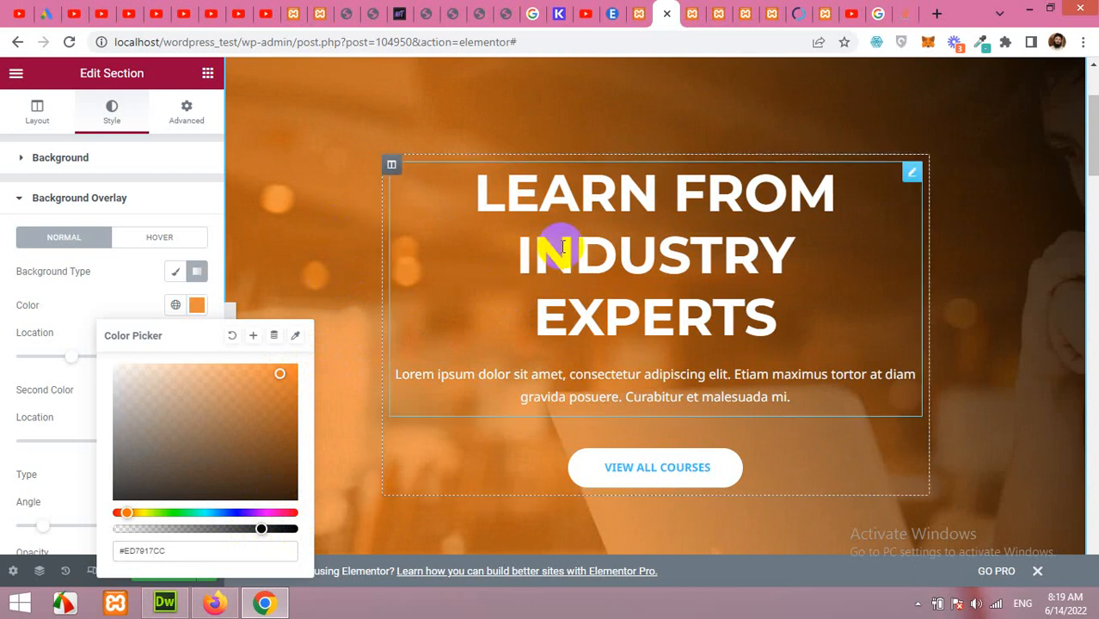
# - Select the 'Learn From Industry Experts' heading image box to edit its content
pyautogui.click(656, 318)
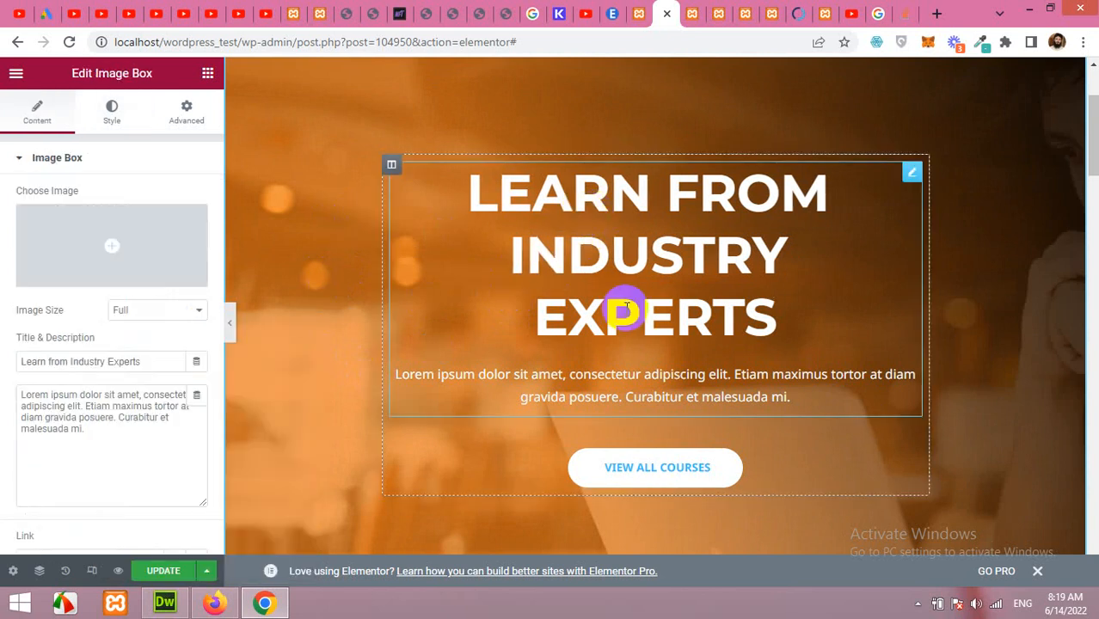
pyautogui.moveTo(645, 249)
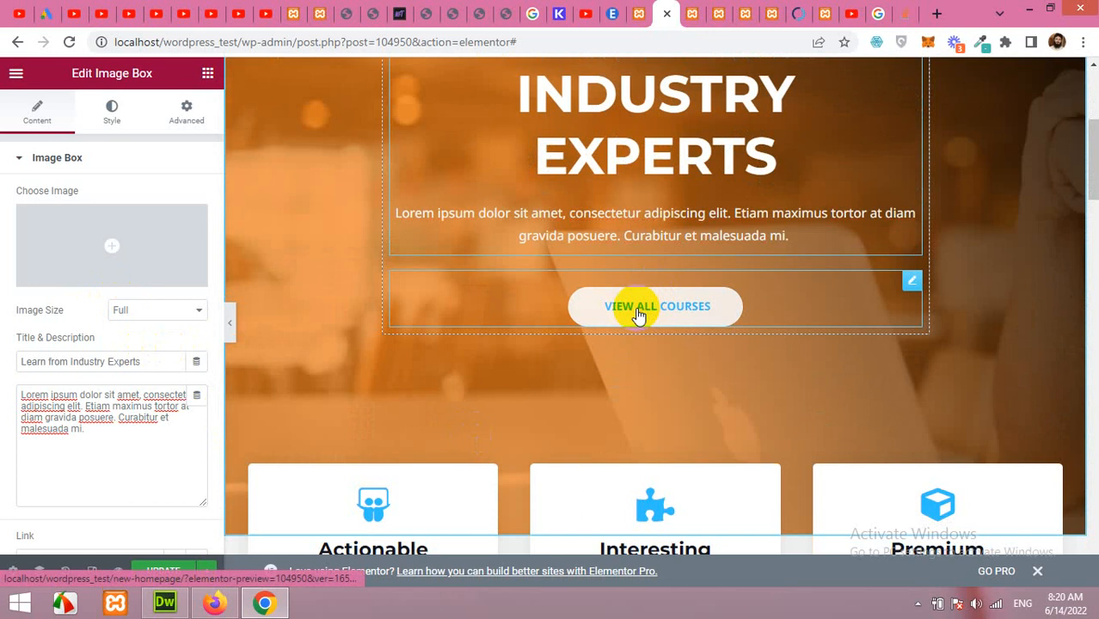
# - Select the View All Courses button and highlight its label text
pyautogui.click(656, 306)
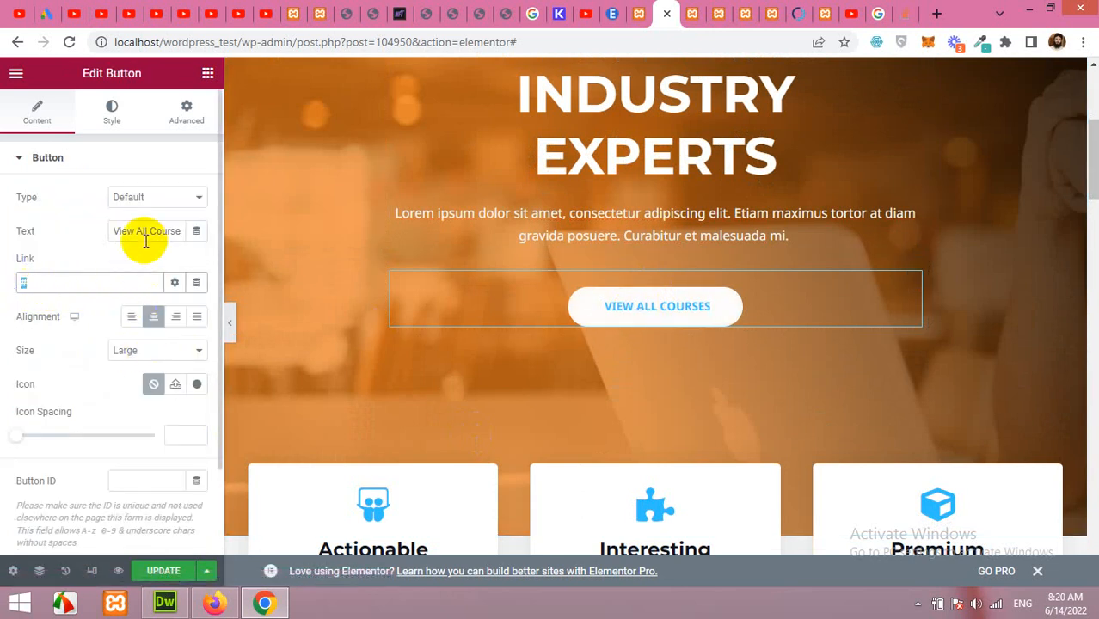
pyautogui.tripleClick(146, 231)
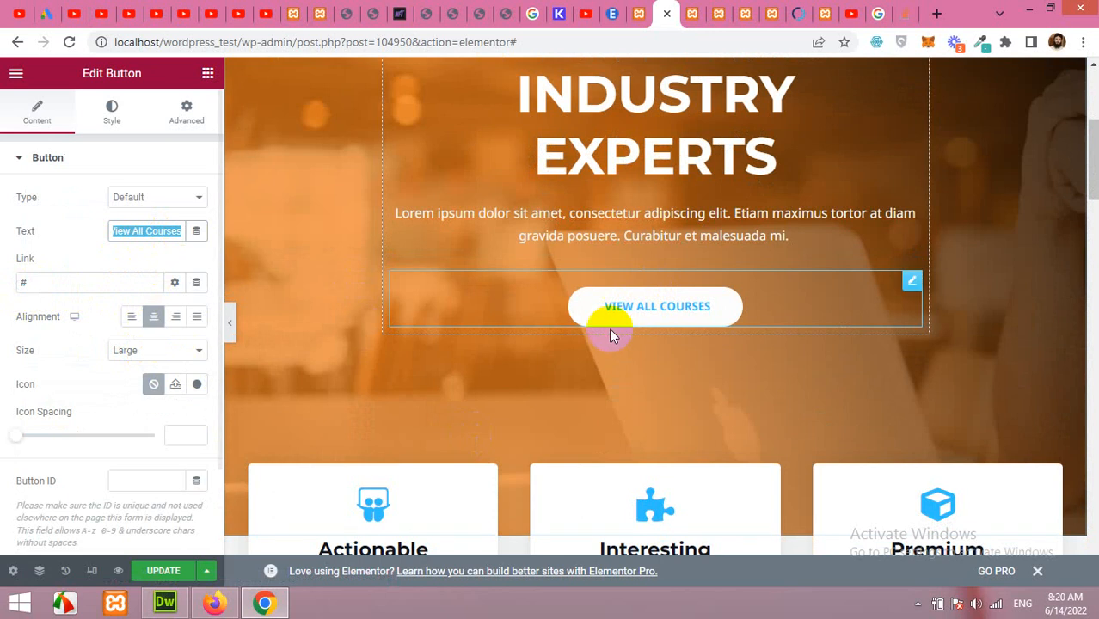
pyautogui.scroll(-3)
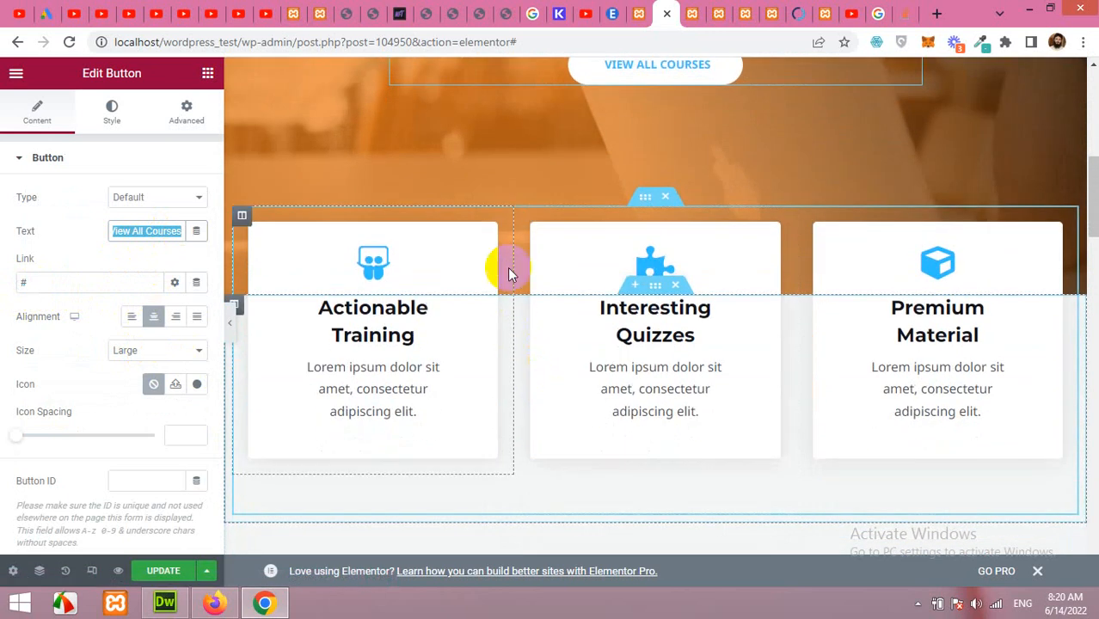
pyautogui.moveTo(449, 312)
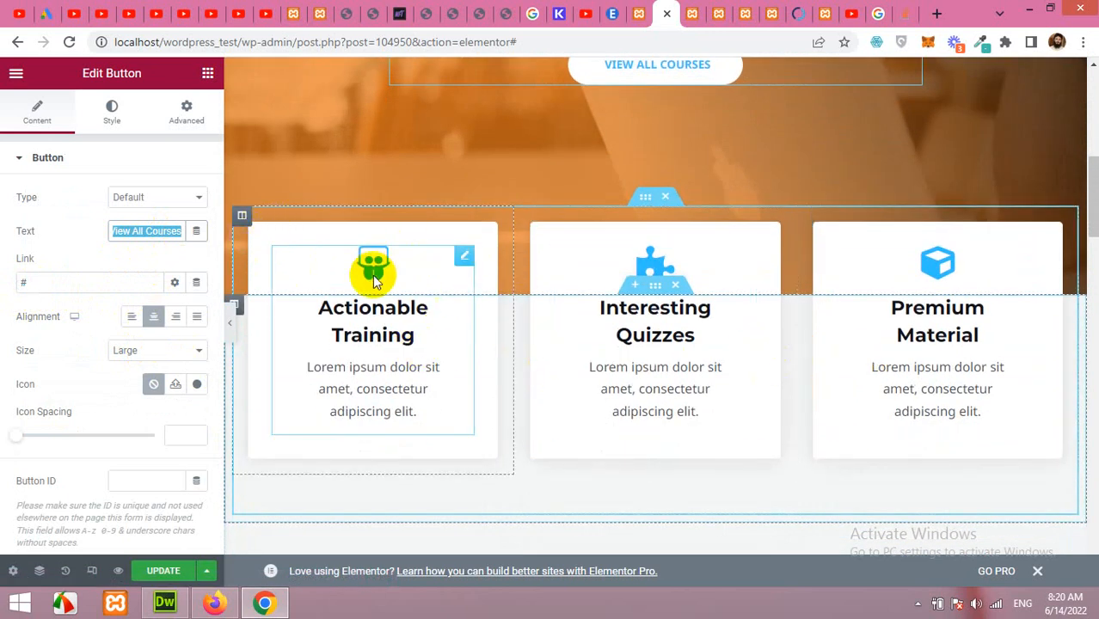
# - Select the Actionable Training icon box, then the Premium Material icon box
pyautogui.click(373, 264)
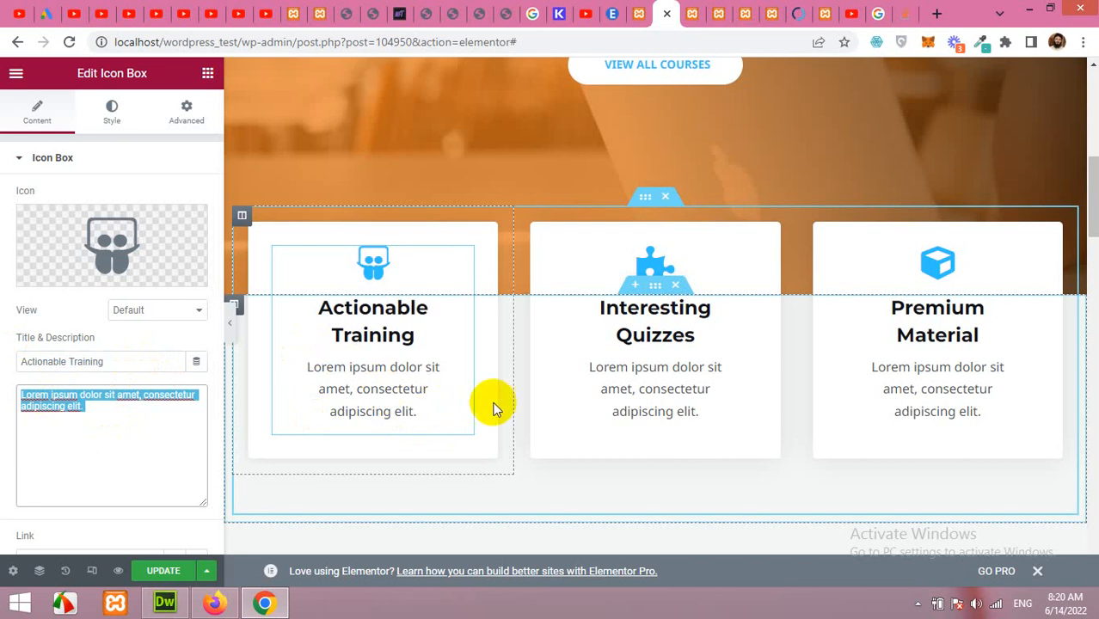
pyautogui.click(654, 336)
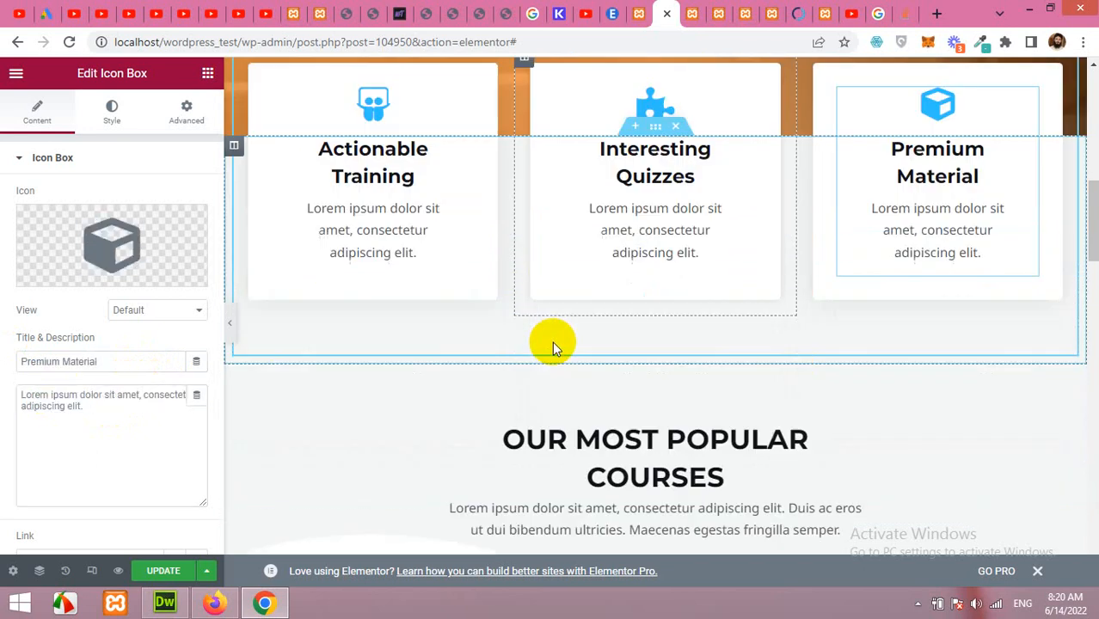
pyautogui.scroll(-3)
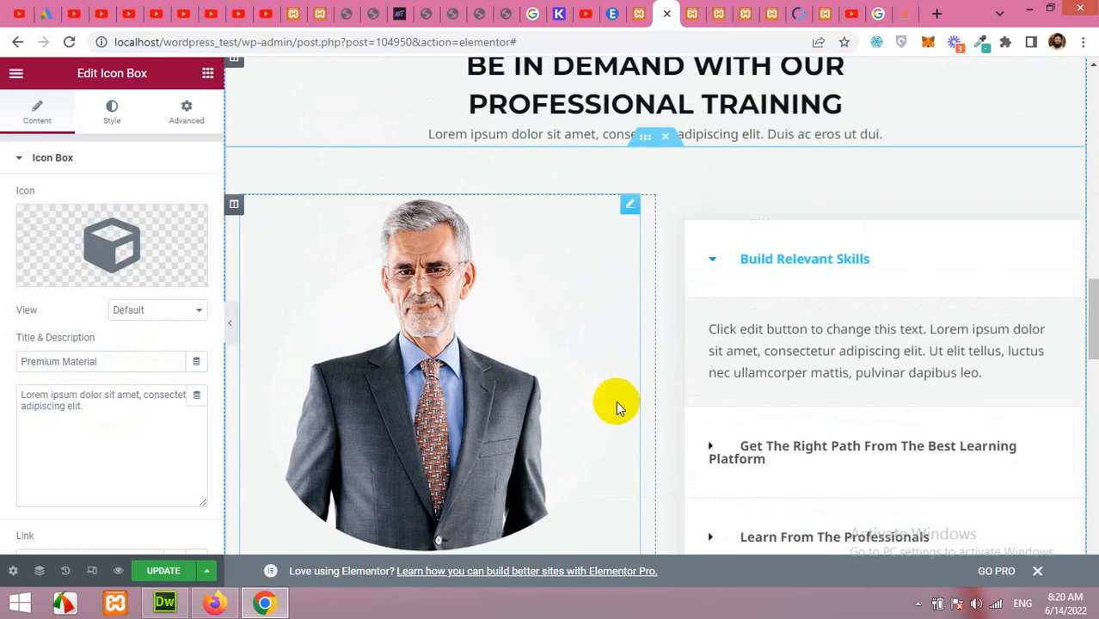
# - Scroll through the testimonials and Industry Partners sections of the homepage
pyautogui.scroll(-3)
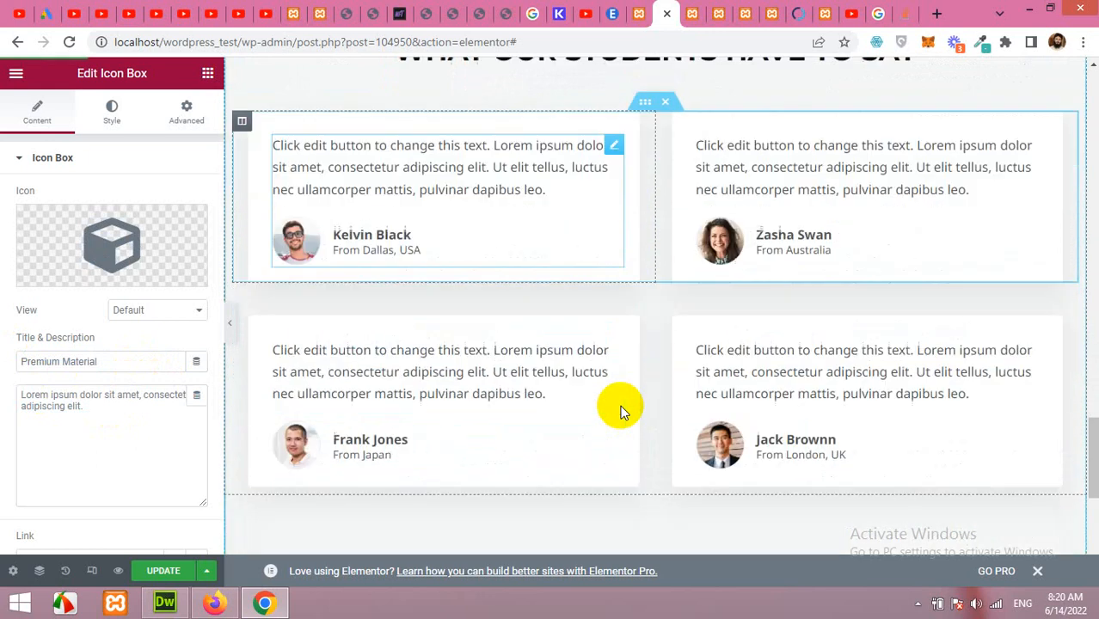
pyautogui.scroll(-3)
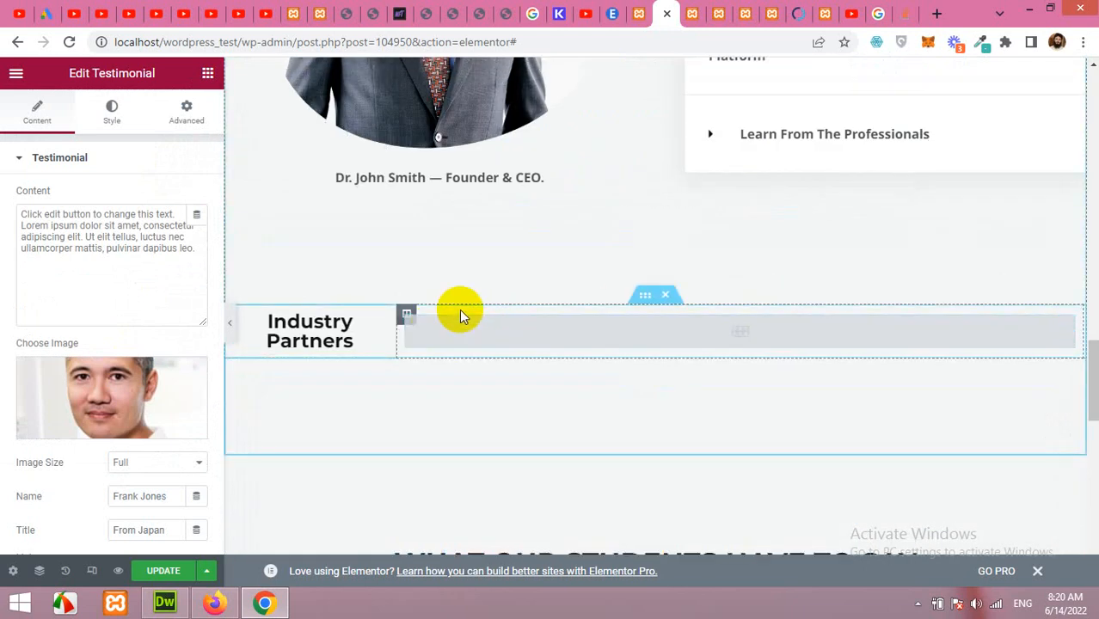
pyautogui.scroll(-3)
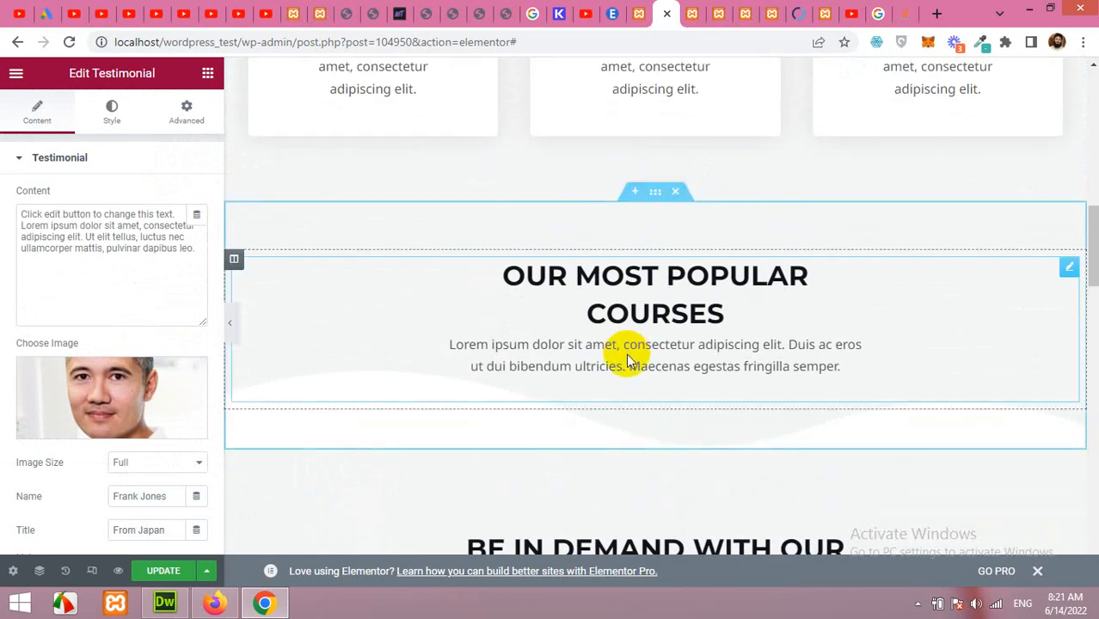
pyautogui.scroll(-3)
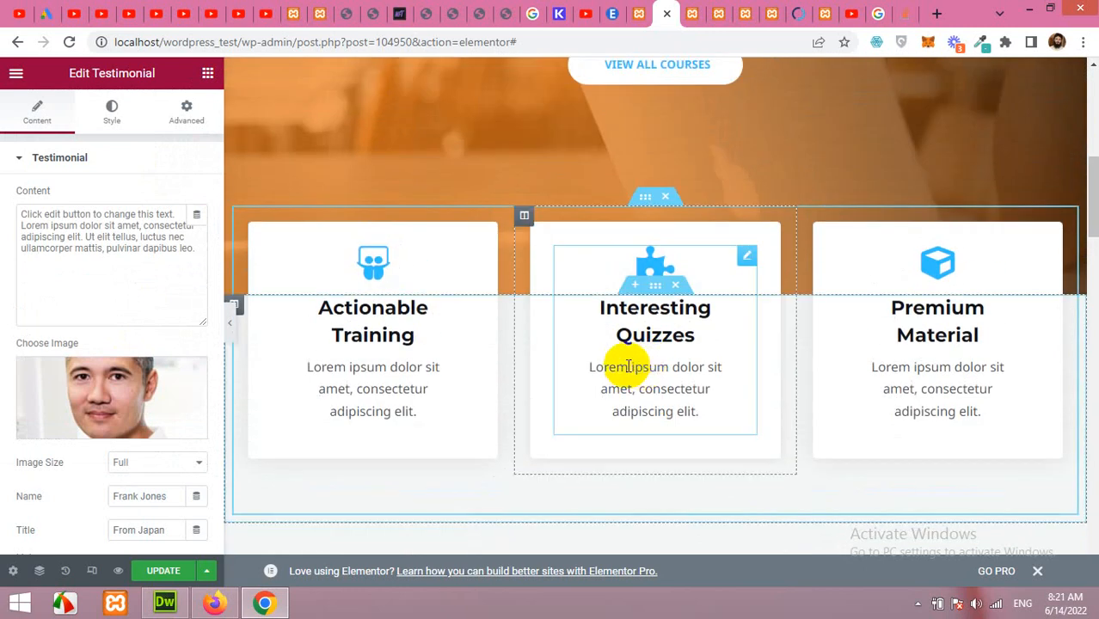
pyautogui.moveTo(662, 387)
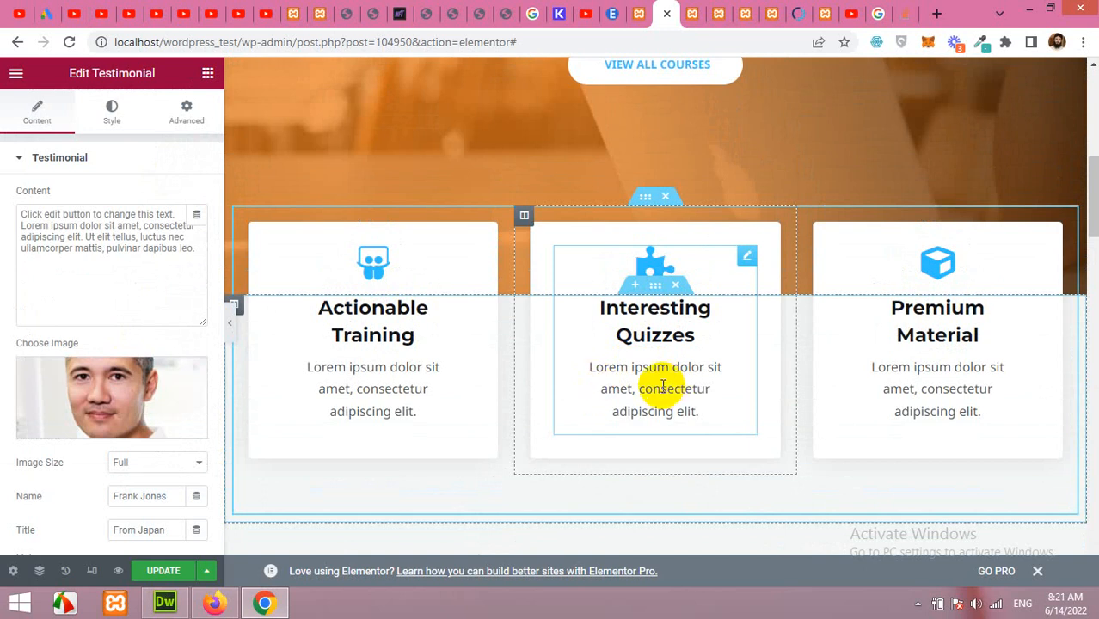
pyautogui.moveTo(627, 371)
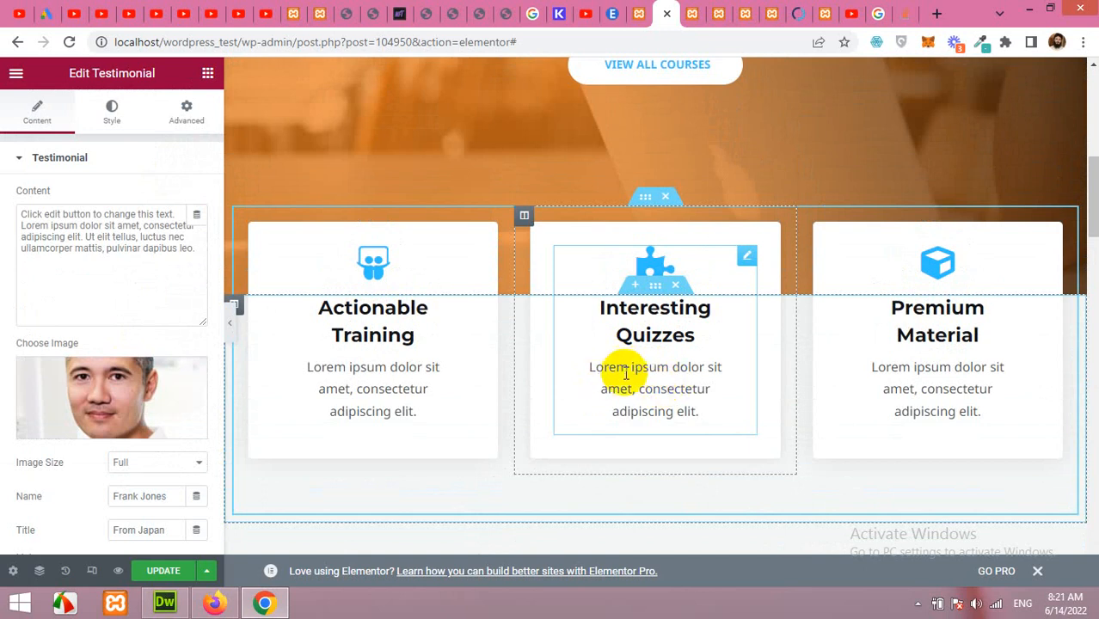